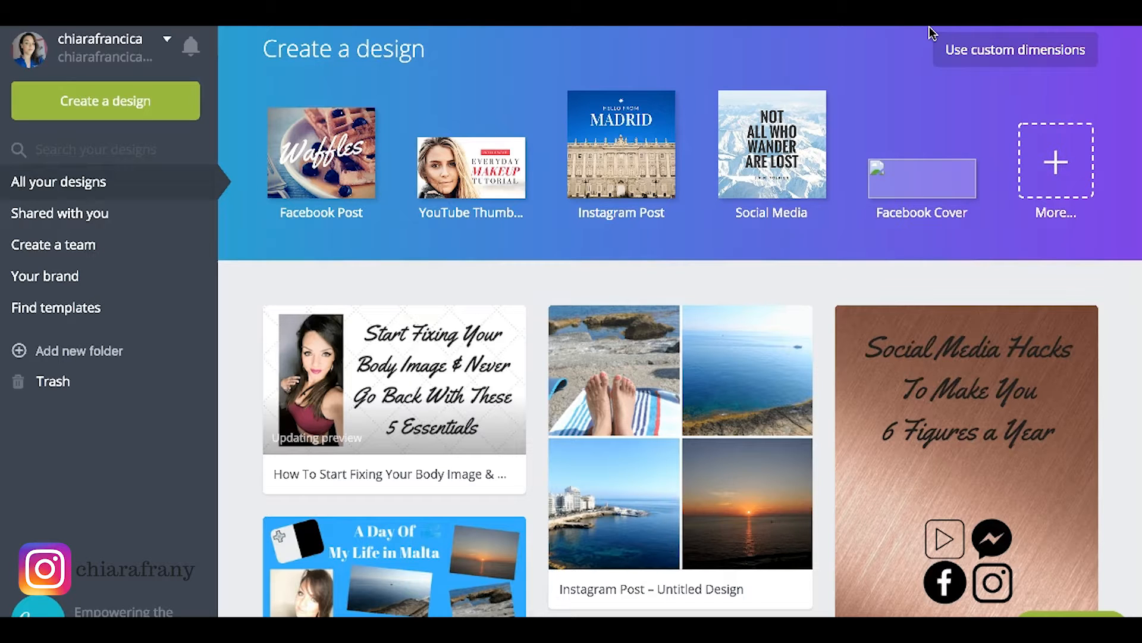
pyautogui.moveTo(538, 56)
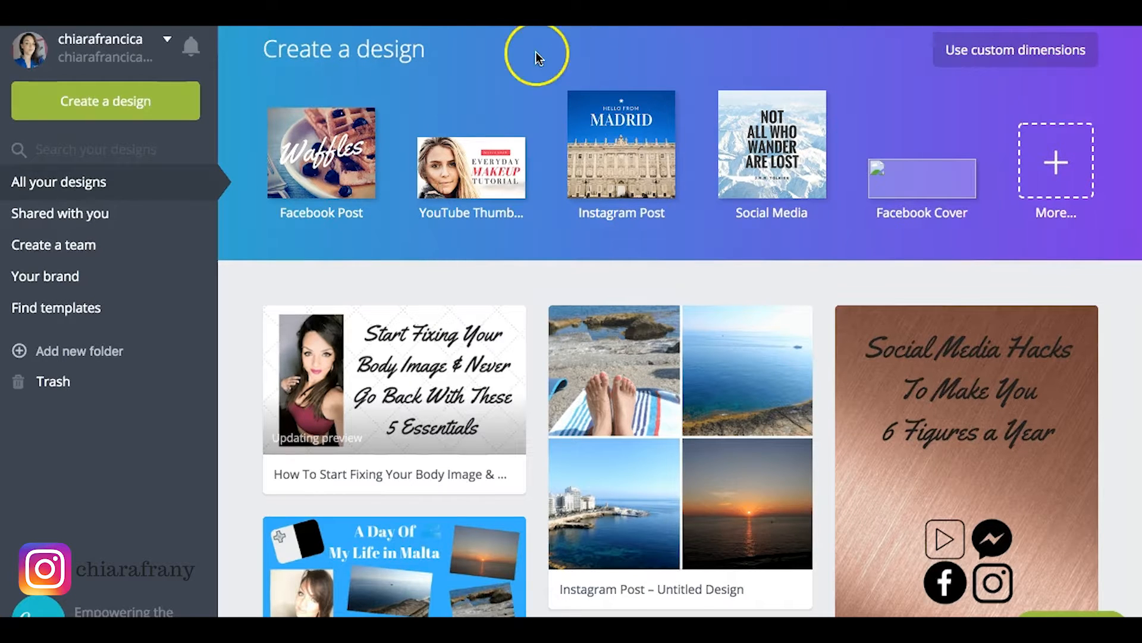
pyautogui.moveTo(558, 149)
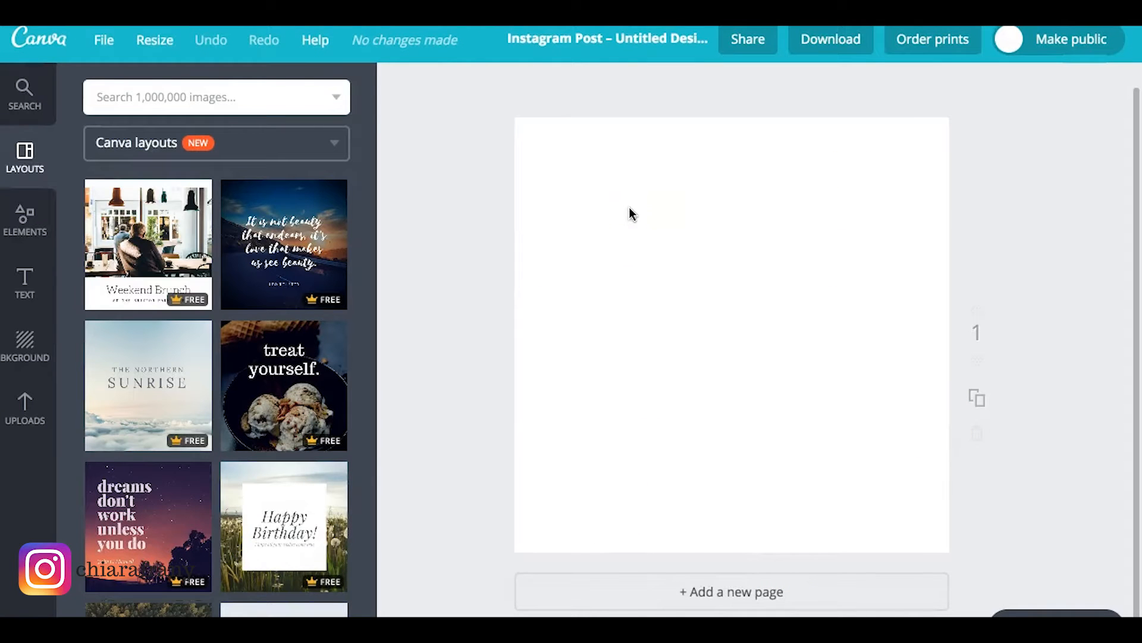
# Step: Search the image library for 'weighing scale', then show the element categories on a blank page
pyautogui.click(24, 343)
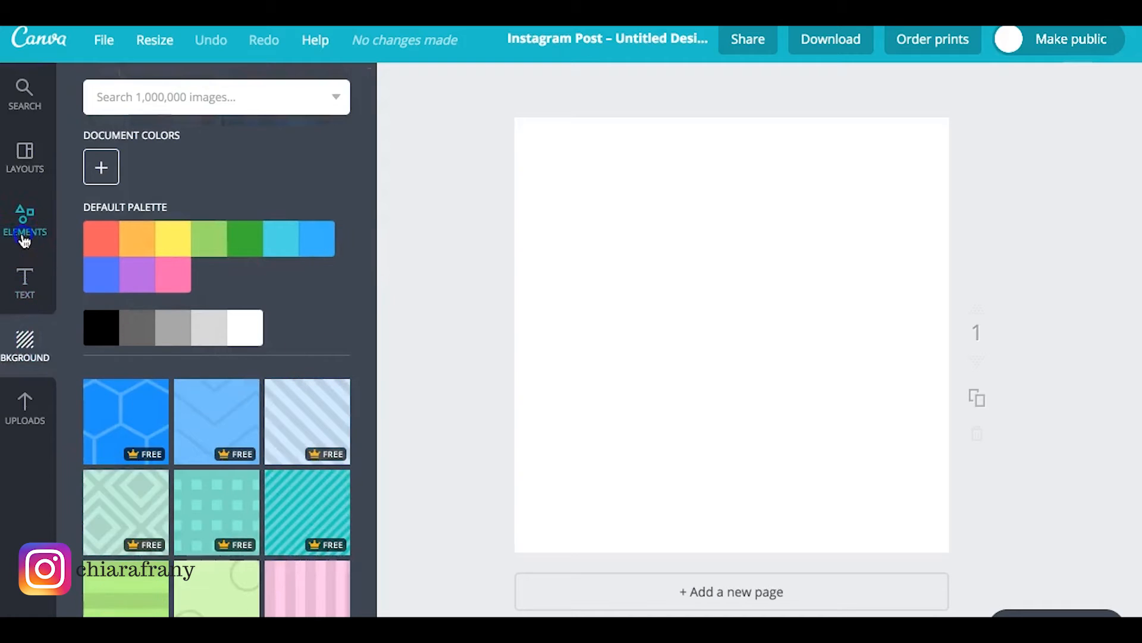
pyautogui.click(211, 97)
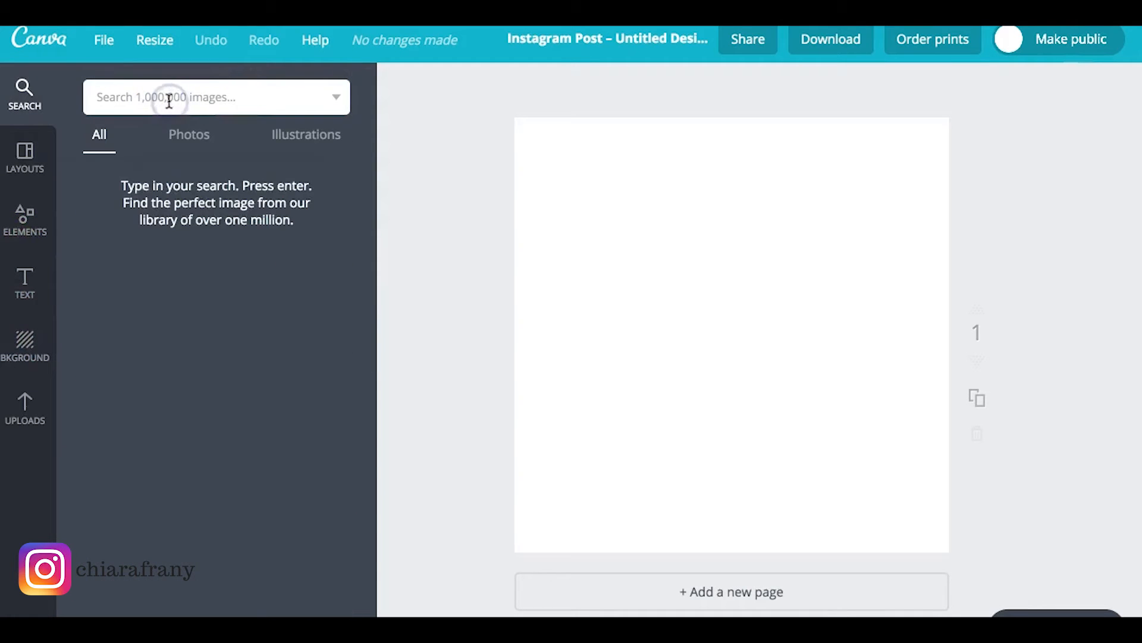
pyautogui.write('weighing scale')
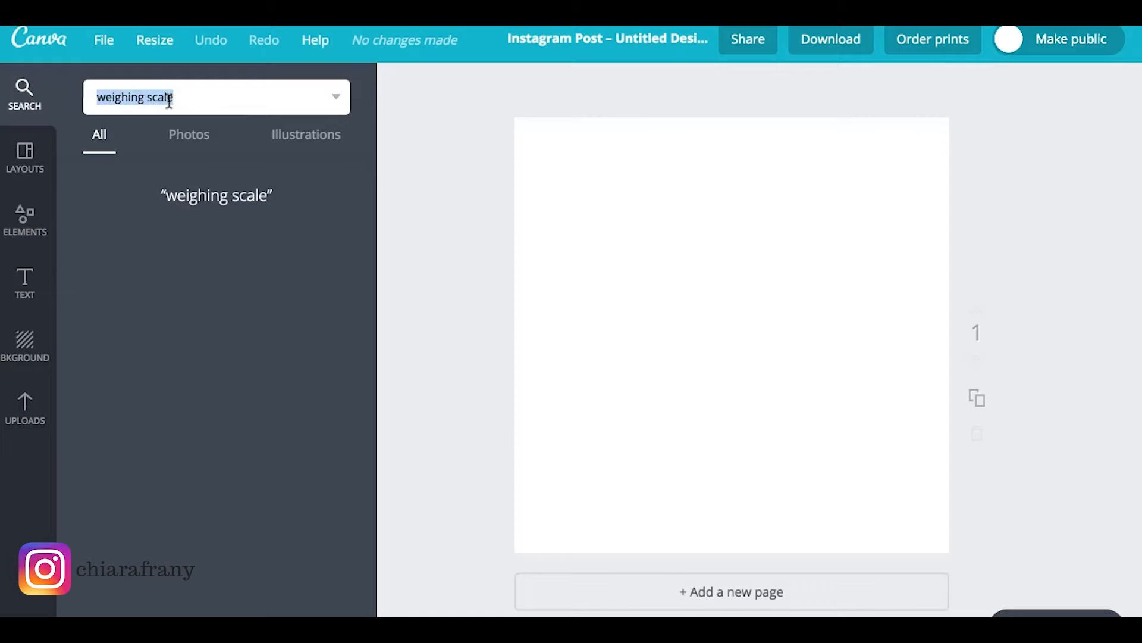
pyautogui.click(25, 219)
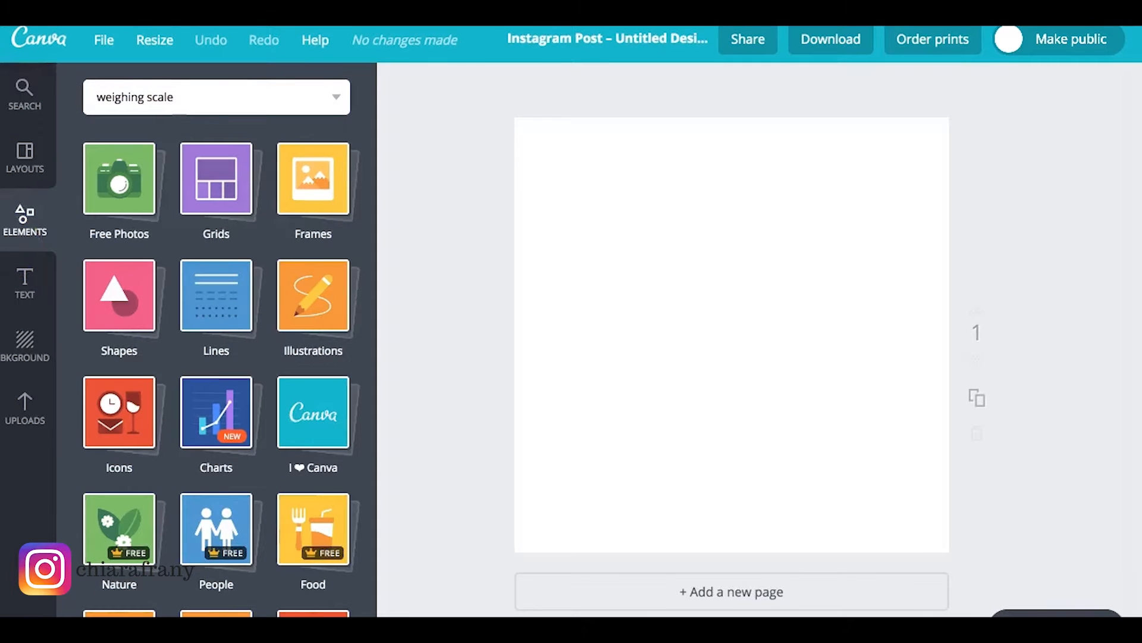
pyautogui.moveTo(259, 543)
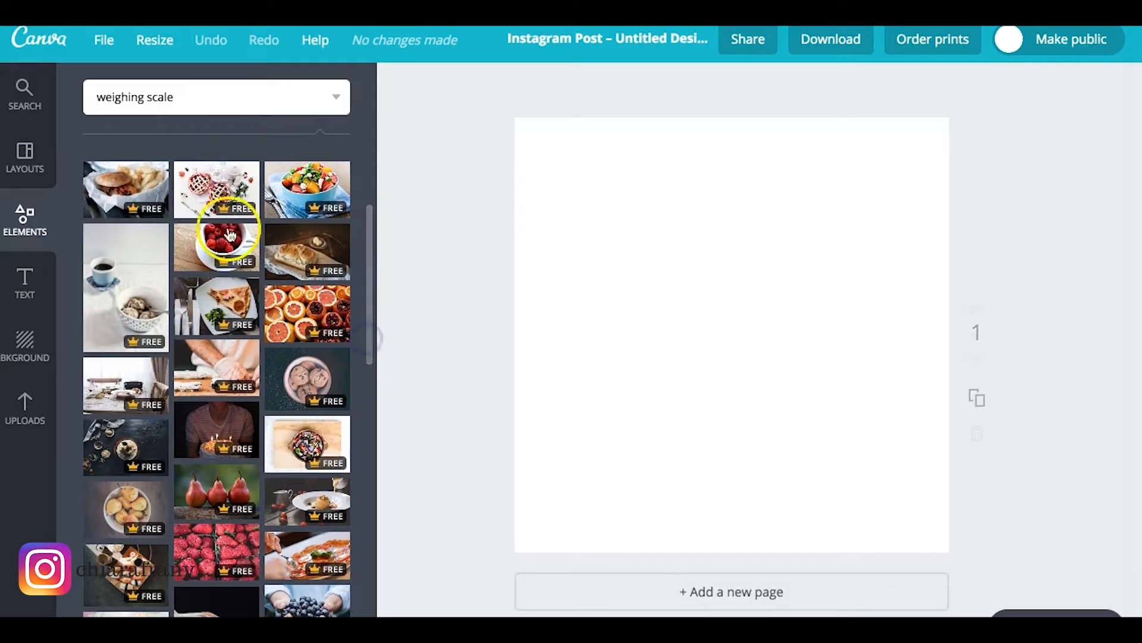
pyautogui.moveTo(24, 335)
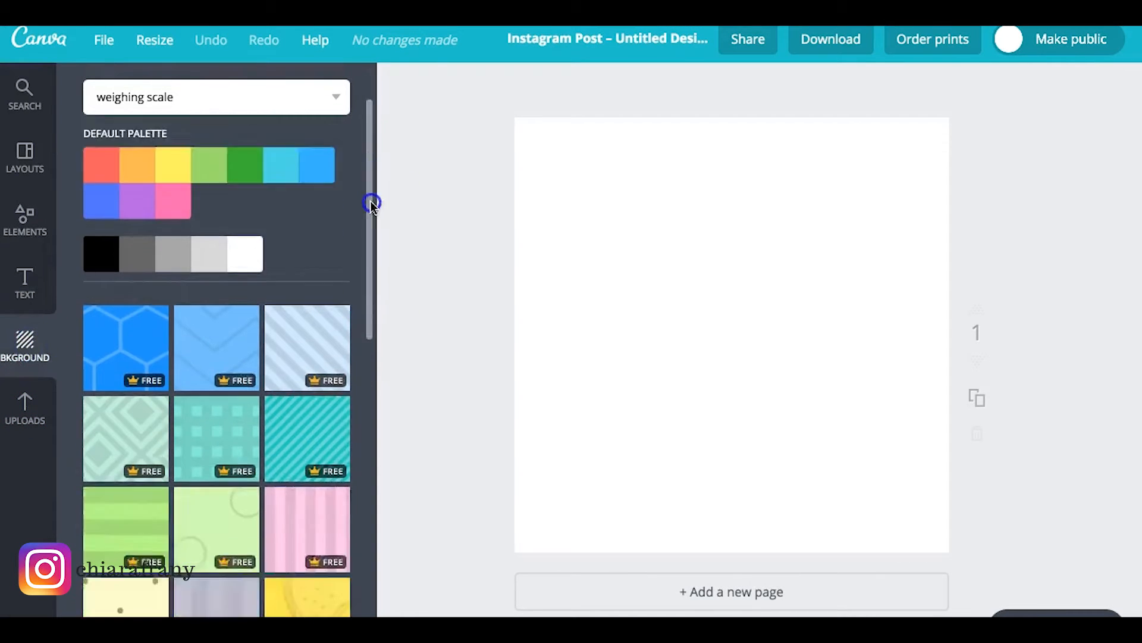
pyautogui.click(25, 218)
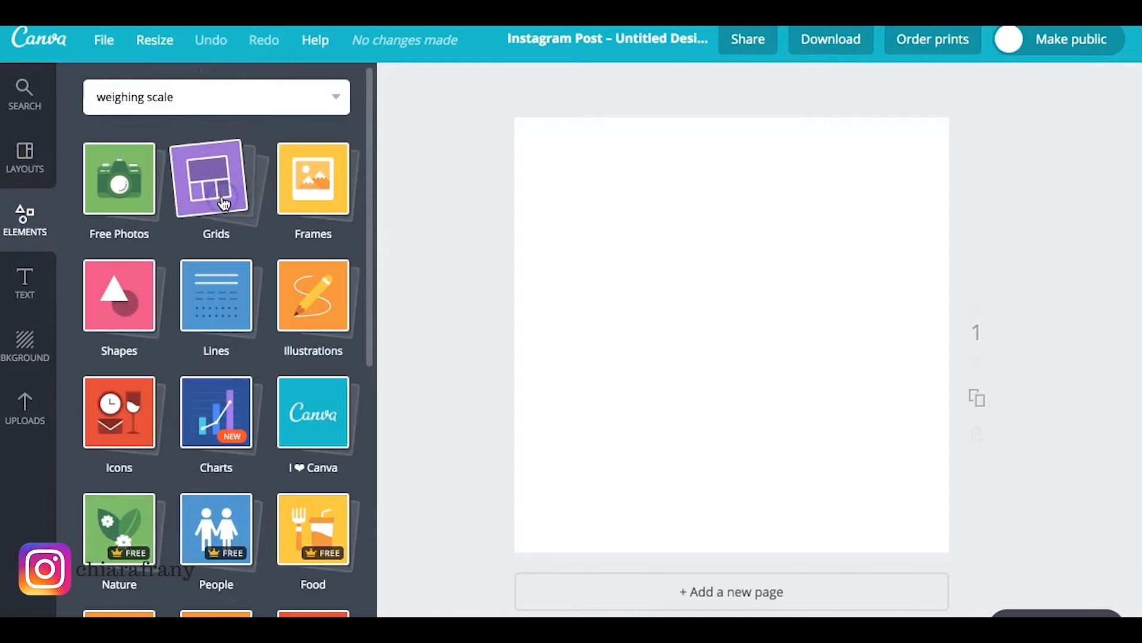
# Step: Add a two-column photo grid and browse uploaded photos to fill its cells
pyautogui.click(215, 178)
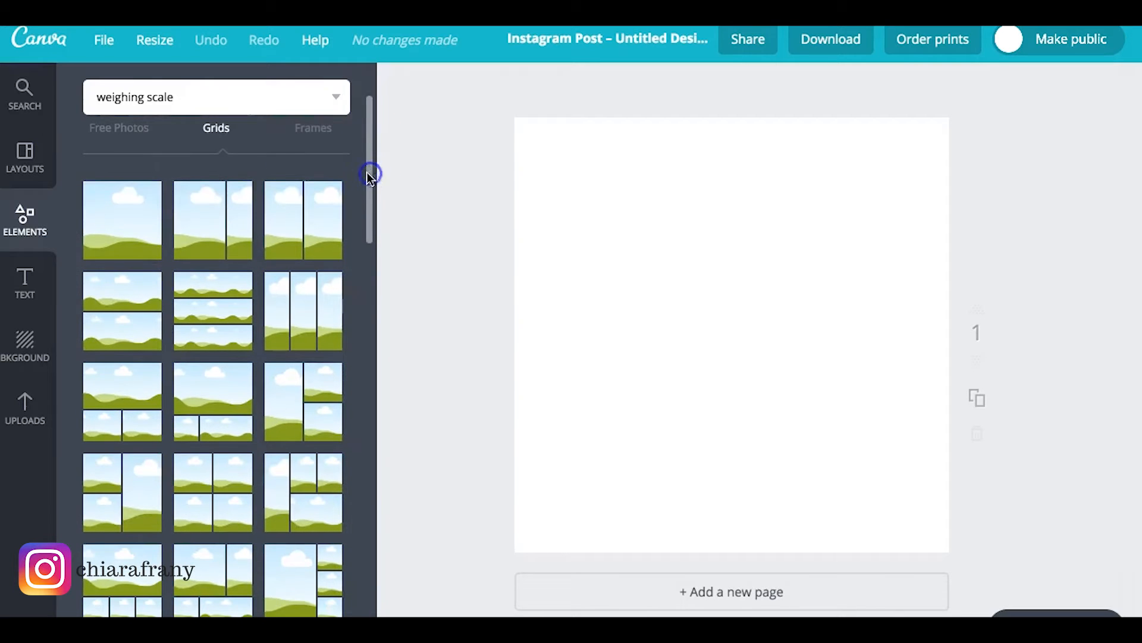
pyautogui.click(302, 219)
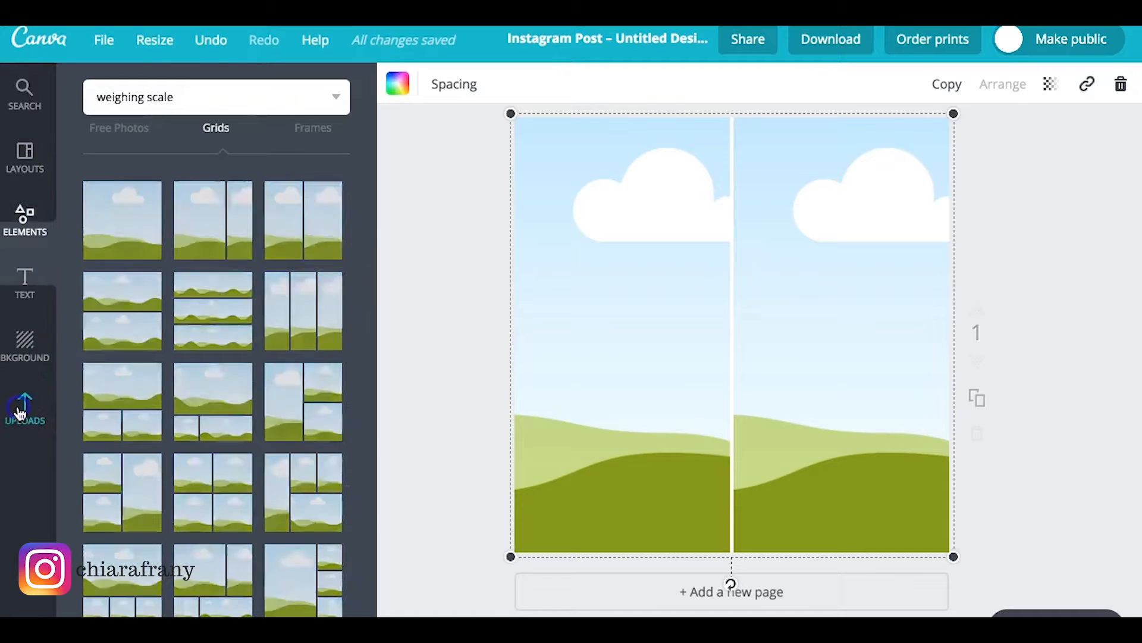
pyautogui.click(24, 400)
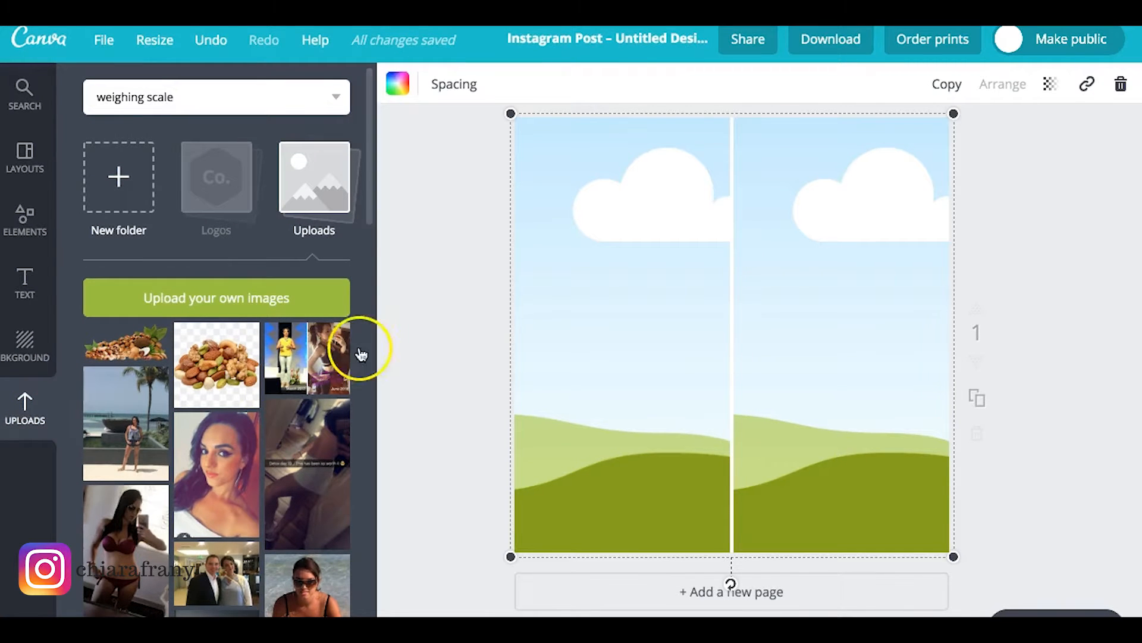
pyautogui.scroll(-3)
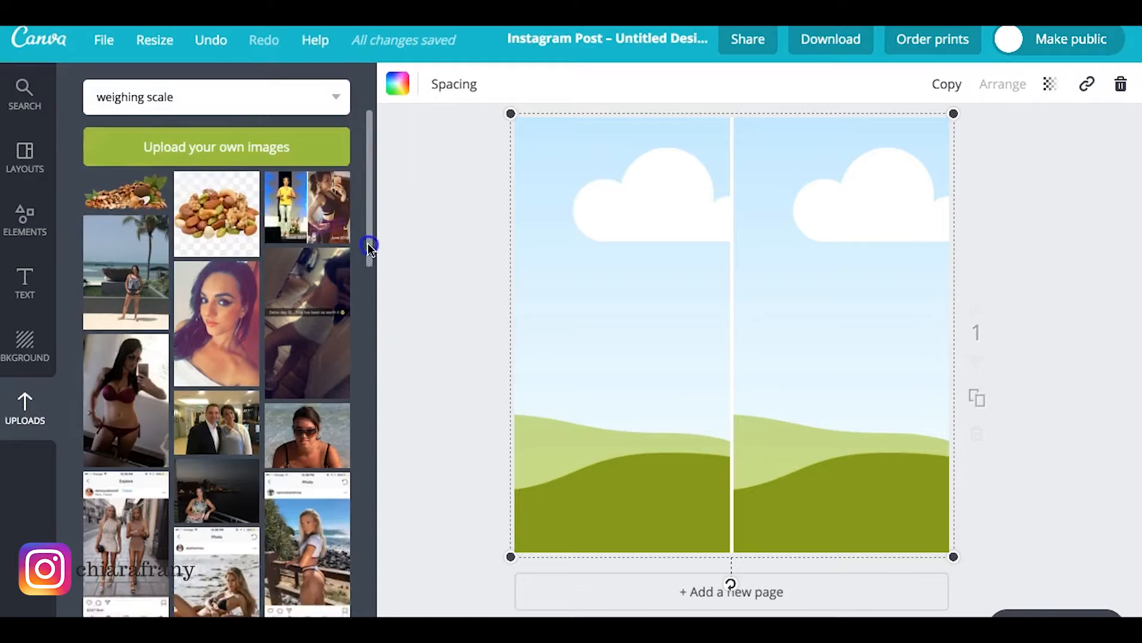
pyautogui.scroll(-3)
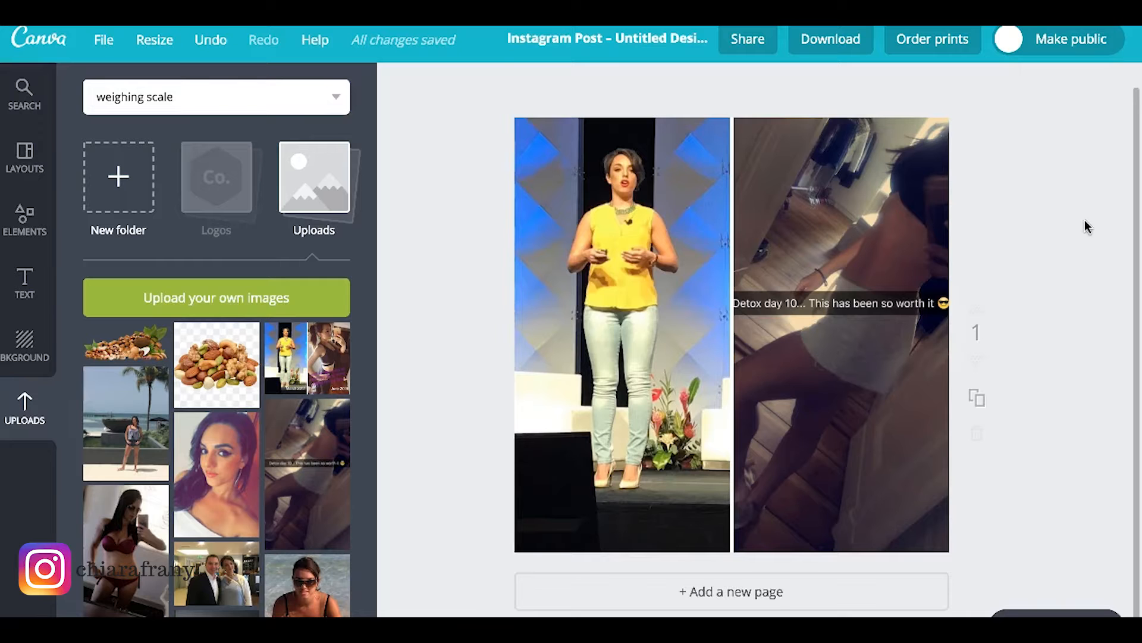
pyautogui.moveTo(23, 211)
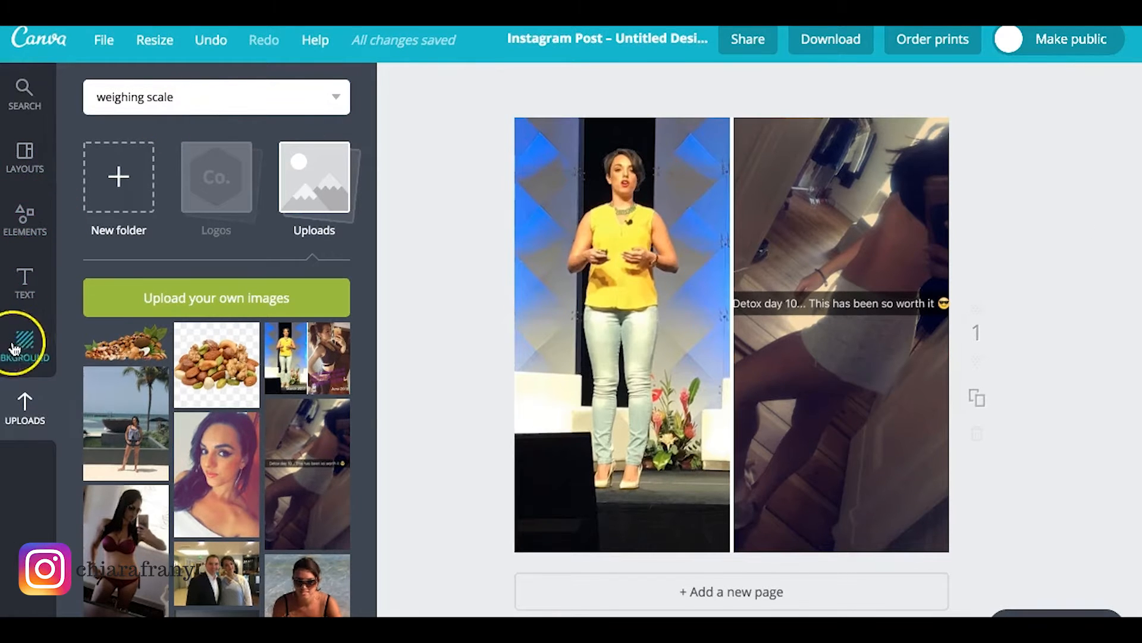
# Step: Try pink polka-dot and teal lattice patterns, then settle on the grey hexagon background
pyautogui.click(25, 342)
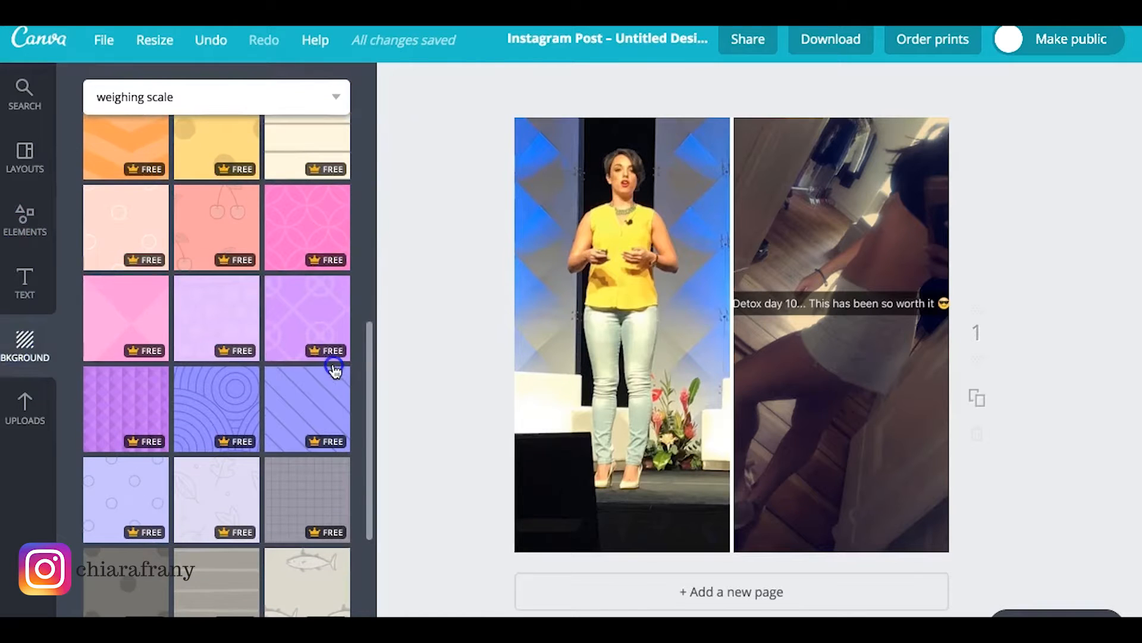
pyautogui.scroll(-3)
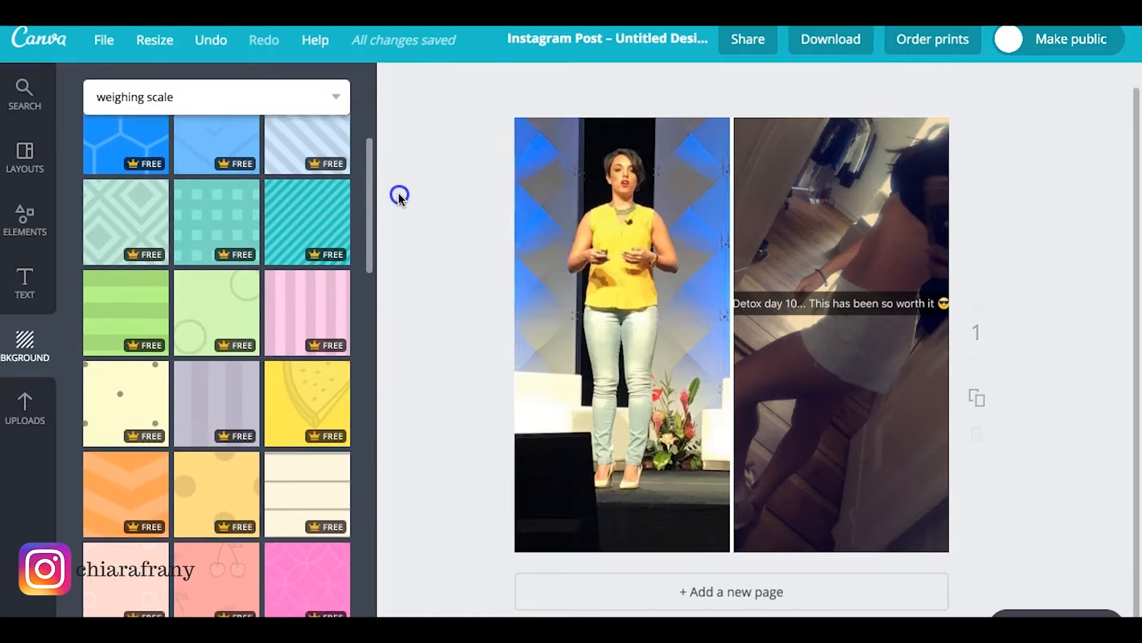
pyautogui.scroll(-3)
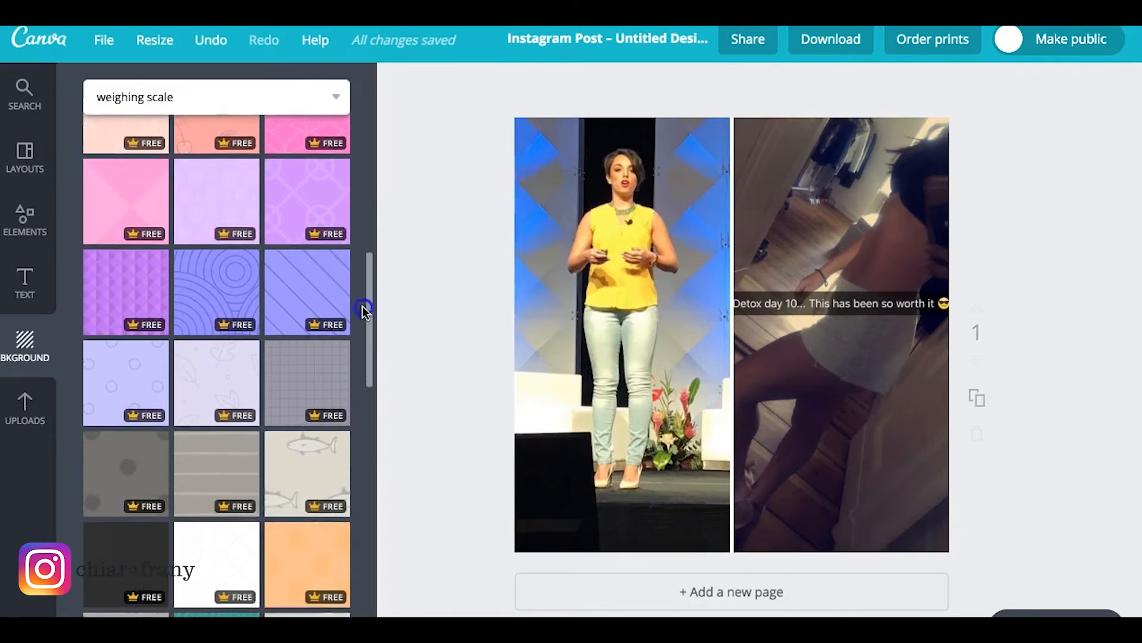
pyautogui.scroll(-3)
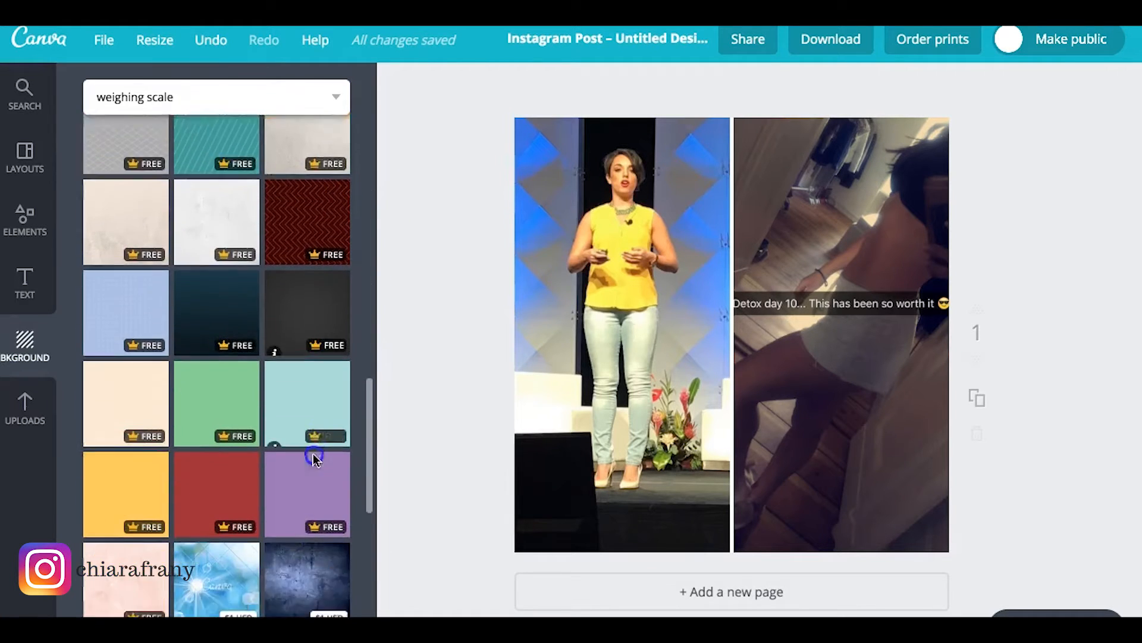
pyautogui.scroll(-3)
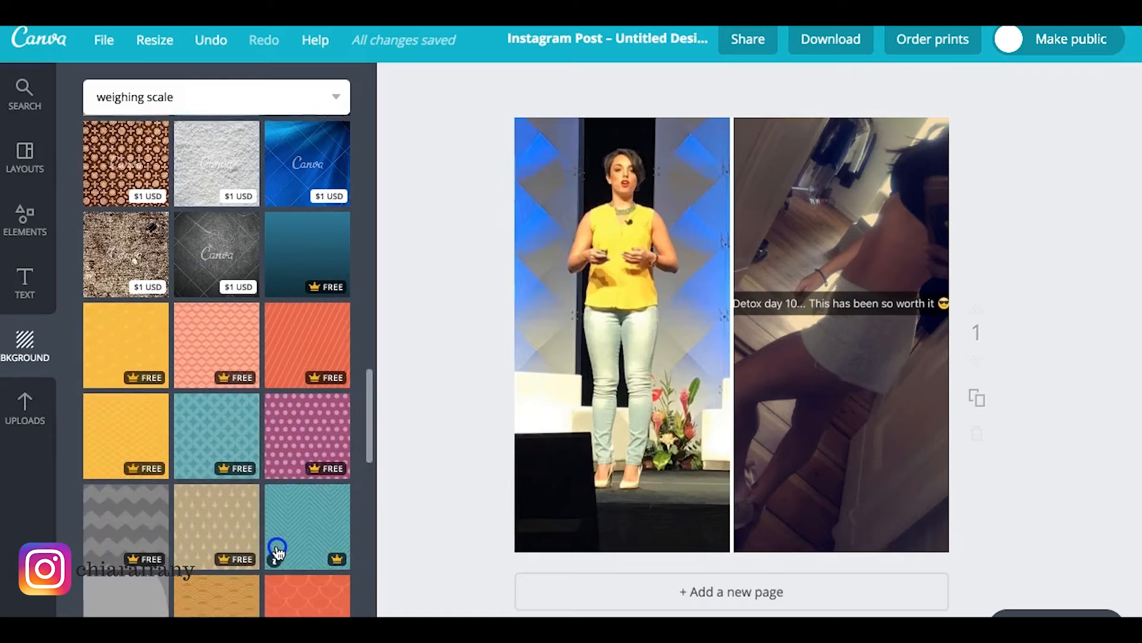
pyautogui.scroll(-3)
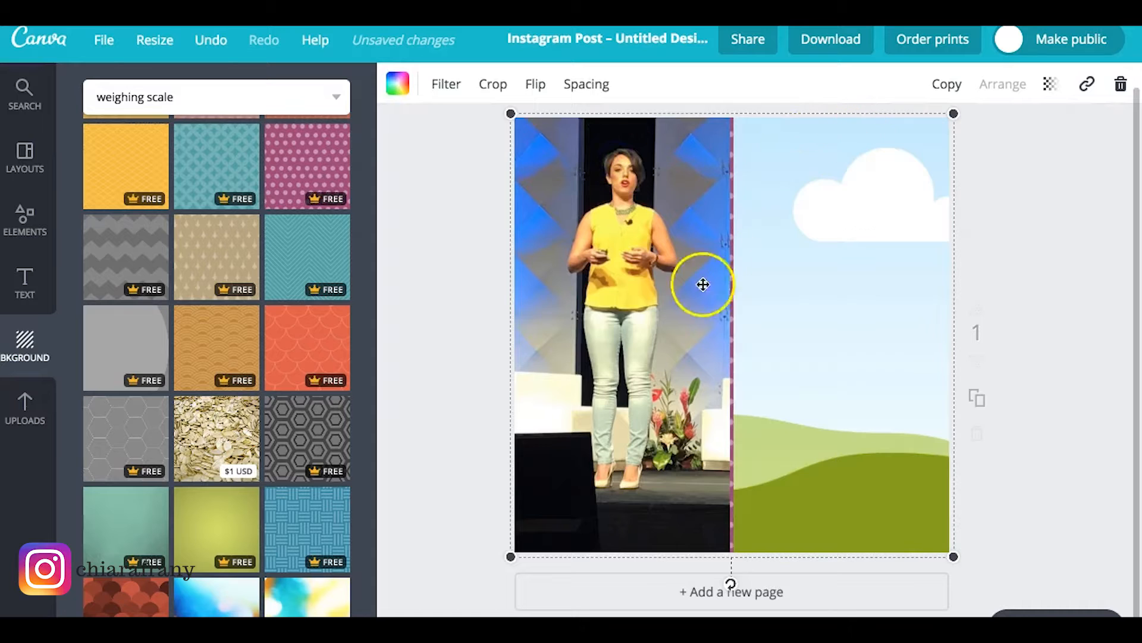
pyautogui.click(307, 165)
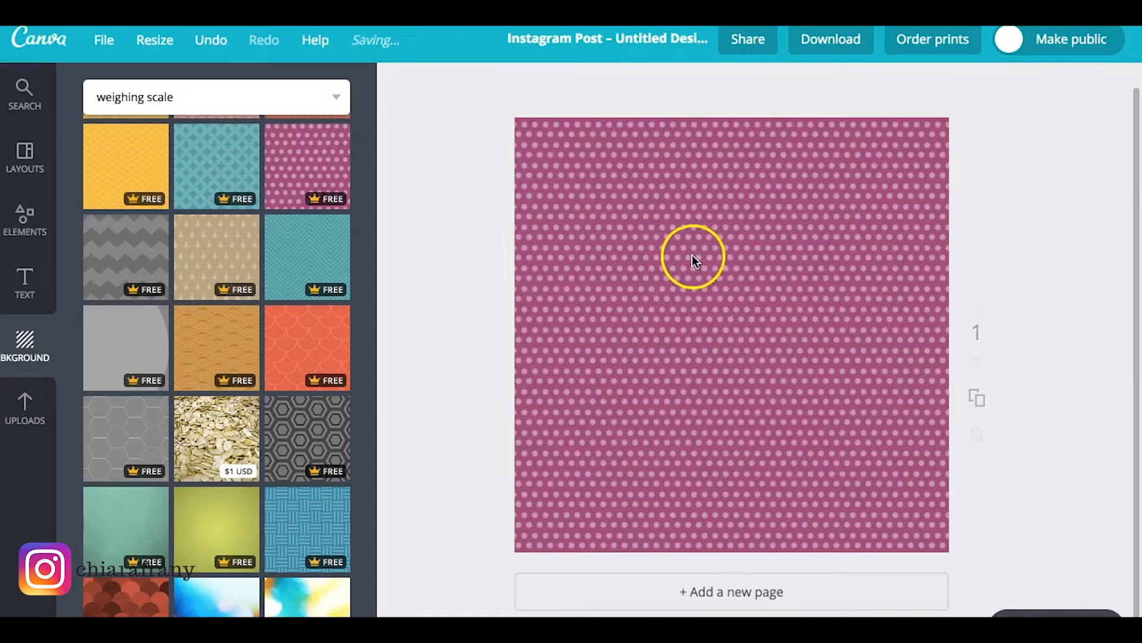
pyautogui.moveTo(386, 297)
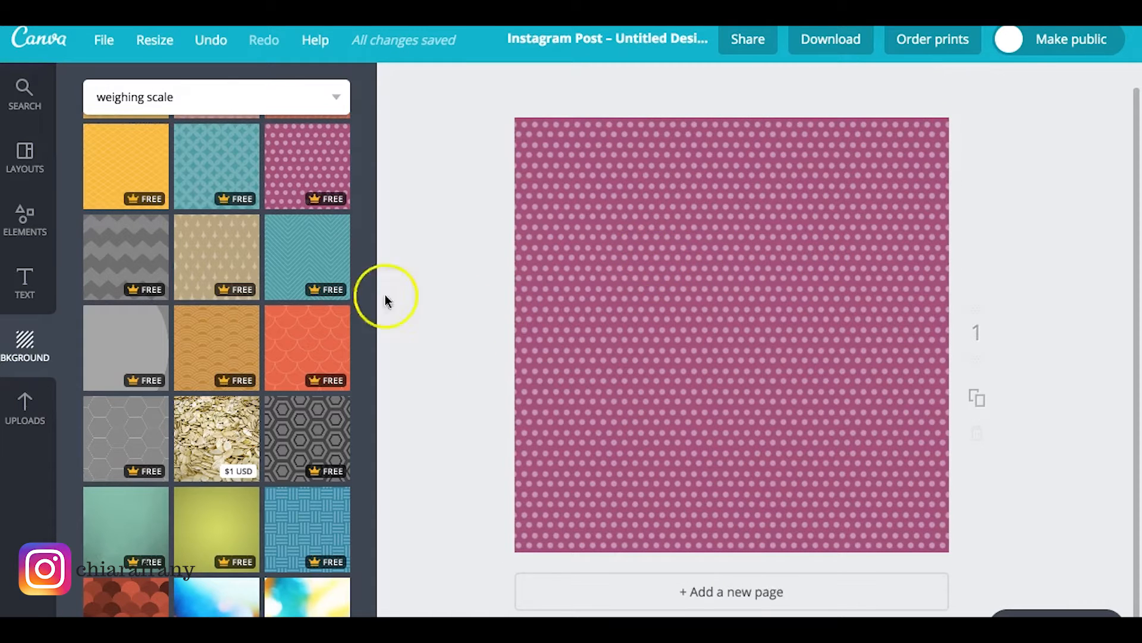
pyautogui.click(216, 166)
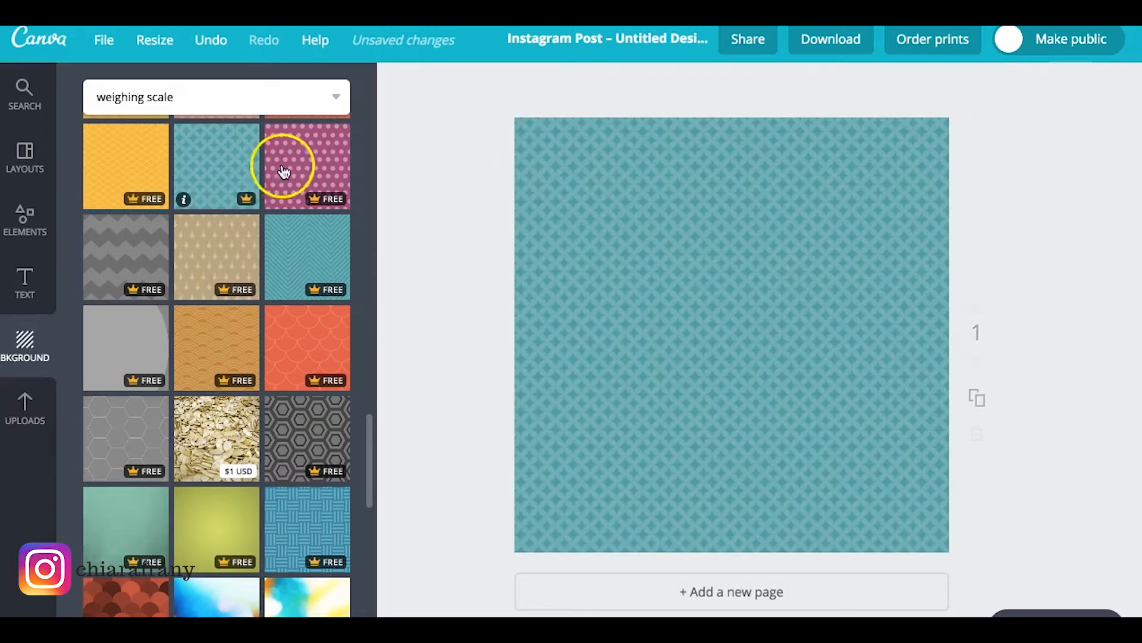
pyautogui.moveTo(283, 385)
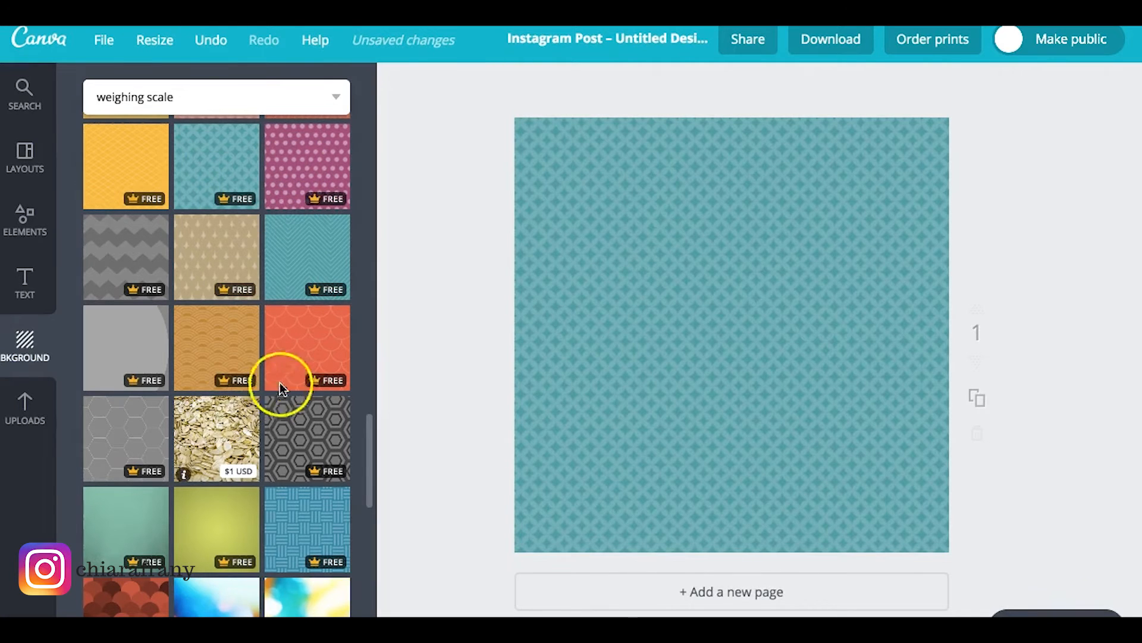
pyautogui.click(307, 438)
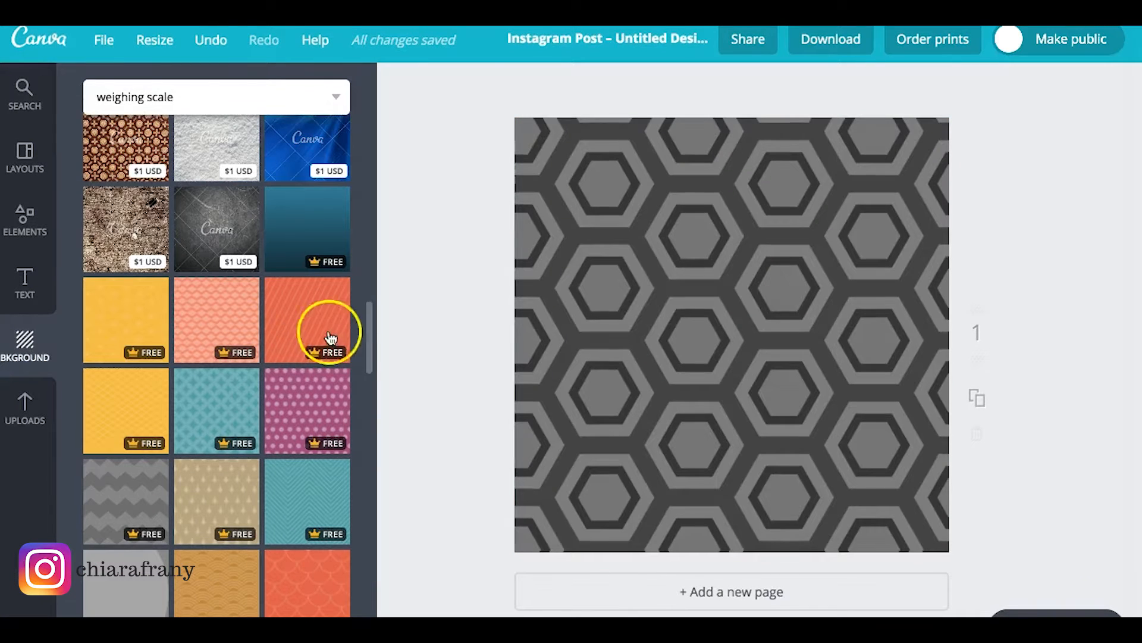
pyautogui.scroll(-3)
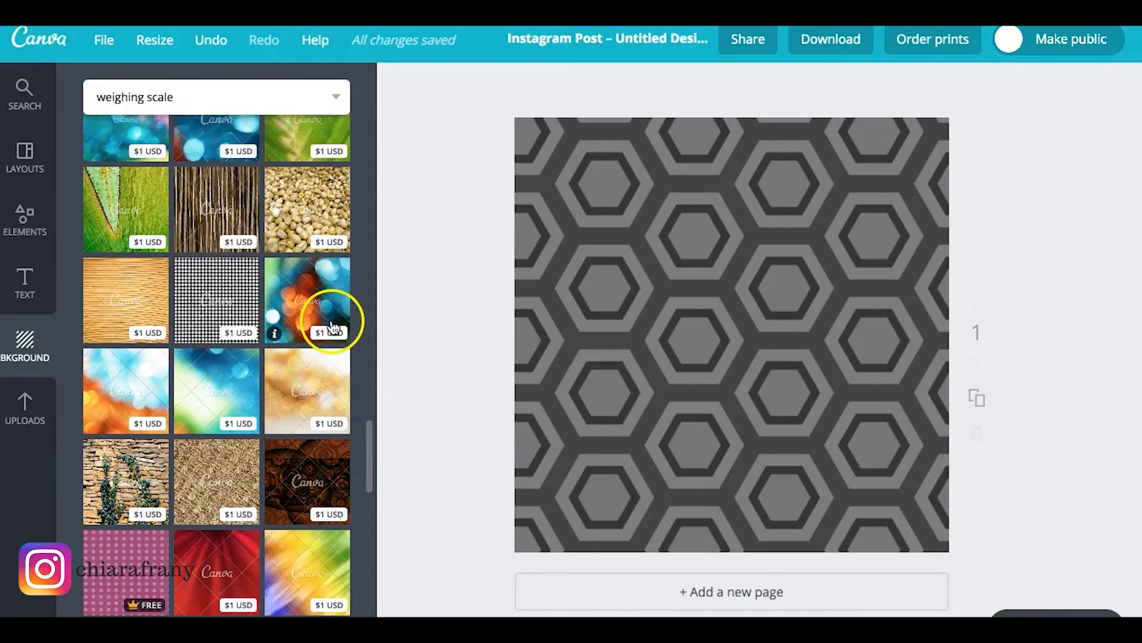
pyautogui.moveTo(365, 353)
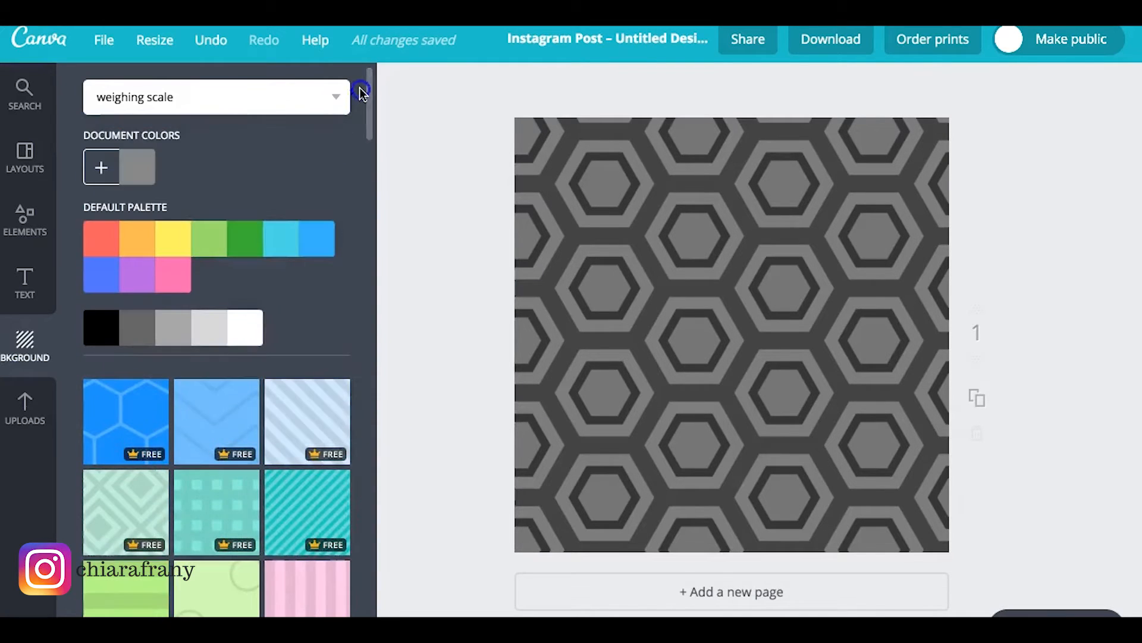
# Step: Replace the 'weighing scale' search with 'body image', then return to the design-type chooser
pyautogui.click(357, 96)
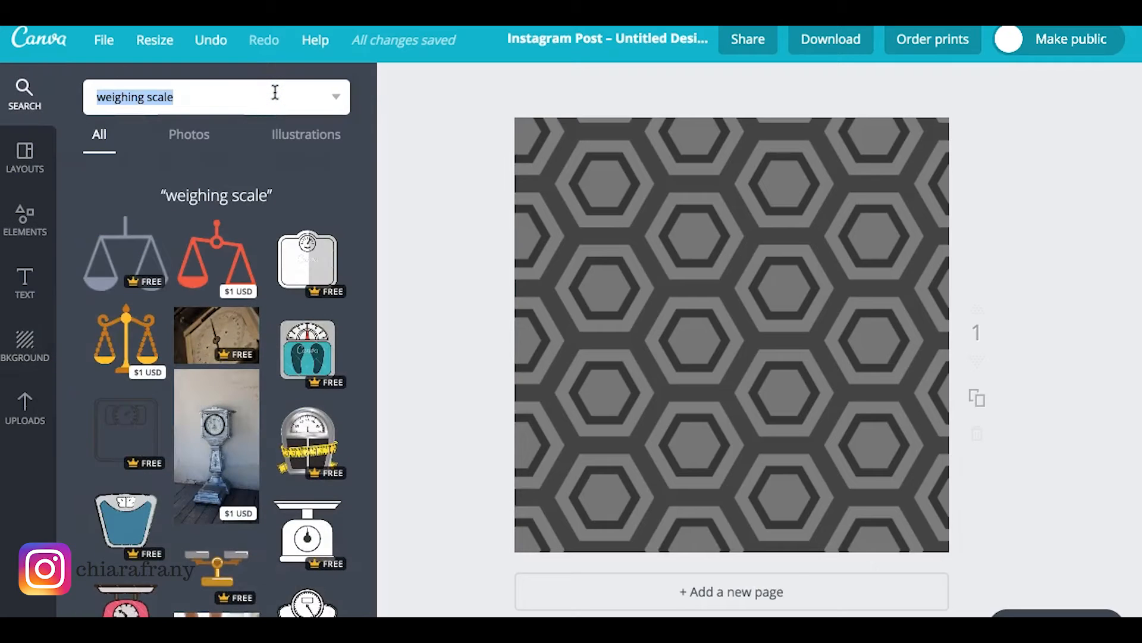
pyautogui.click(215, 97)
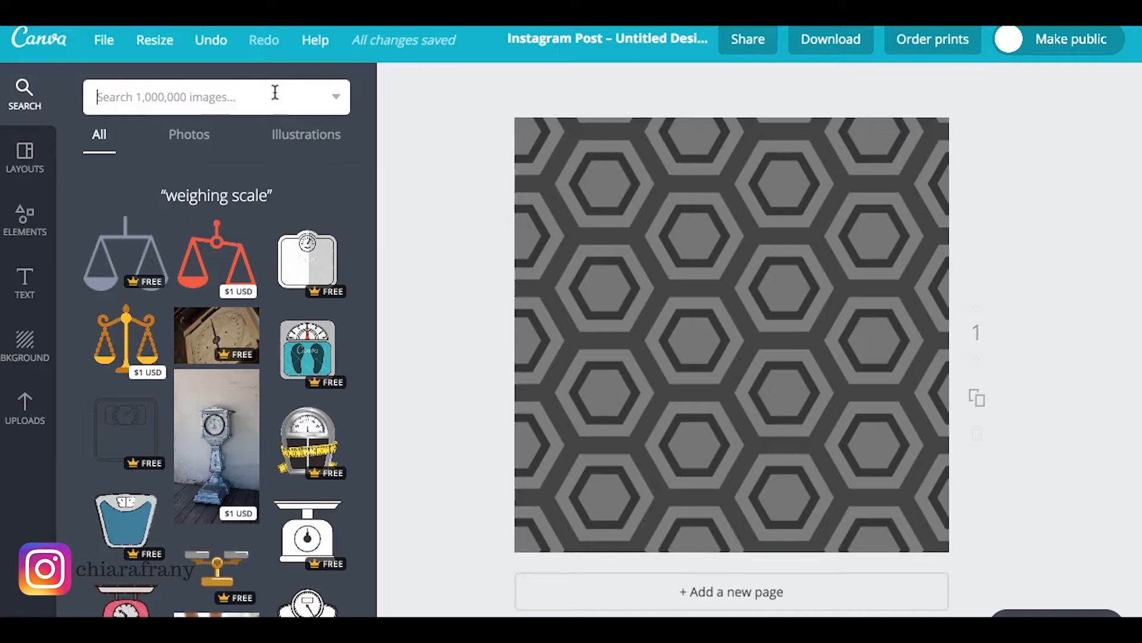
pyautogui.write('body image')
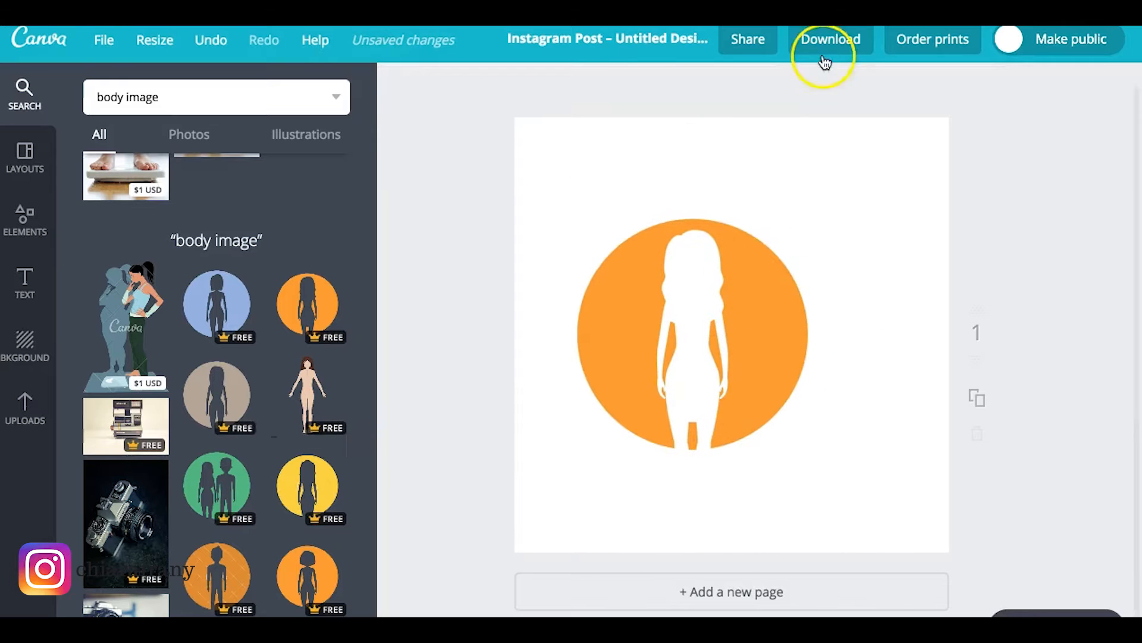
pyautogui.click(691, 332)
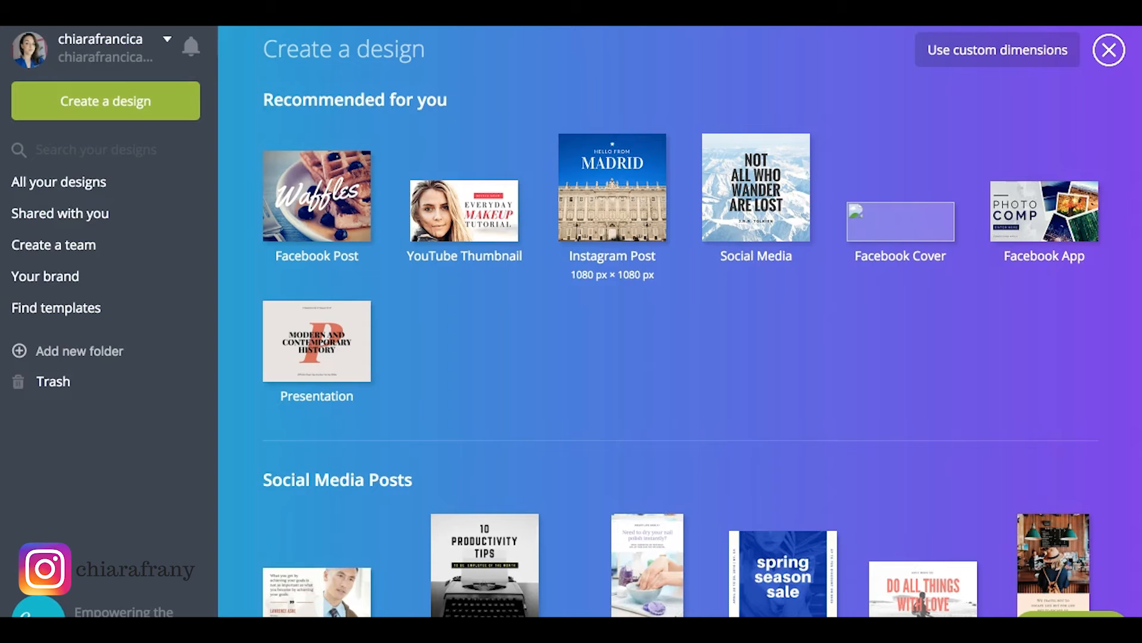
# Step: Create a 1920 x 1080 px custom design and try downloading the empty design
pyautogui.click(995, 50)
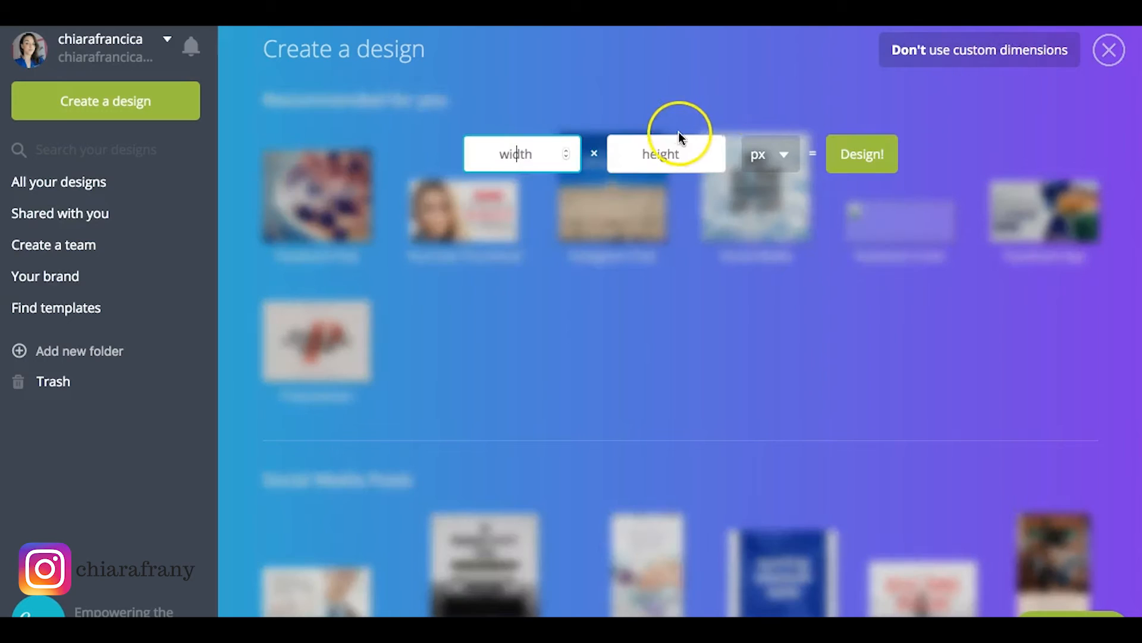
pyautogui.write('1920')
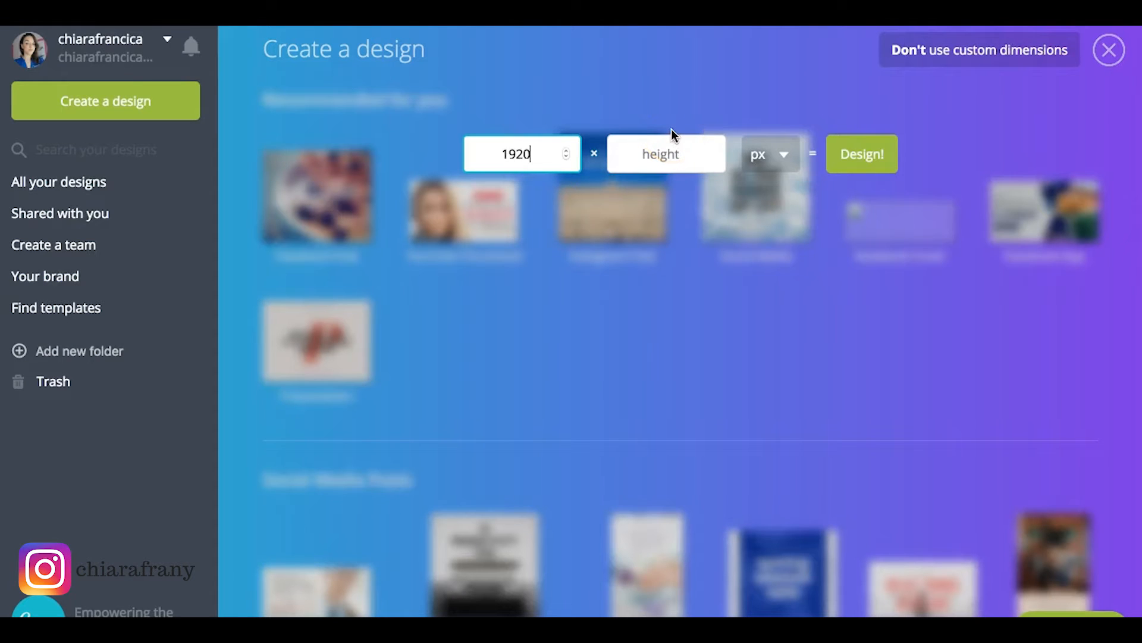
pyautogui.write('1080')
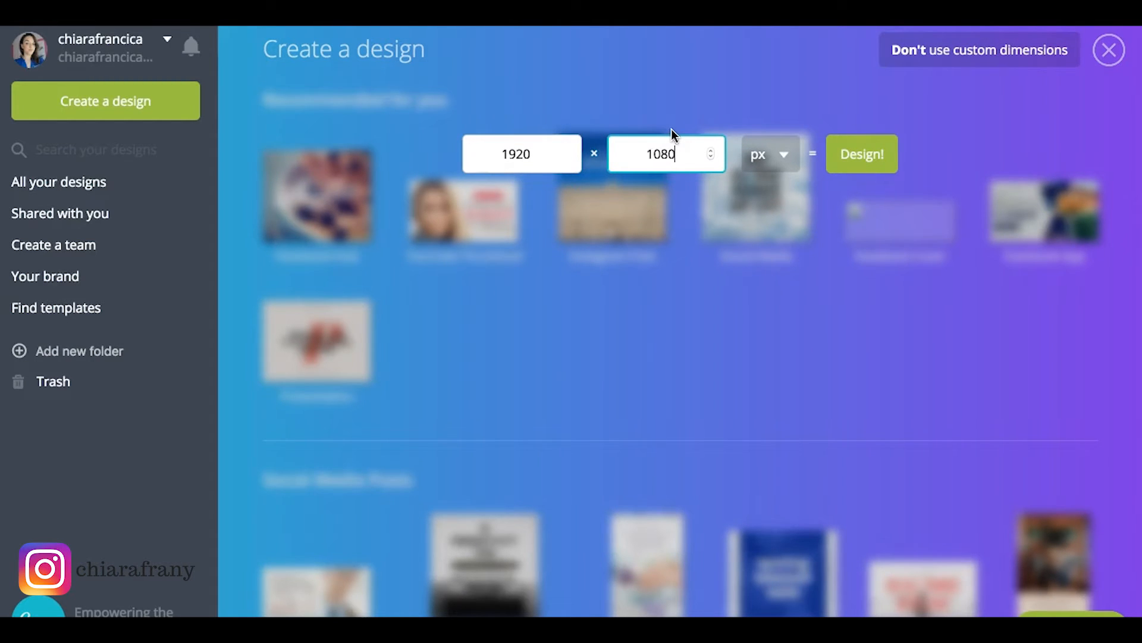
pyautogui.click(860, 153)
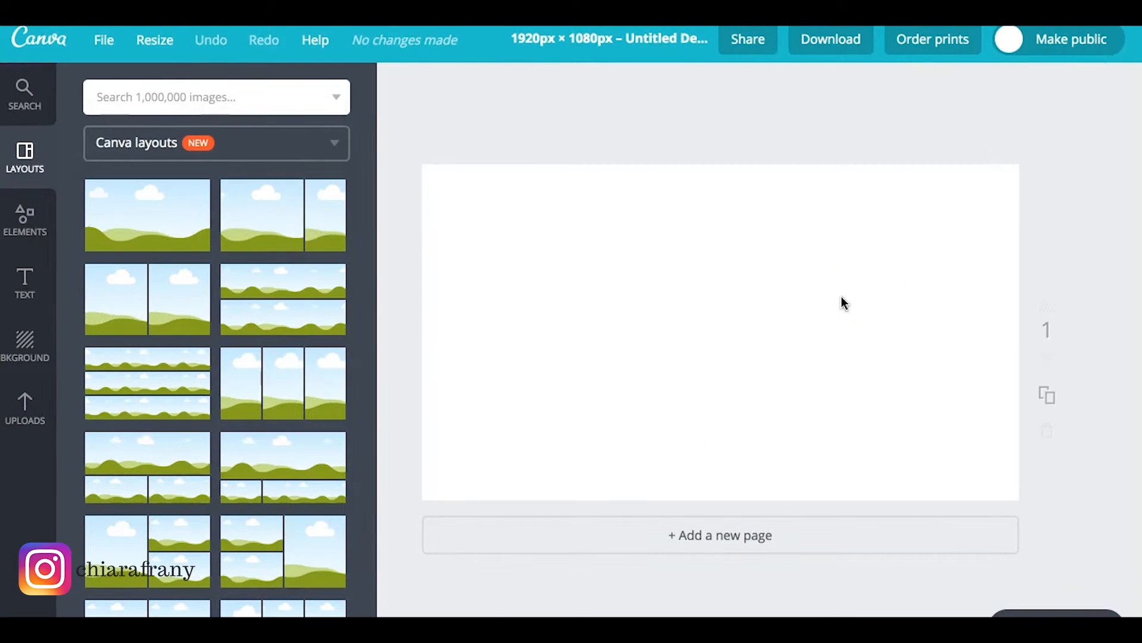
pyautogui.moveTo(816, 292)
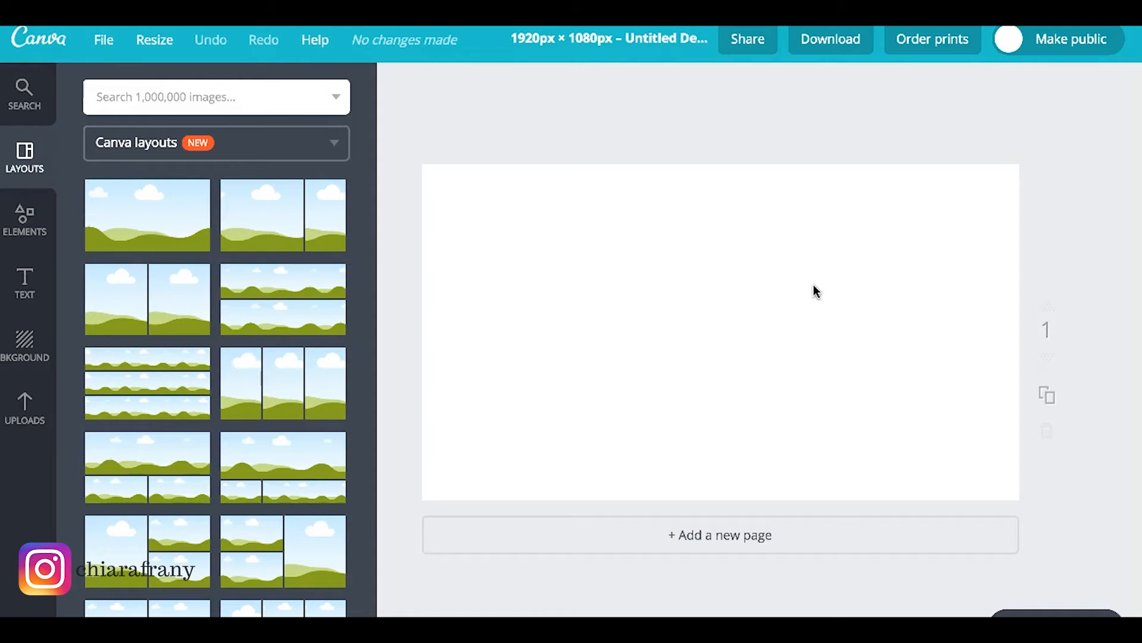
pyautogui.moveTo(538, 110)
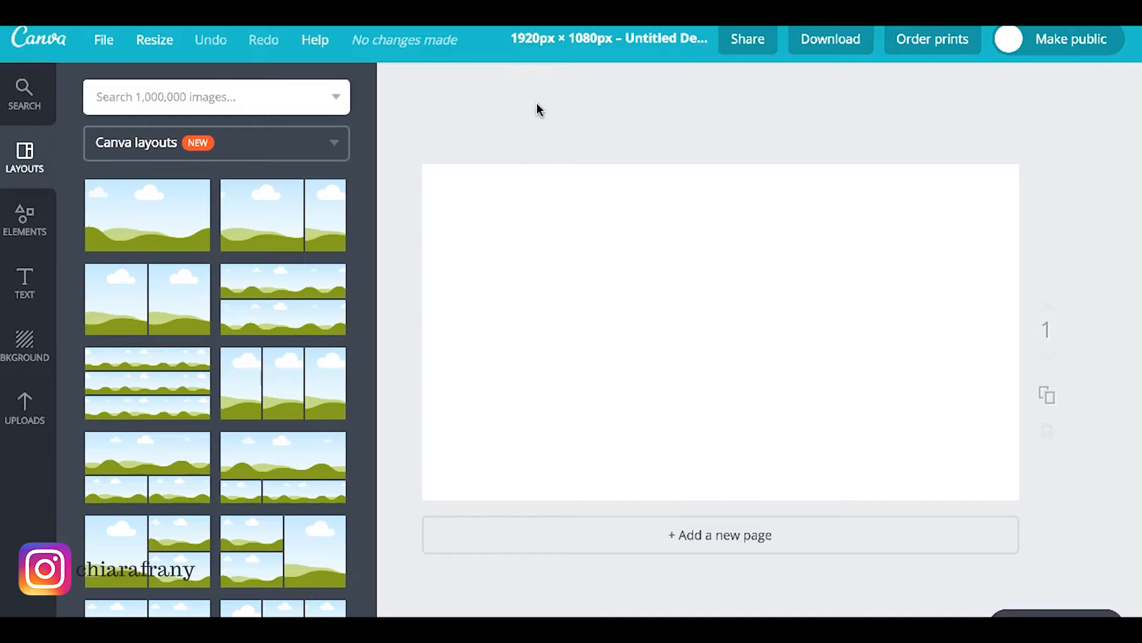
pyautogui.click(830, 39)
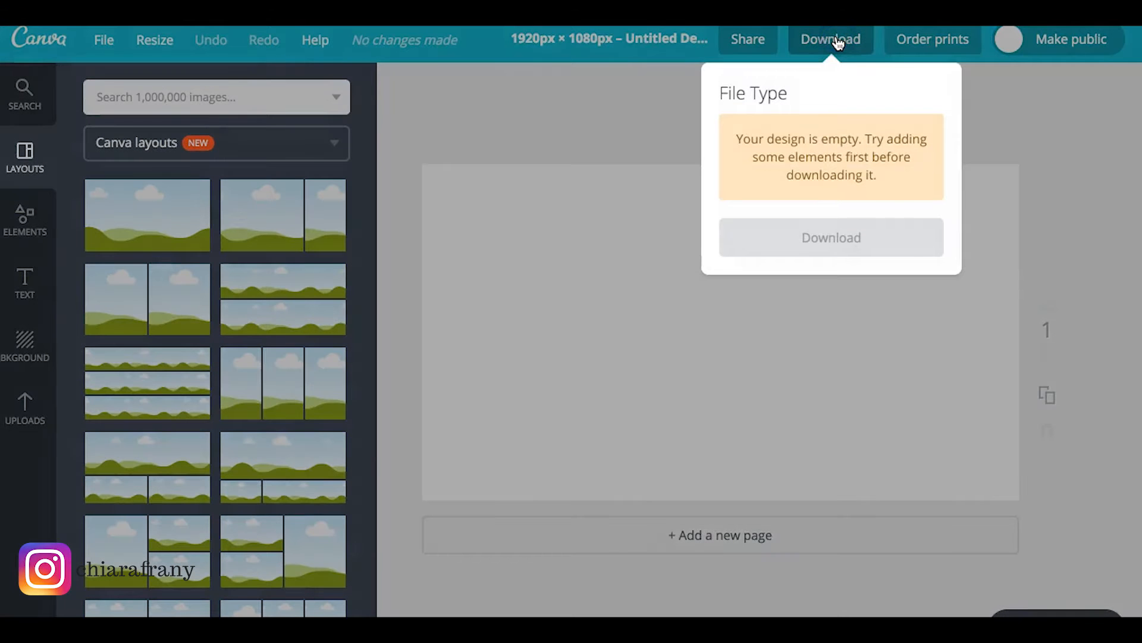
pyautogui.click(868, 313)
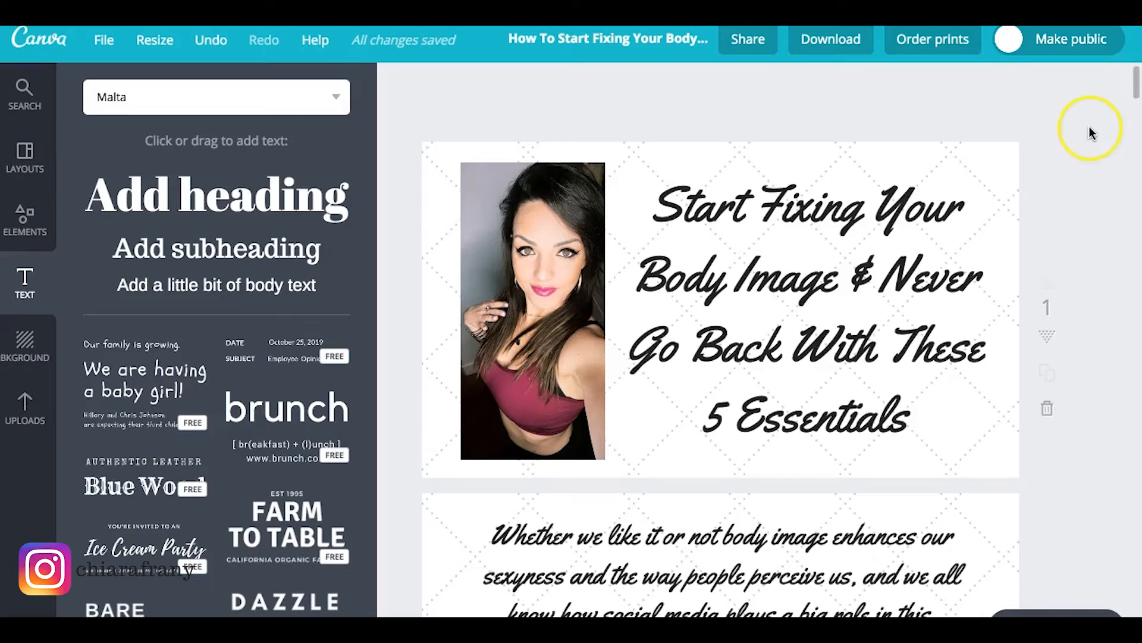
pyautogui.moveTo(1101, 132)
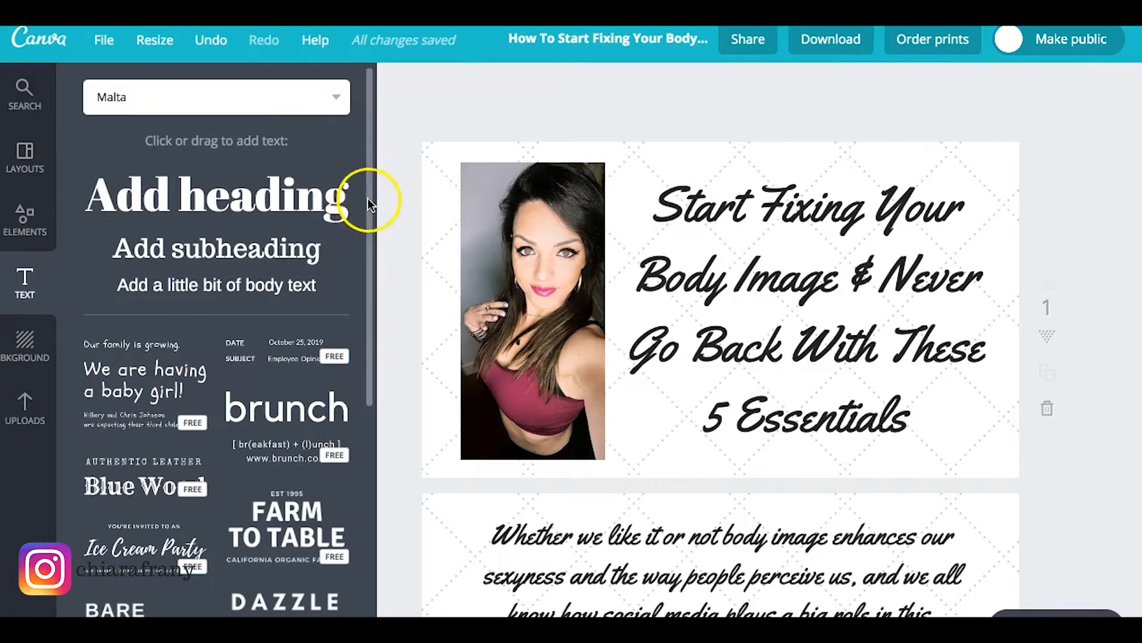
pyautogui.scroll(-3)
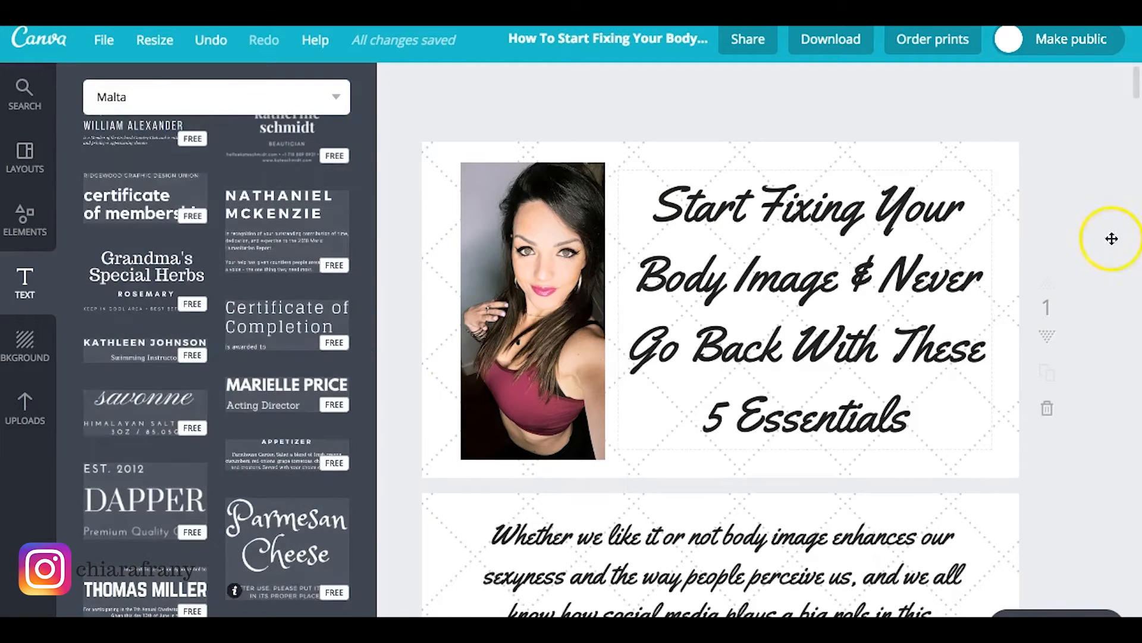
pyautogui.scroll(-3)
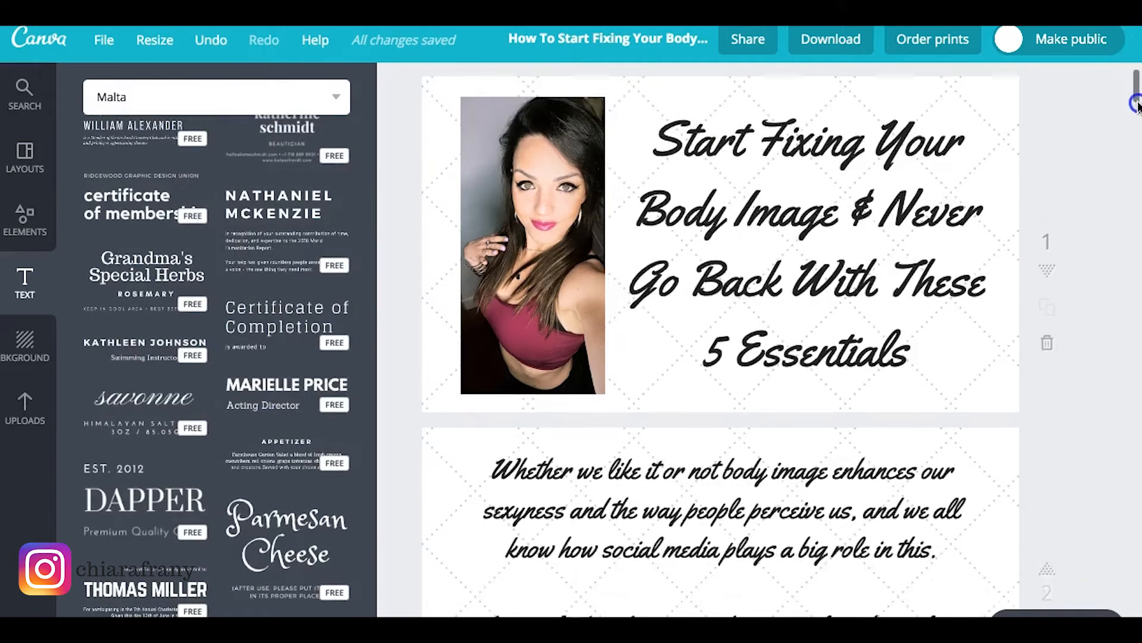
pyautogui.scroll(-3)
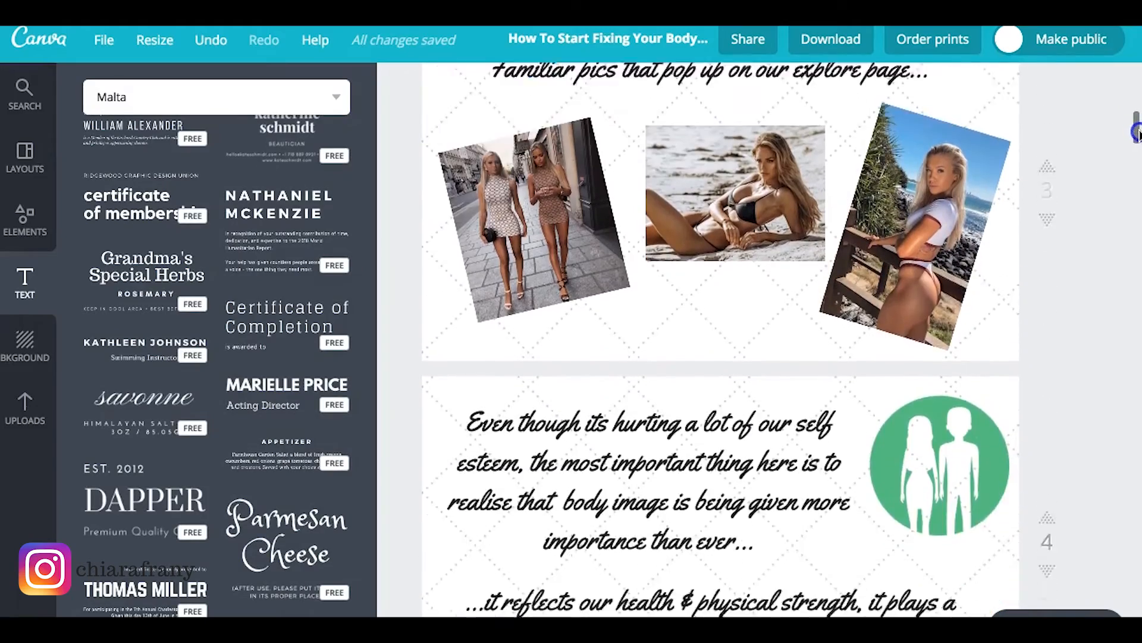
pyautogui.scroll(-3)
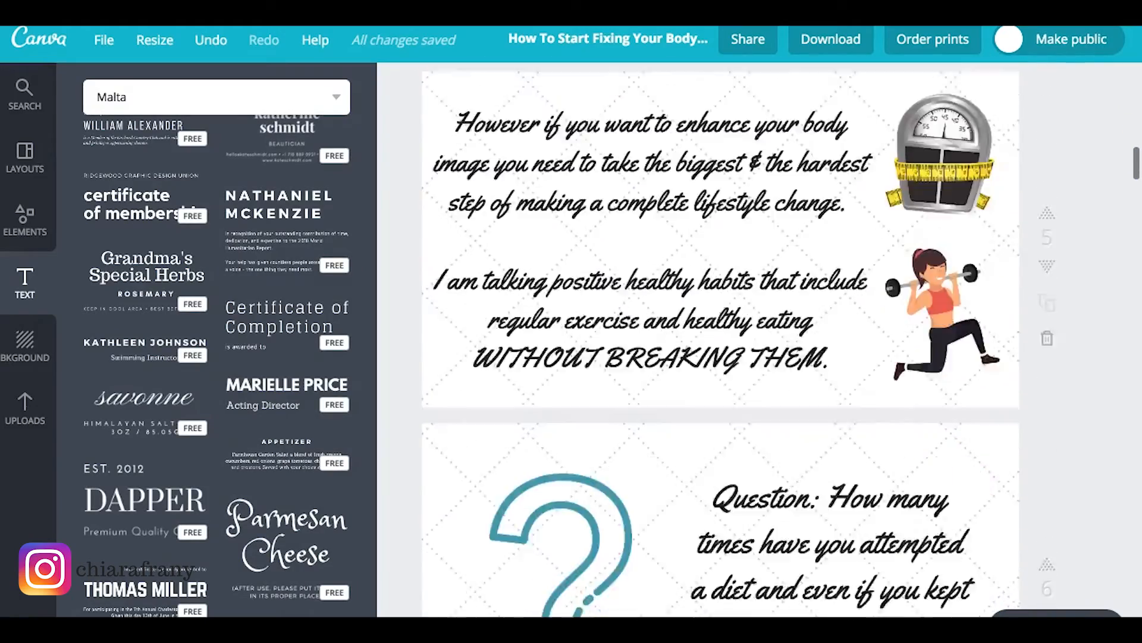
pyautogui.scroll(-3)
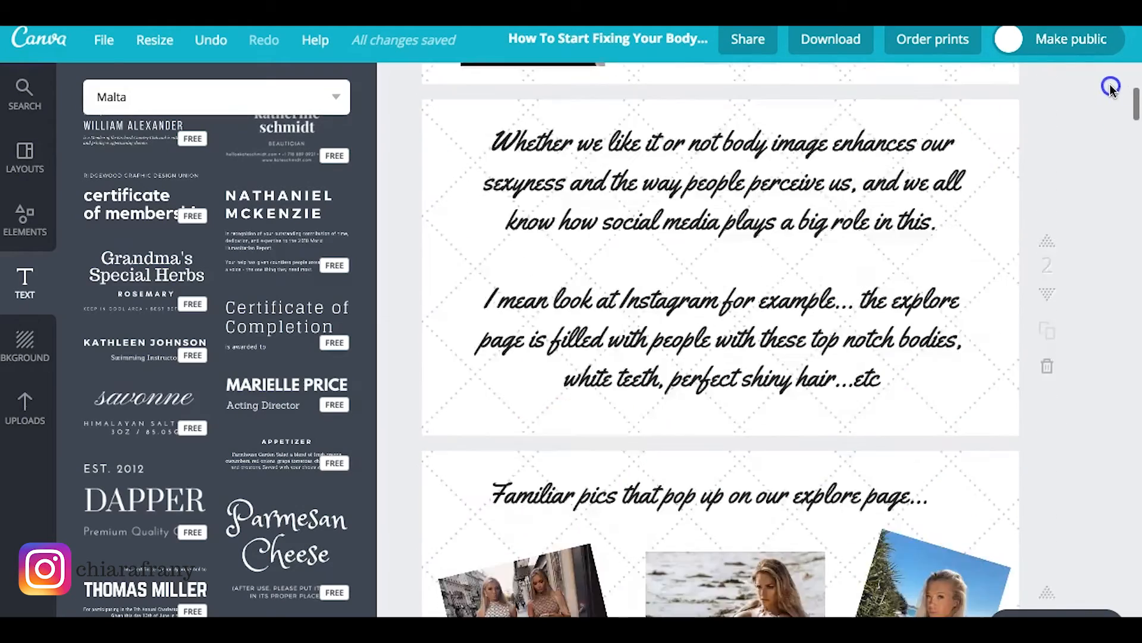
pyautogui.scroll(-3)
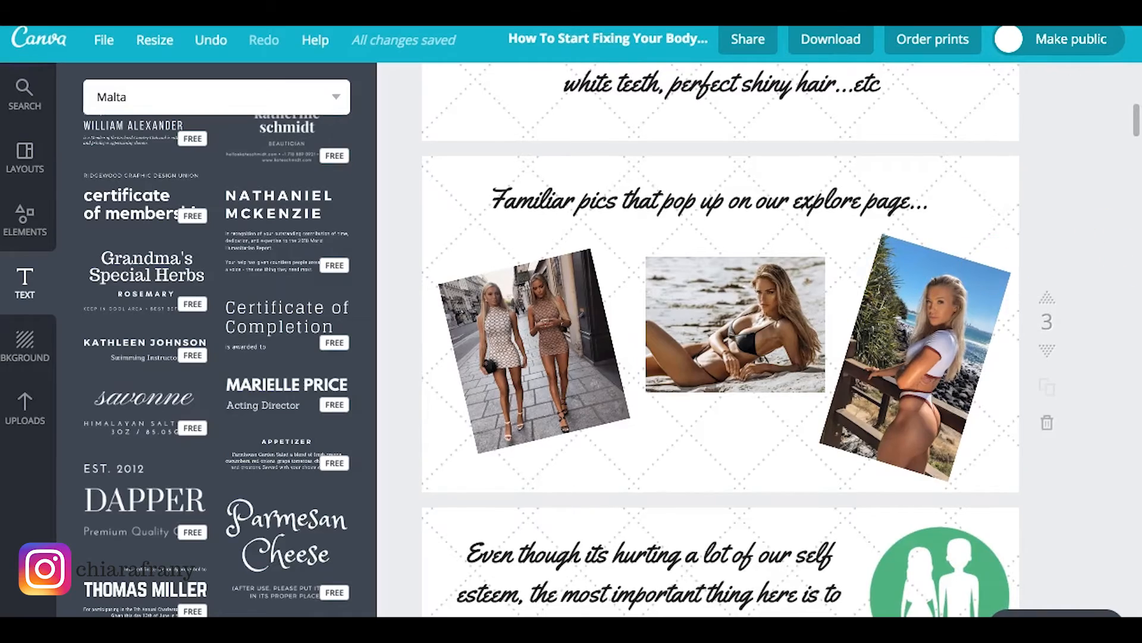
pyautogui.scroll(-3)
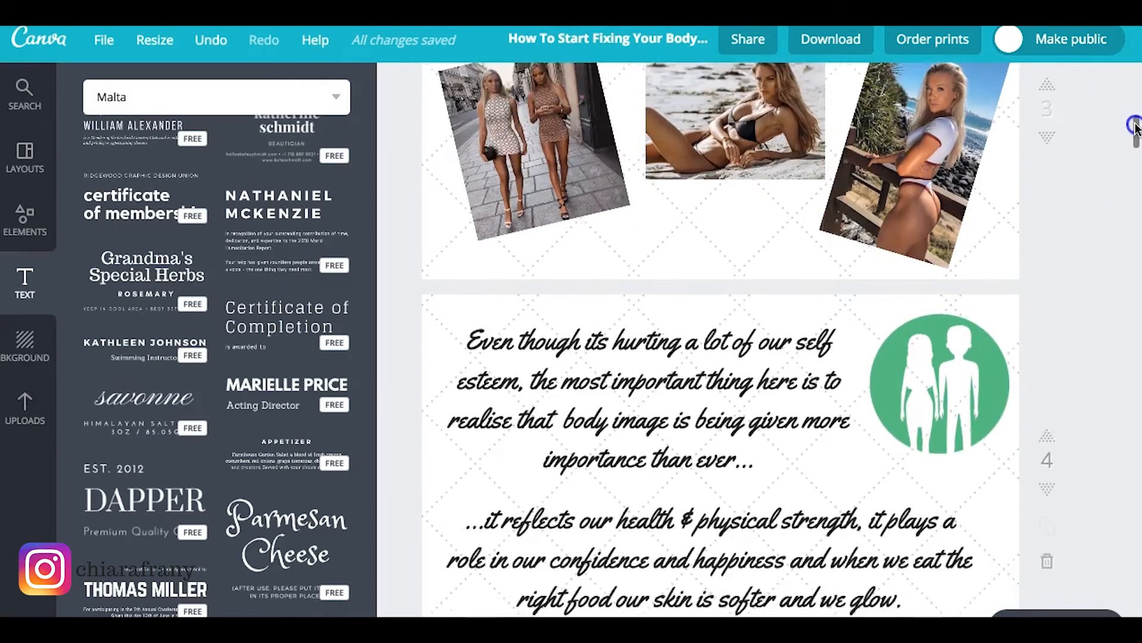
pyautogui.scroll(-3)
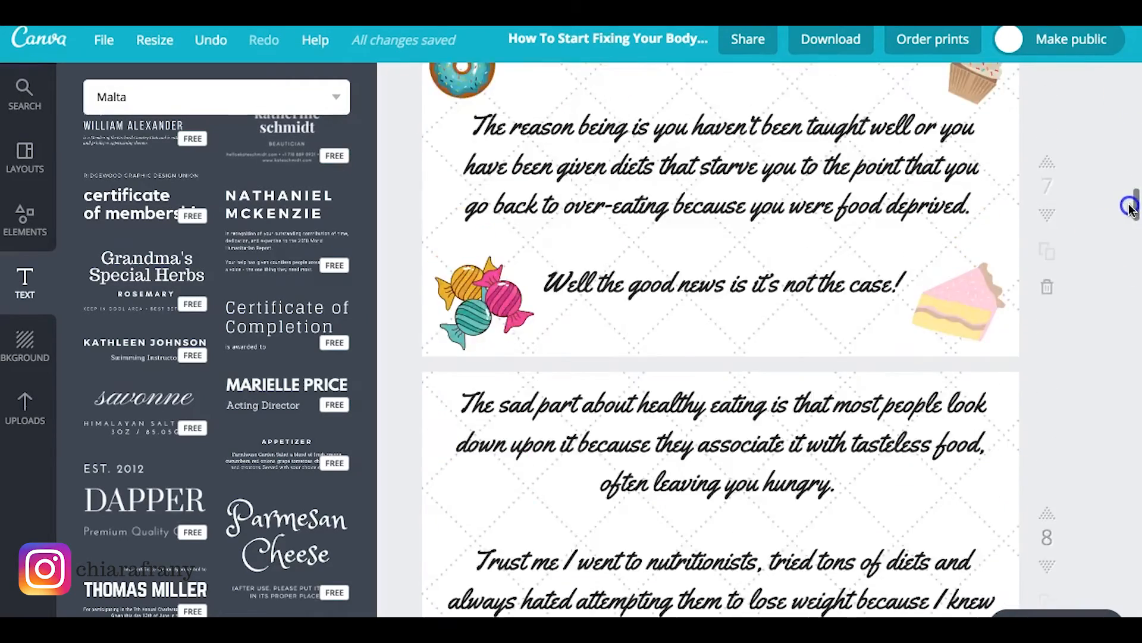
pyautogui.scroll(-3)
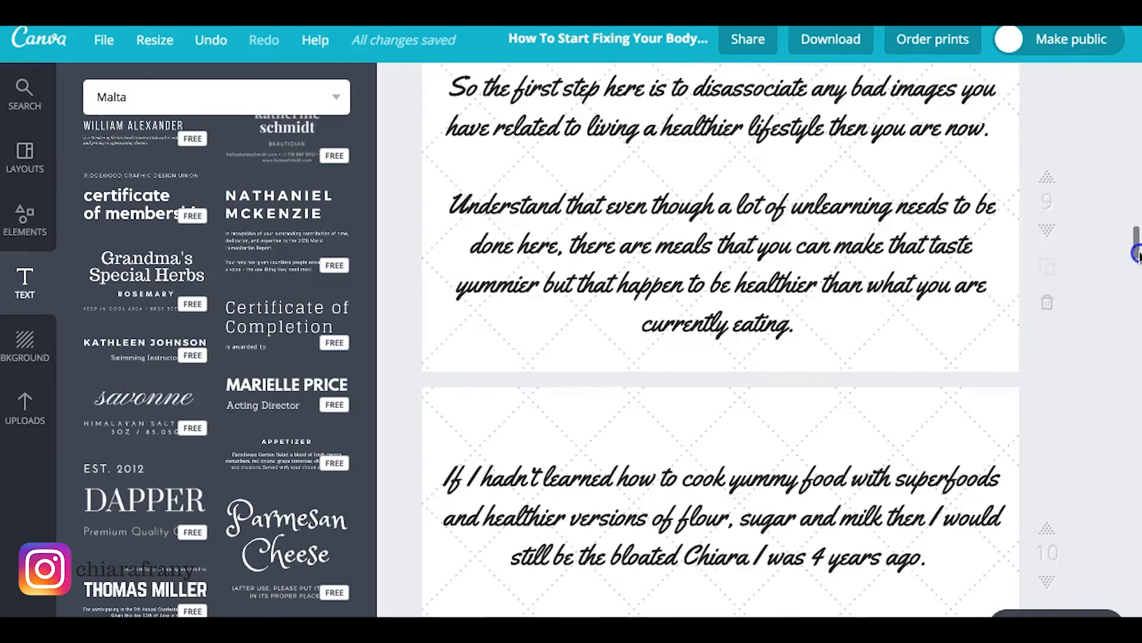
pyautogui.scroll(-3)
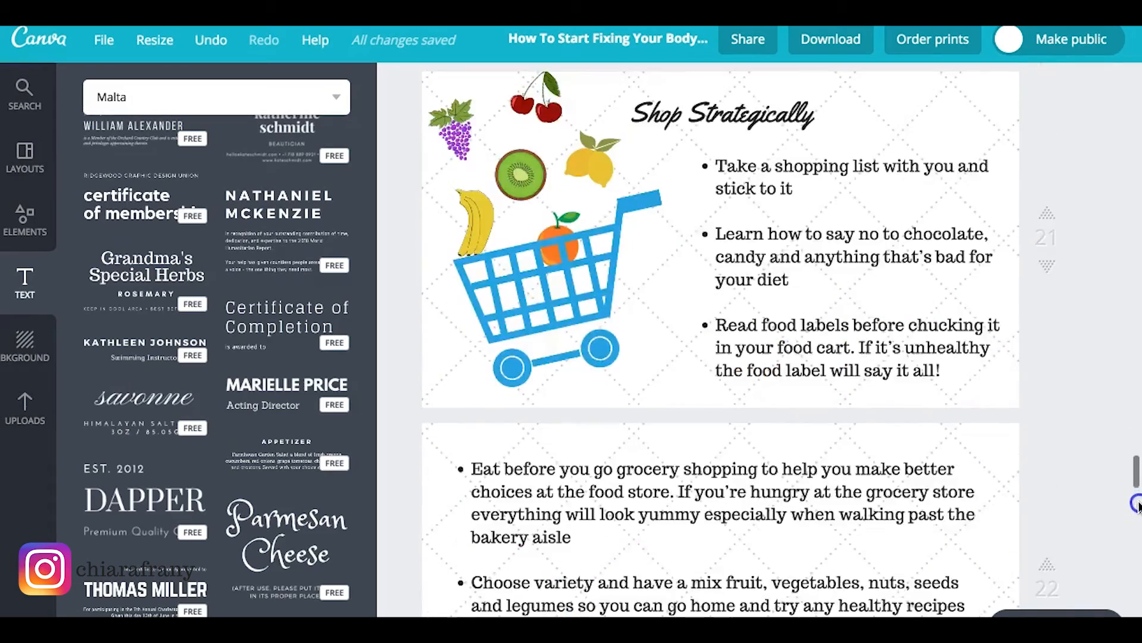
pyautogui.scroll(-3)
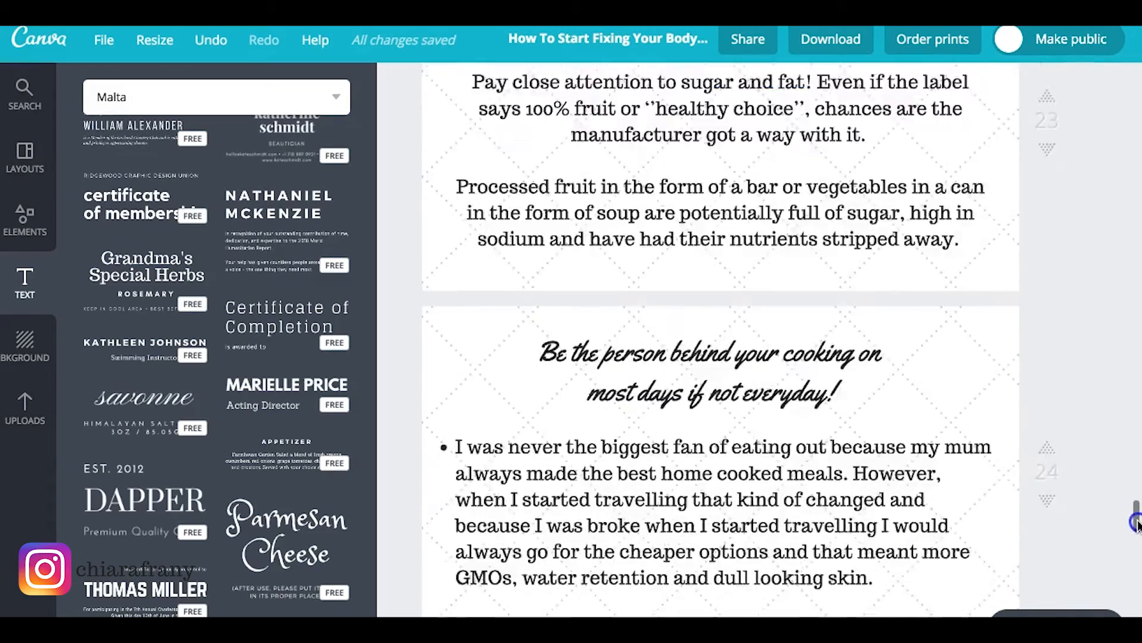
pyautogui.scroll(-3)
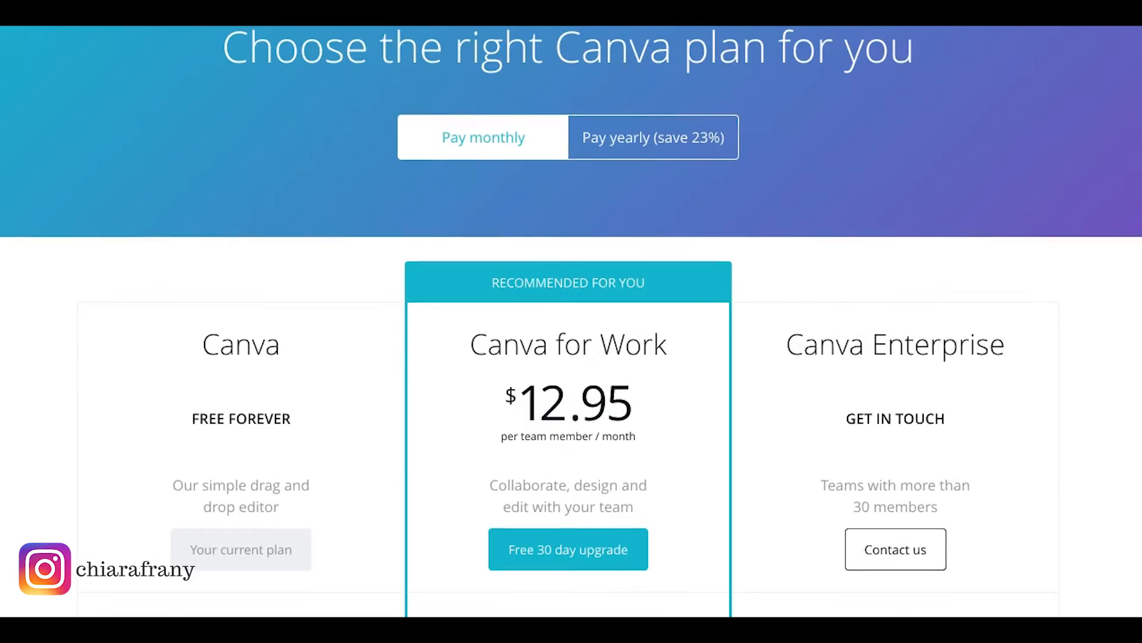
pyautogui.moveTo(940, 107)
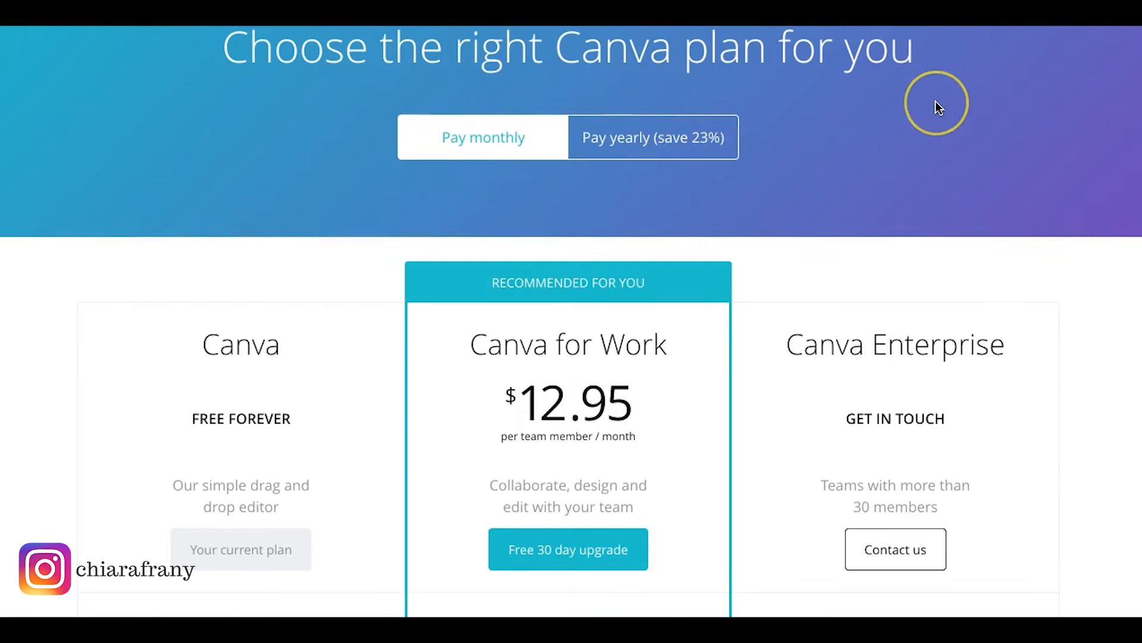
pyautogui.scroll(-3)
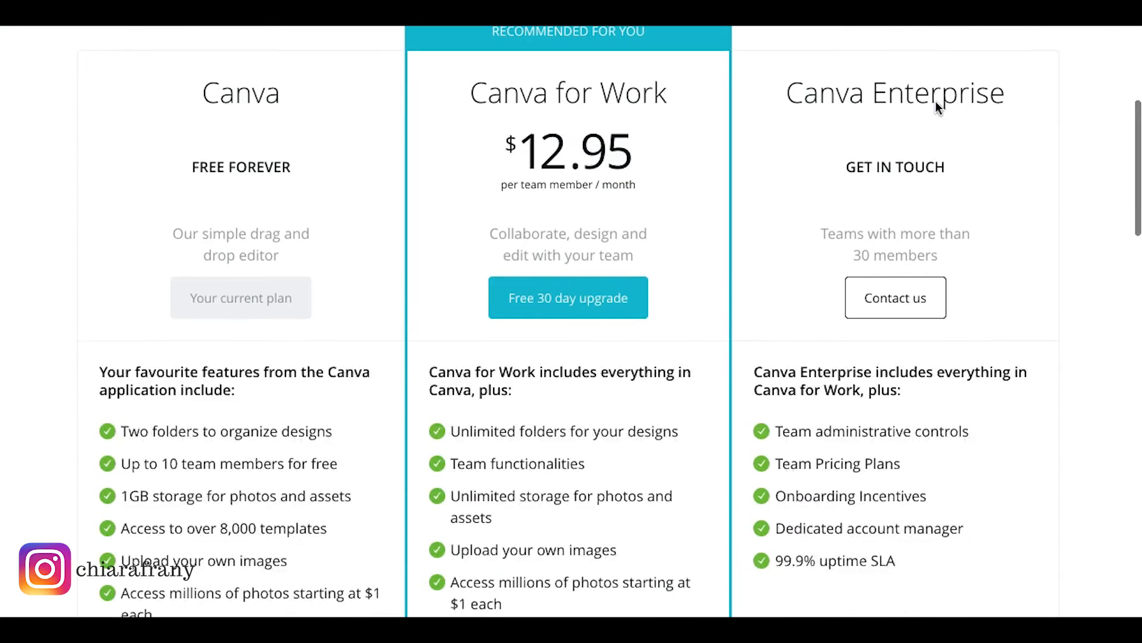
pyautogui.scroll(-3)
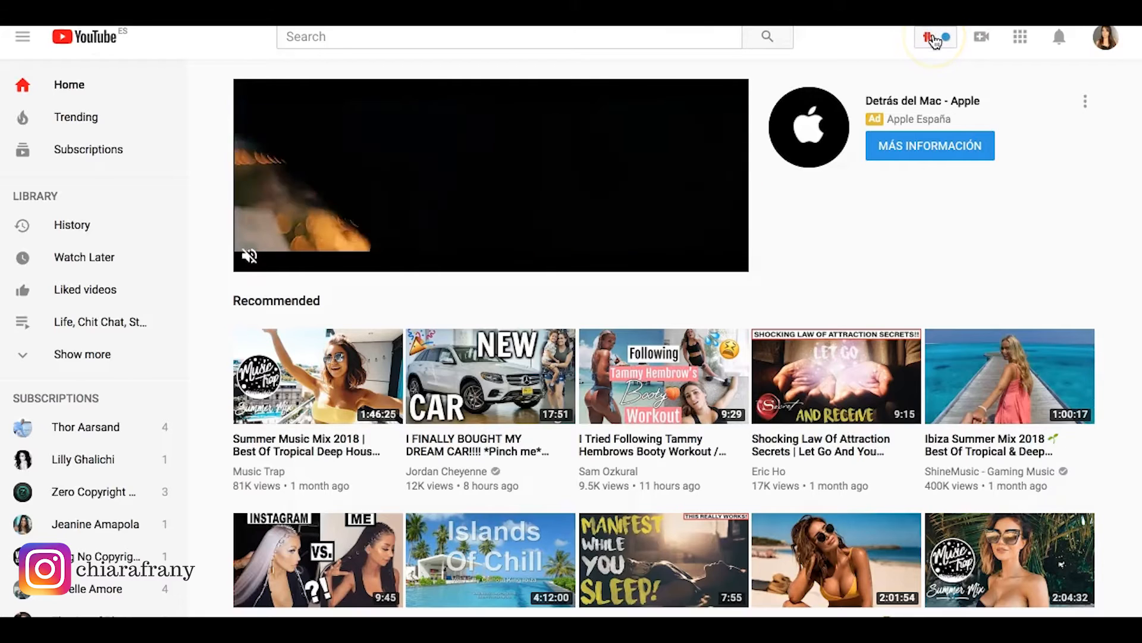
# Step: Visit the TubeBuddy dashboard welcome page, then head back to YouTube
pyautogui.click(934, 36)
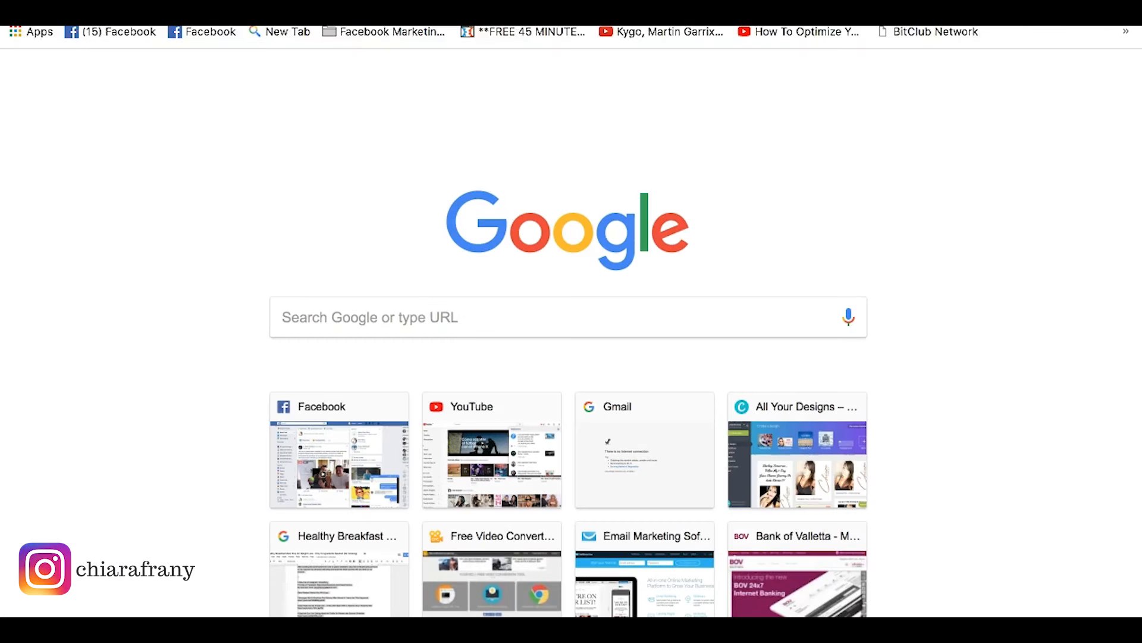
pyautogui.write('tub')
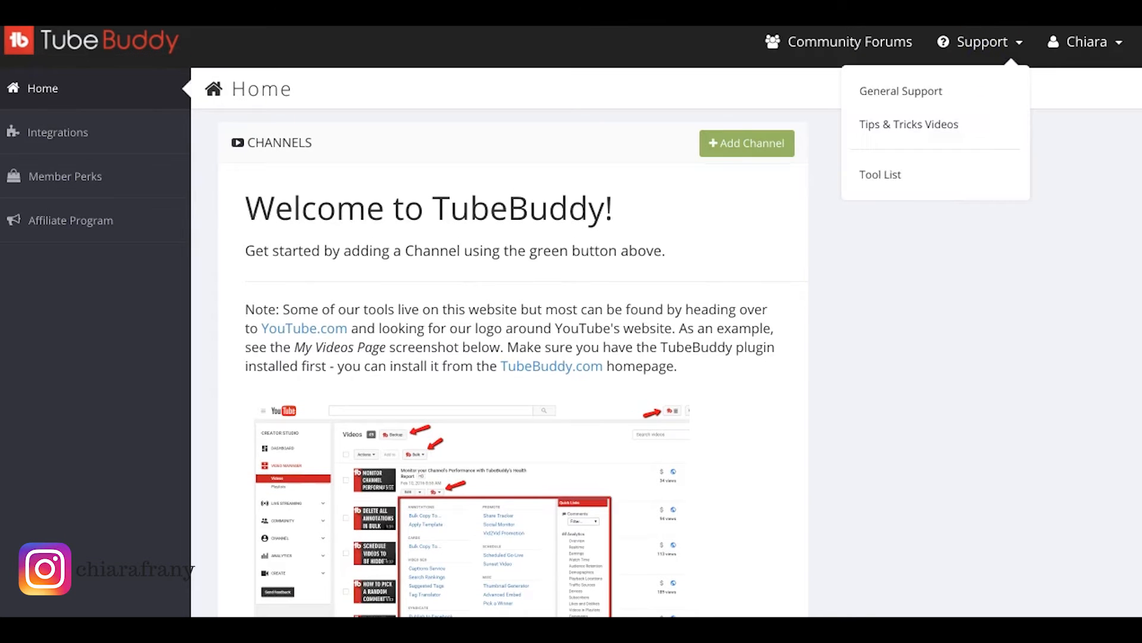
pyautogui.click(980, 42)
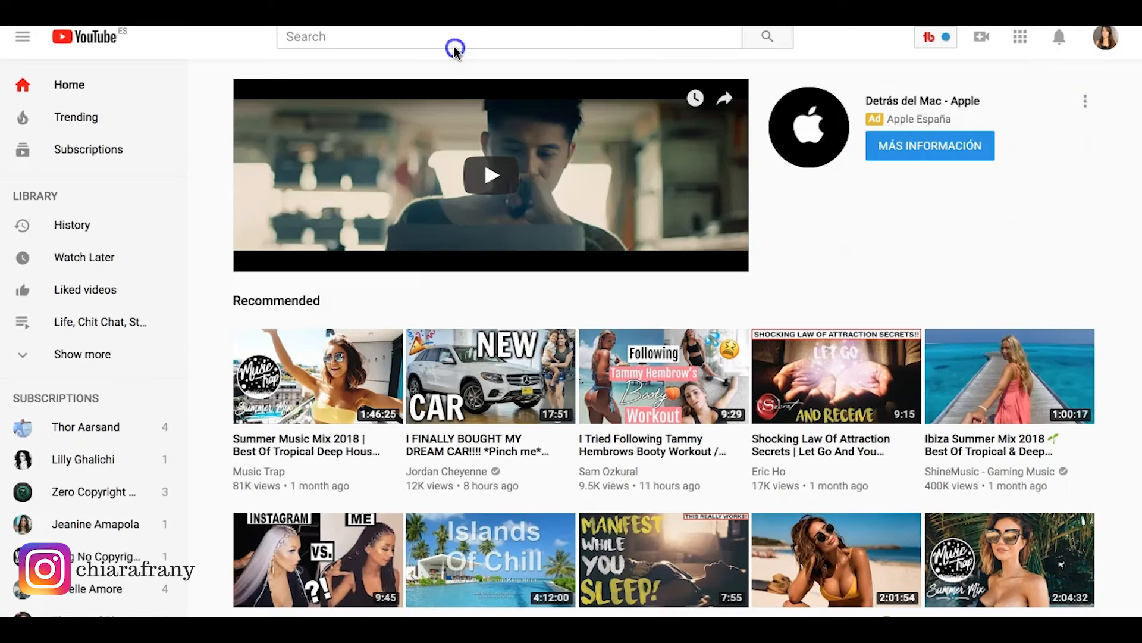
# Step: Search YouTube for 'weight loss workout' and read its TubeBuddy keyword score
pyautogui.click(457, 36)
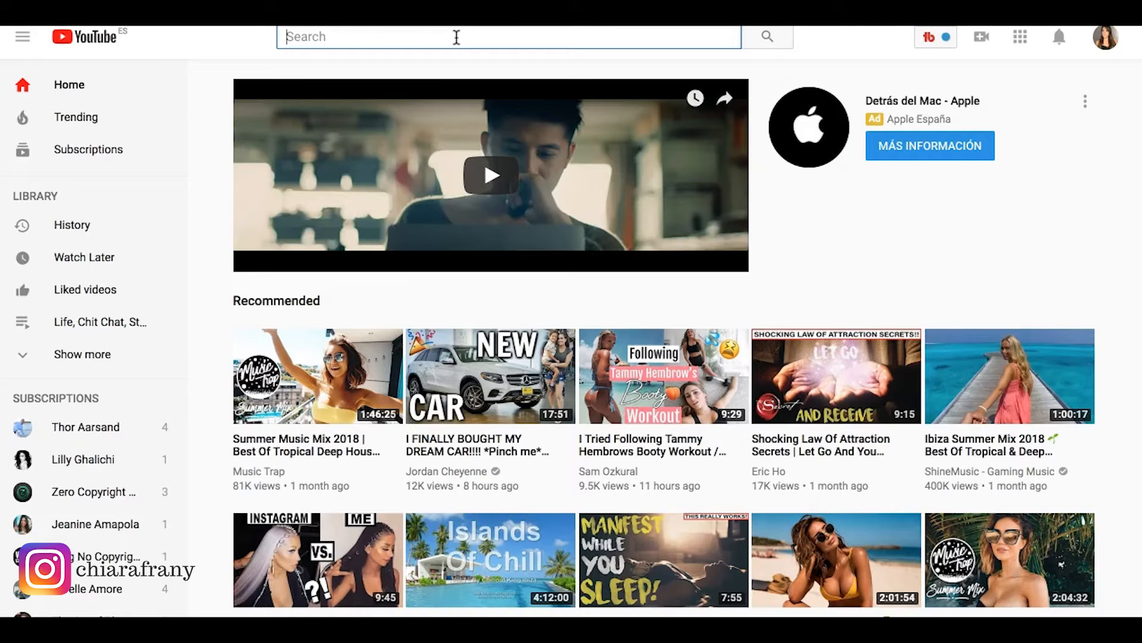
pyautogui.write('weight lo')
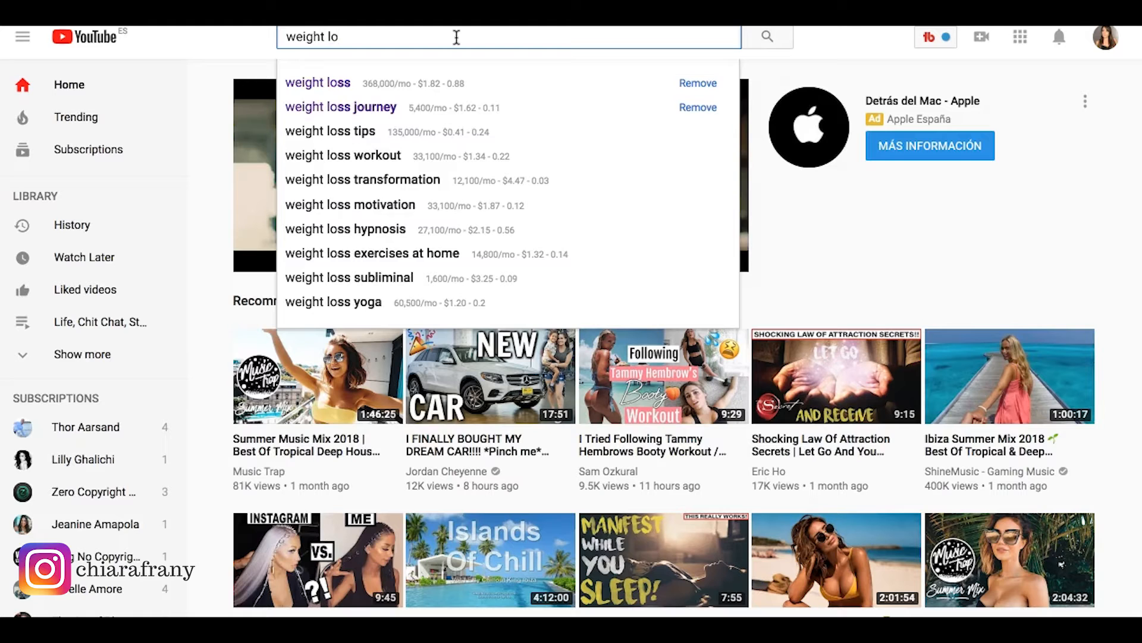
pyautogui.click(342, 155)
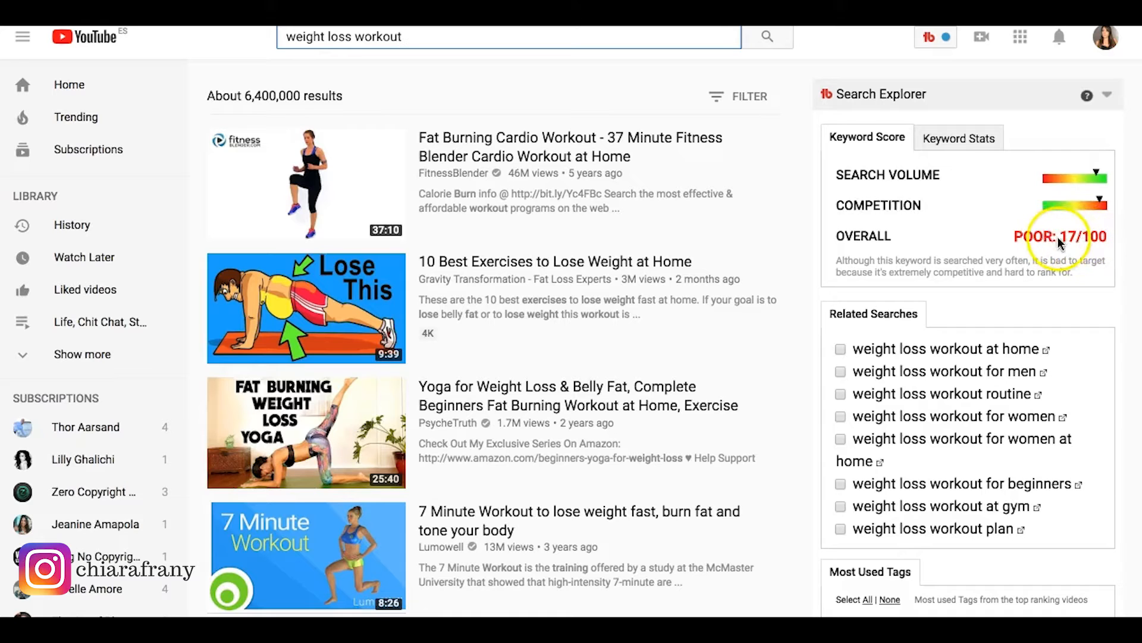
pyautogui.click(959, 137)
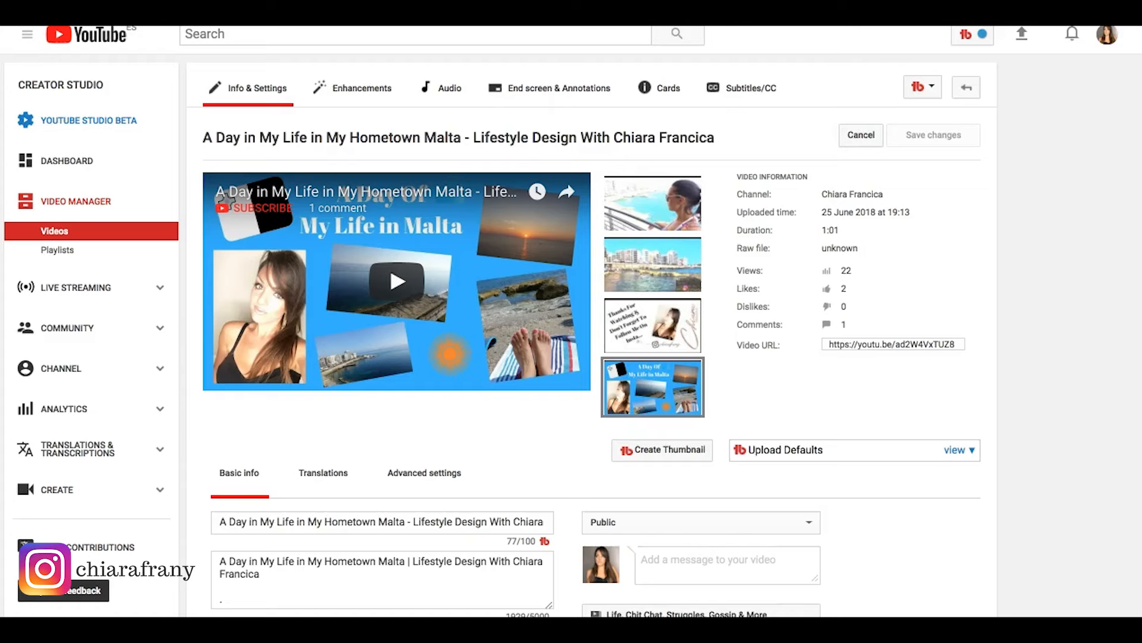
# Step: Add the suggested tags my hometown, travel vlog and travel vlog tips to the Malta video
pyautogui.scroll(-3)
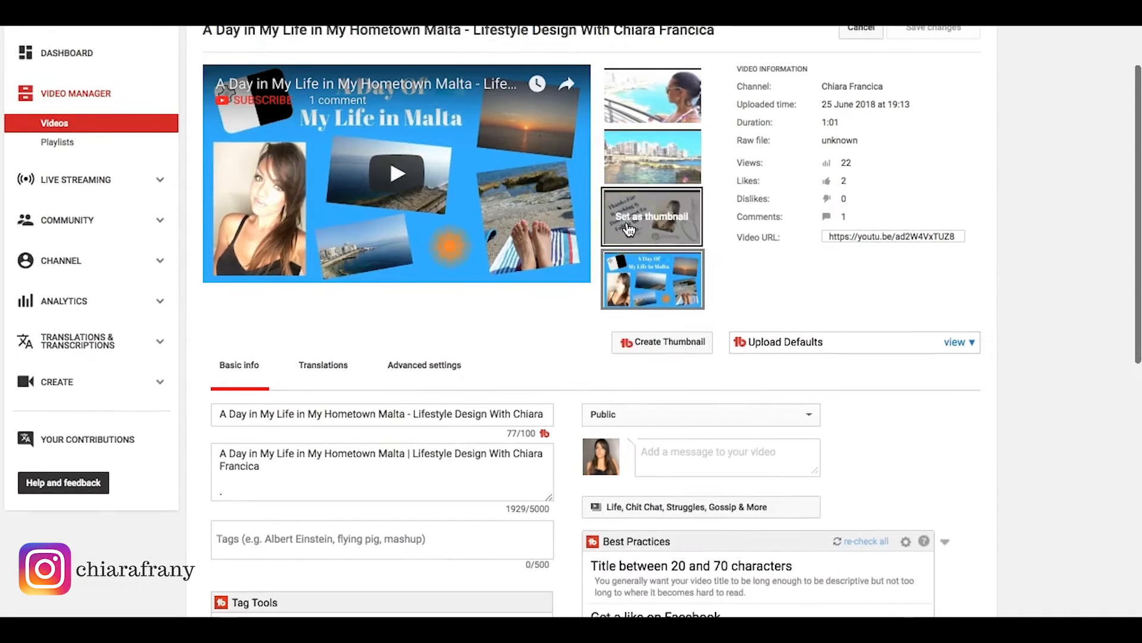
pyautogui.scroll(-3)
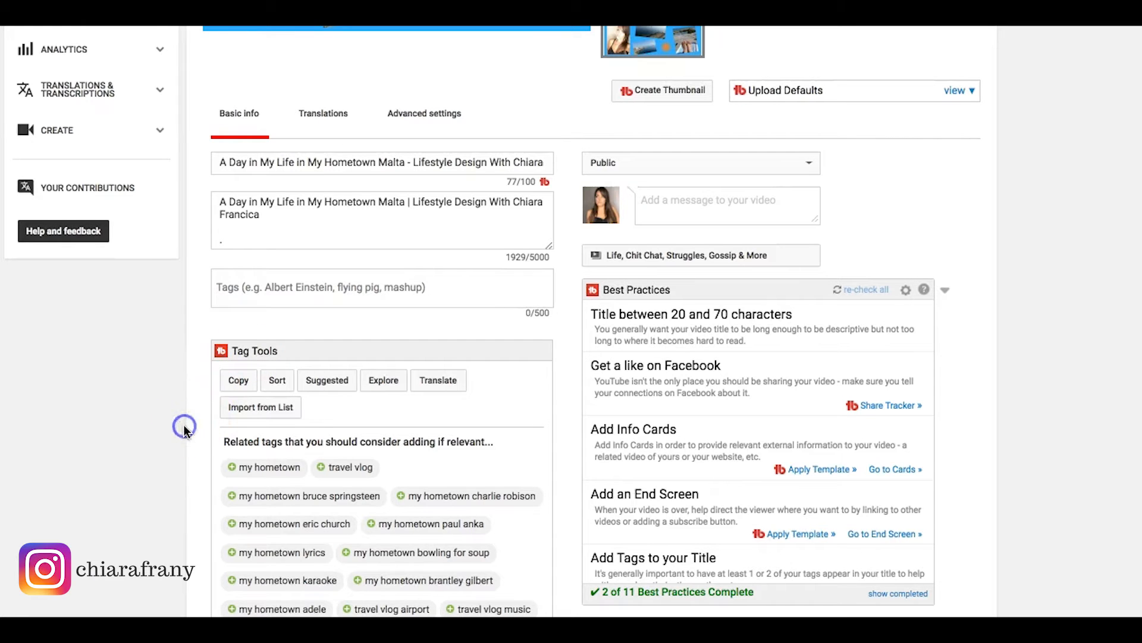
pyautogui.scroll(-3)
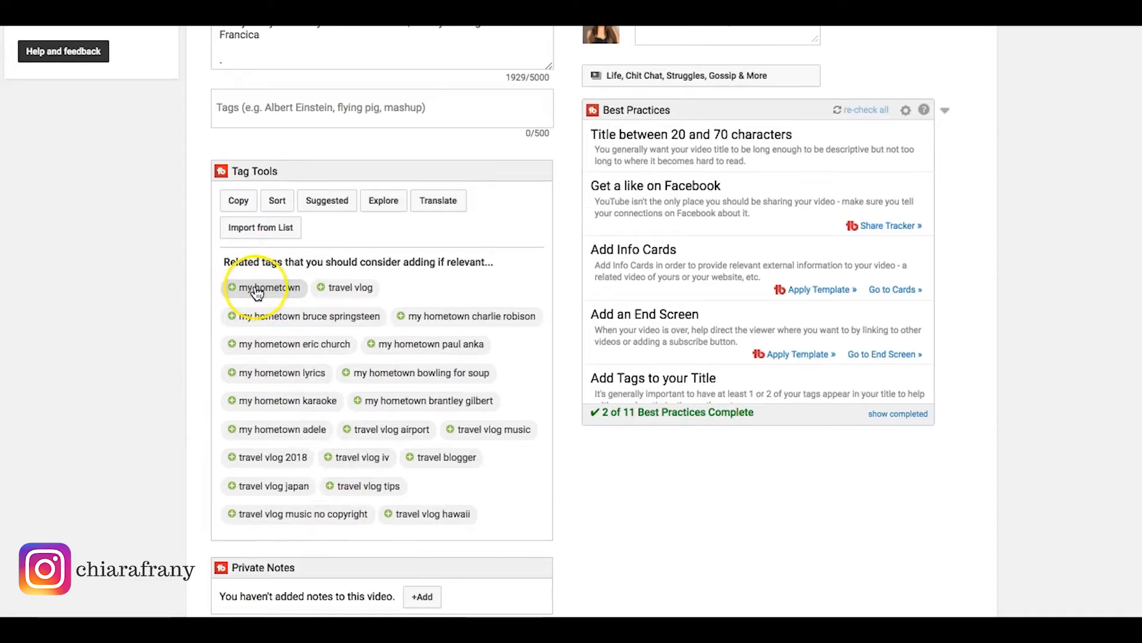
pyautogui.click(266, 287)
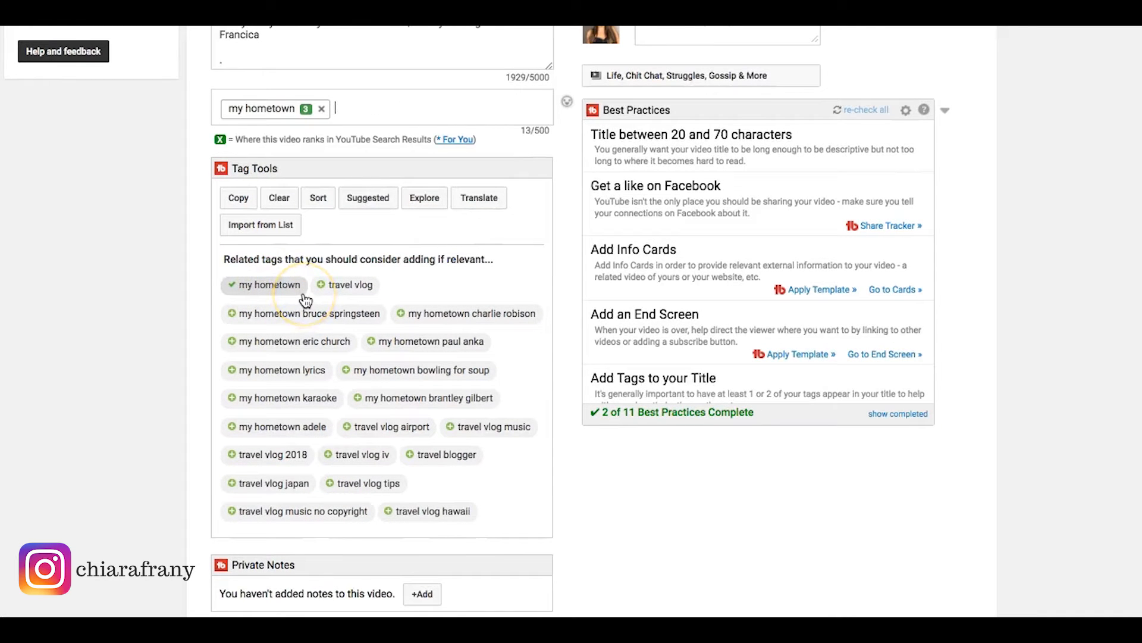
pyautogui.moveTo(305, 313)
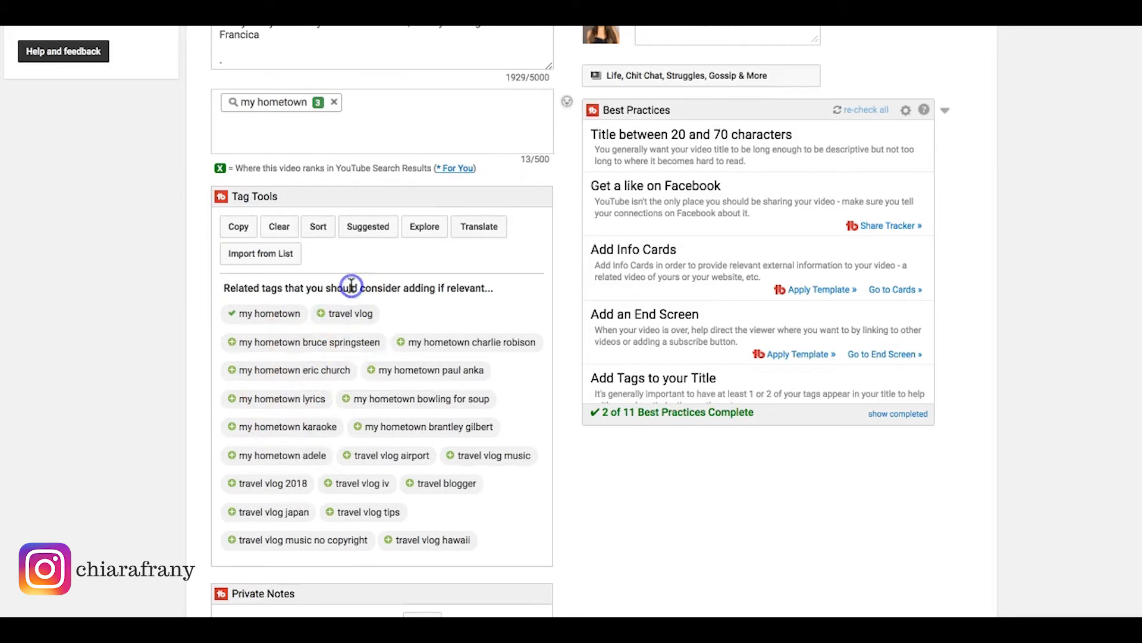
pyautogui.click(351, 314)
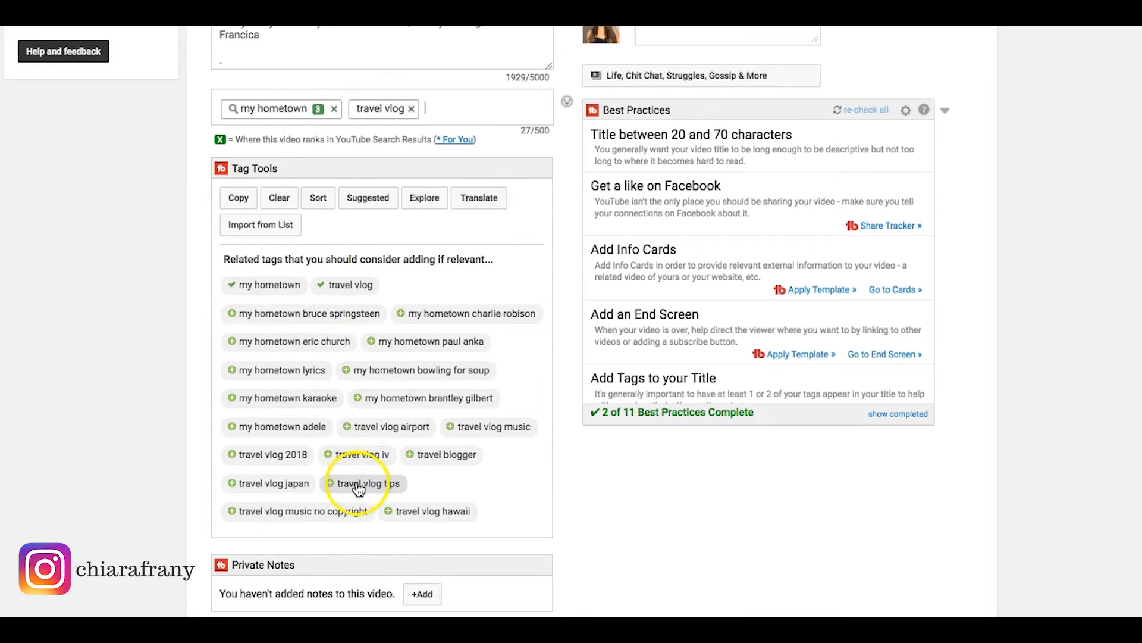
pyautogui.click(357, 484)
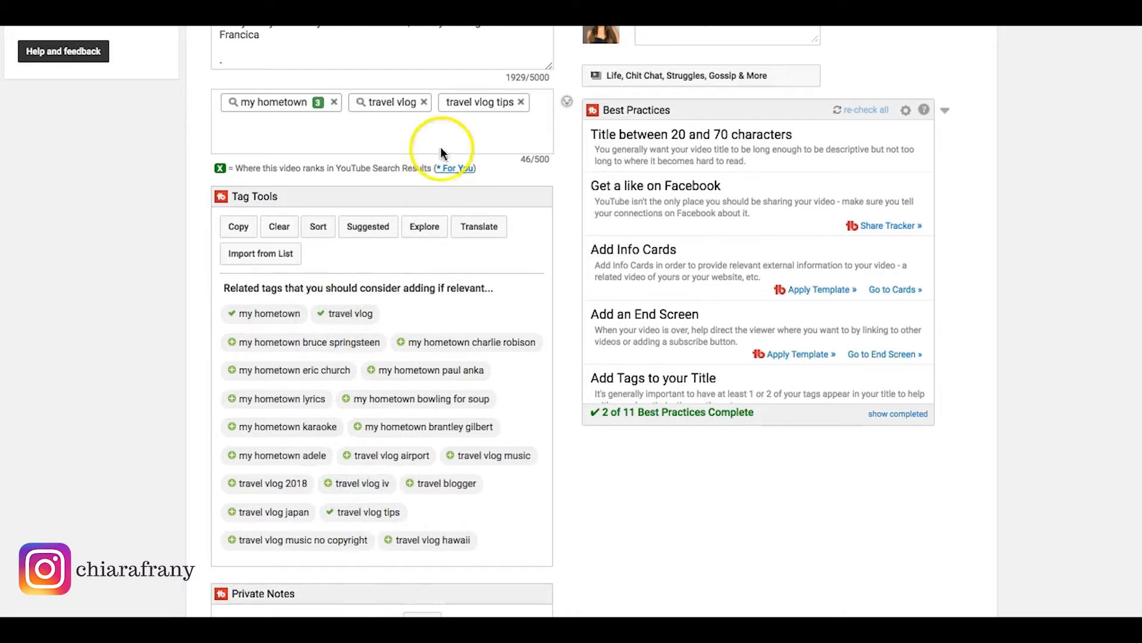
# Step: Add malta country, malta country 2018, malta country videos and Malta as tags
pyautogui.write('Malta')
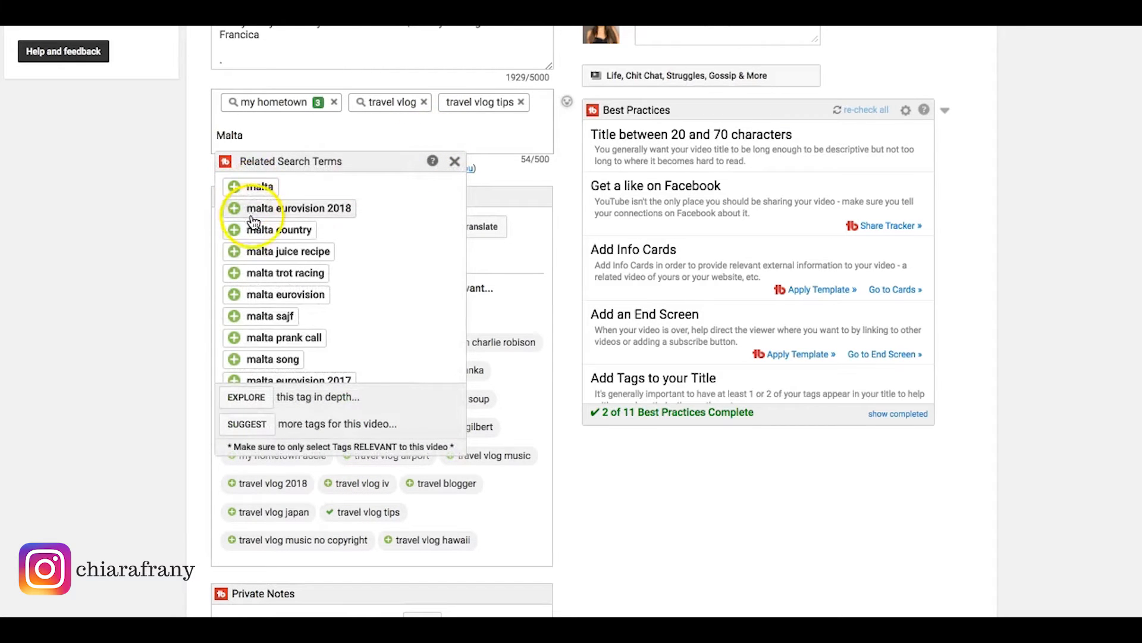
pyautogui.click(233, 230)
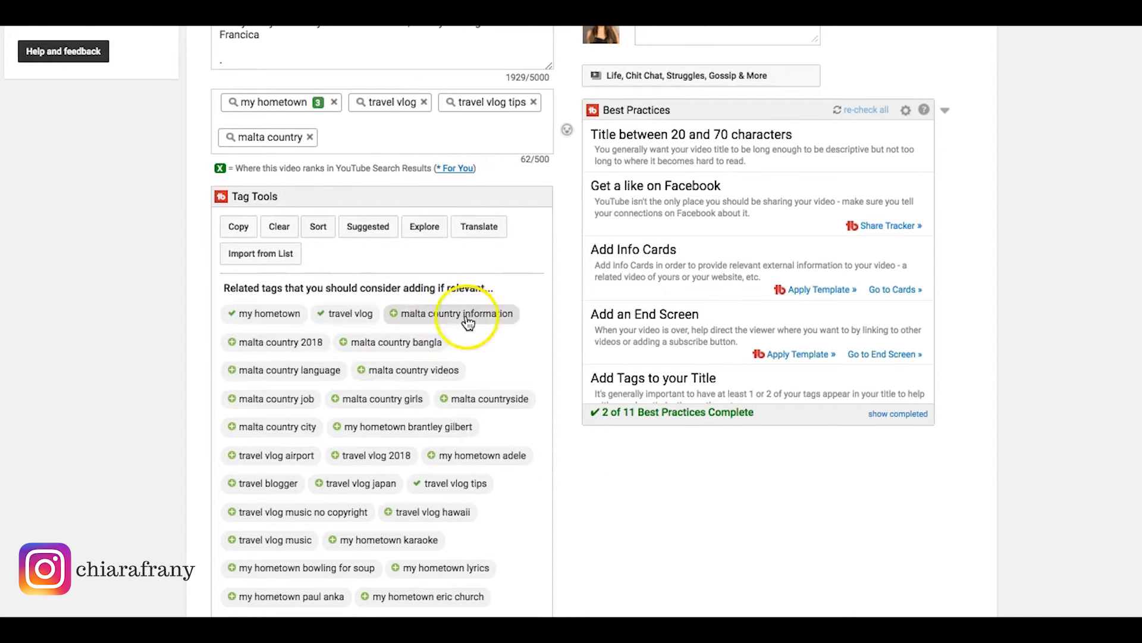
pyautogui.click(280, 342)
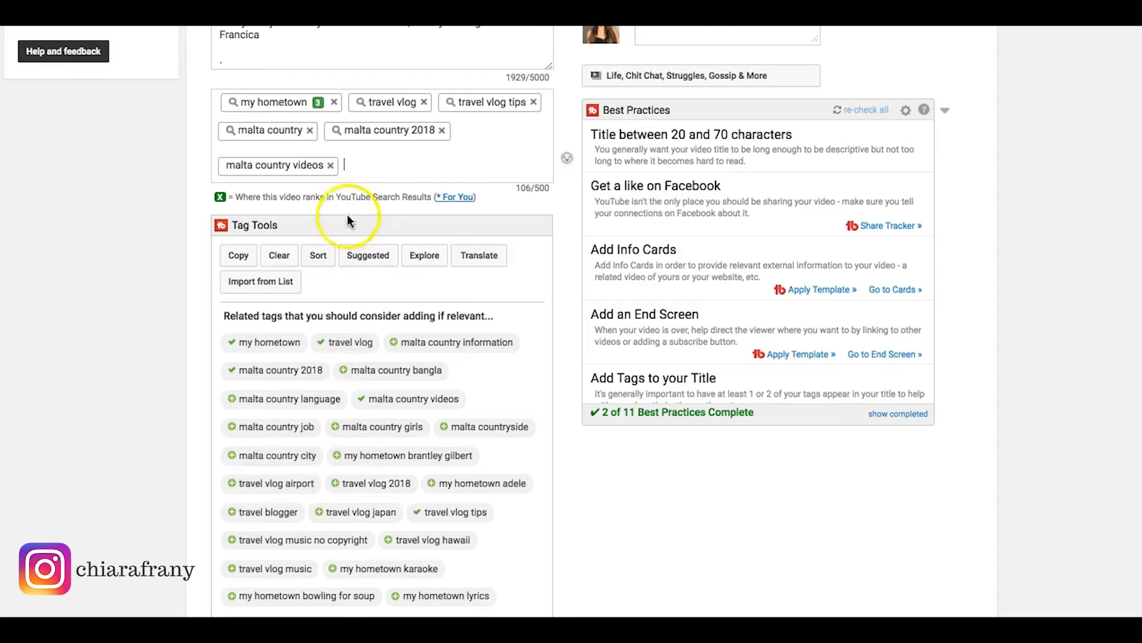
pyautogui.write('Malta')
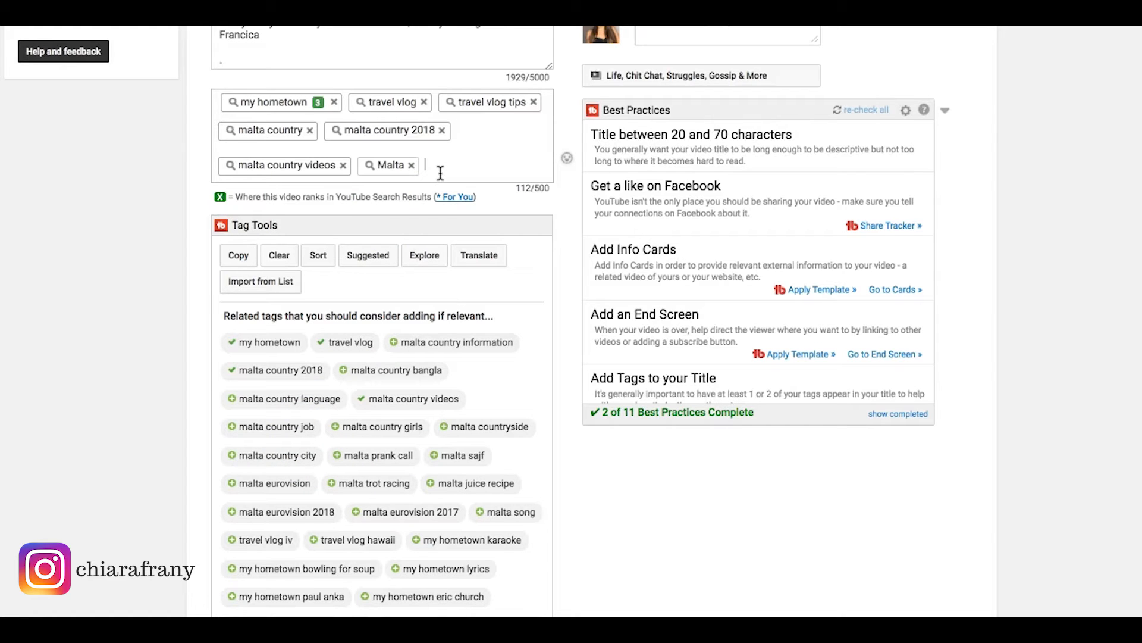
pyautogui.moveTo(925, 71)
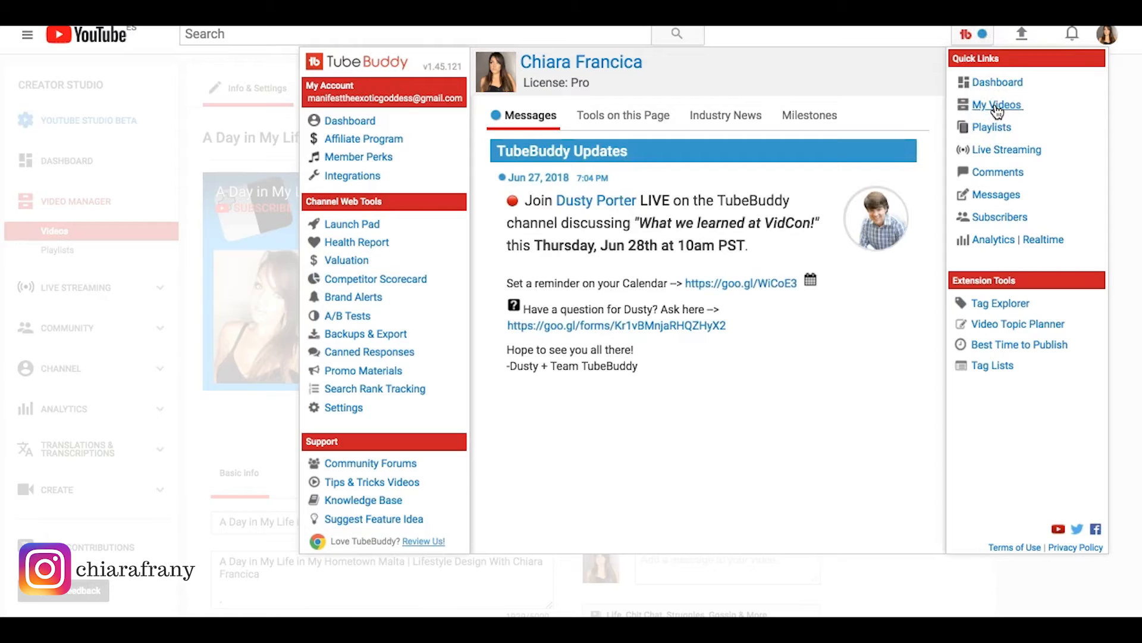
# Step: Open My Videos from the TubeBuddy menu and scroll through the 29 uploads
pyautogui.click(997, 104)
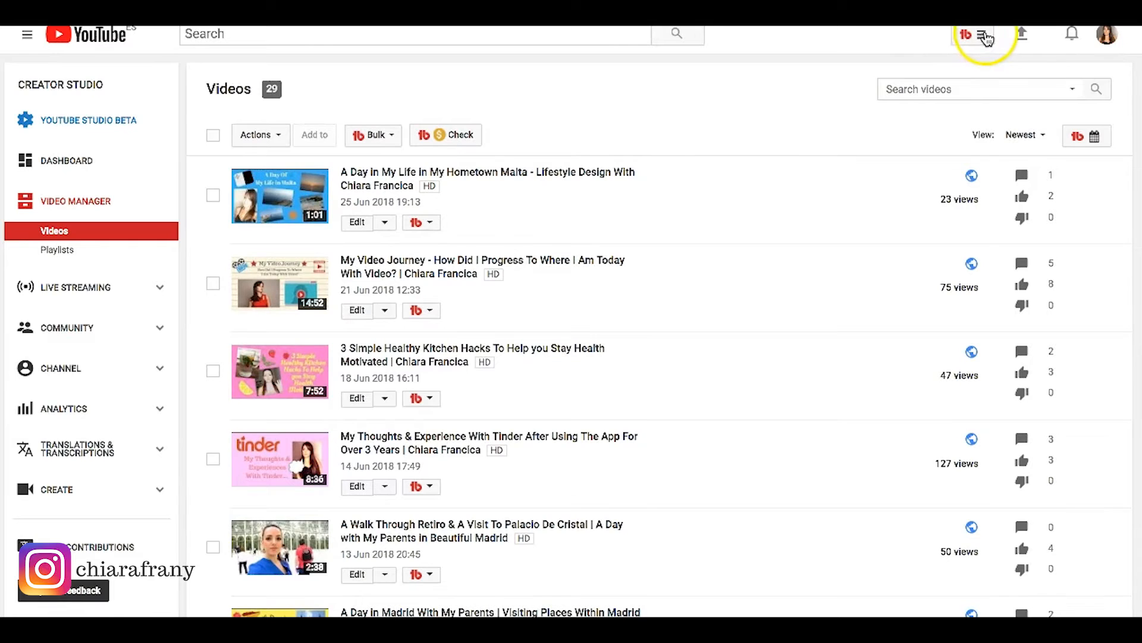
pyautogui.click(981, 34)
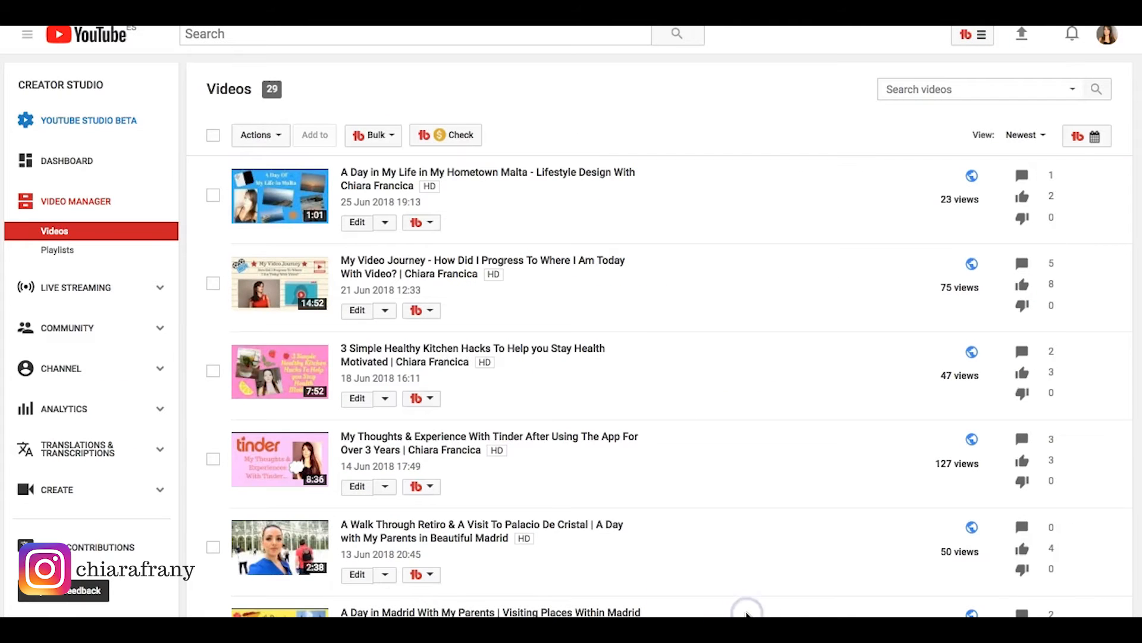
pyautogui.scroll(-3)
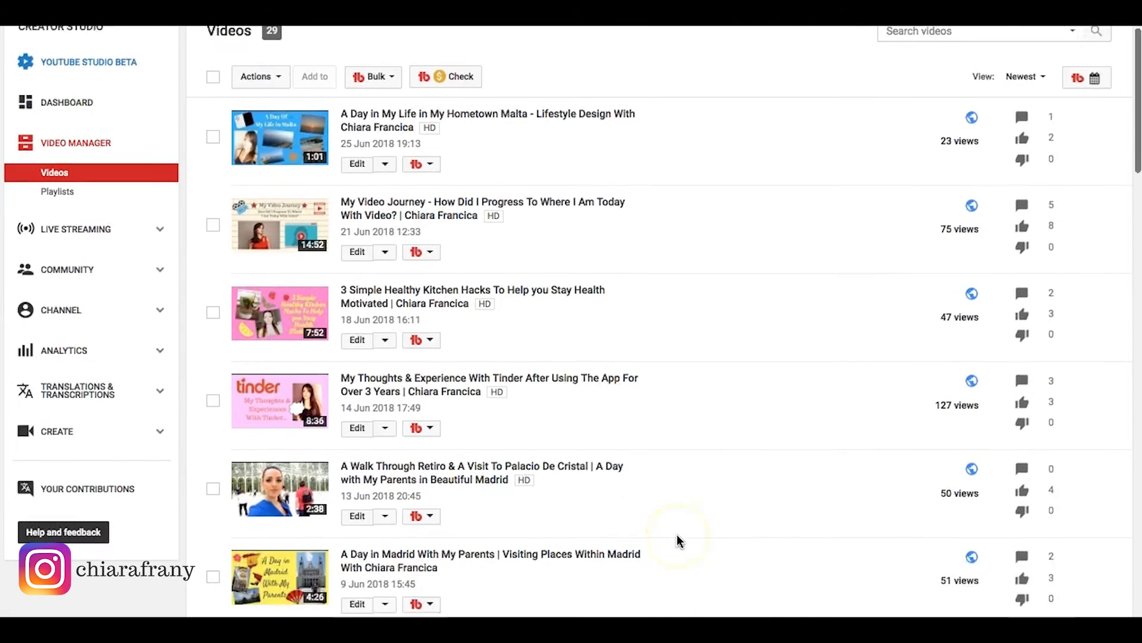
pyautogui.scroll(-3)
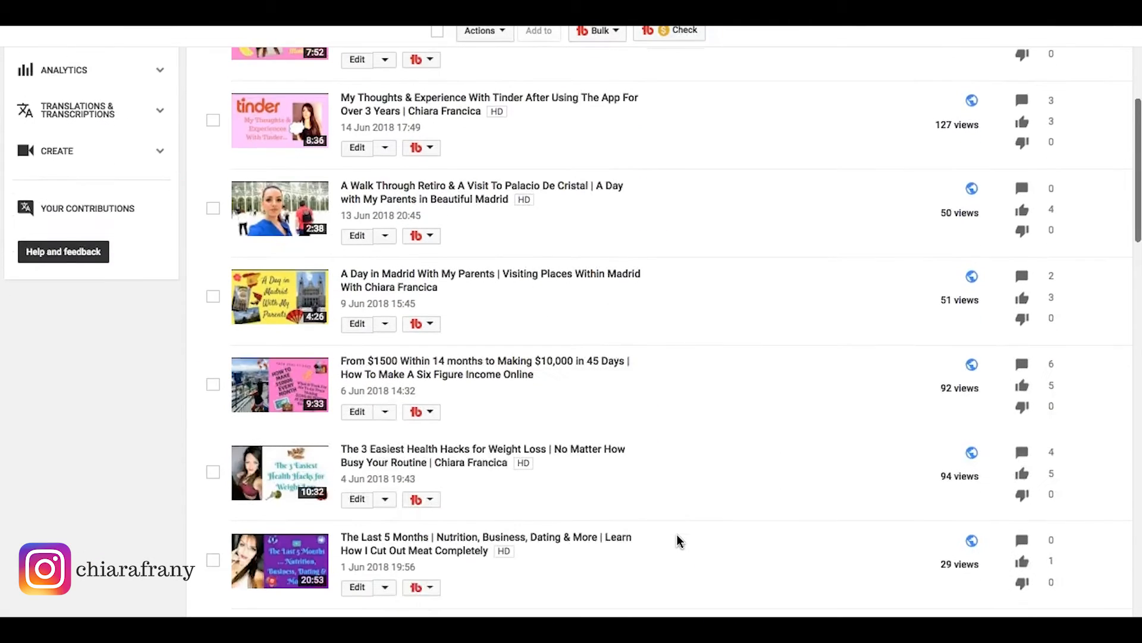
pyautogui.scroll(-3)
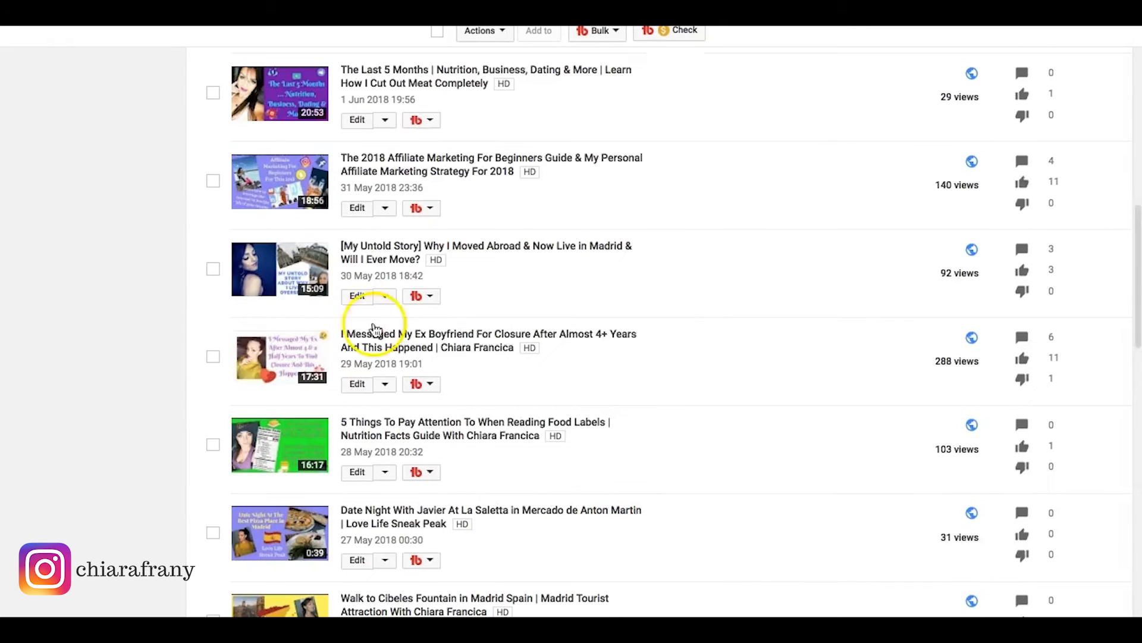
pyautogui.moveTo(379, 164)
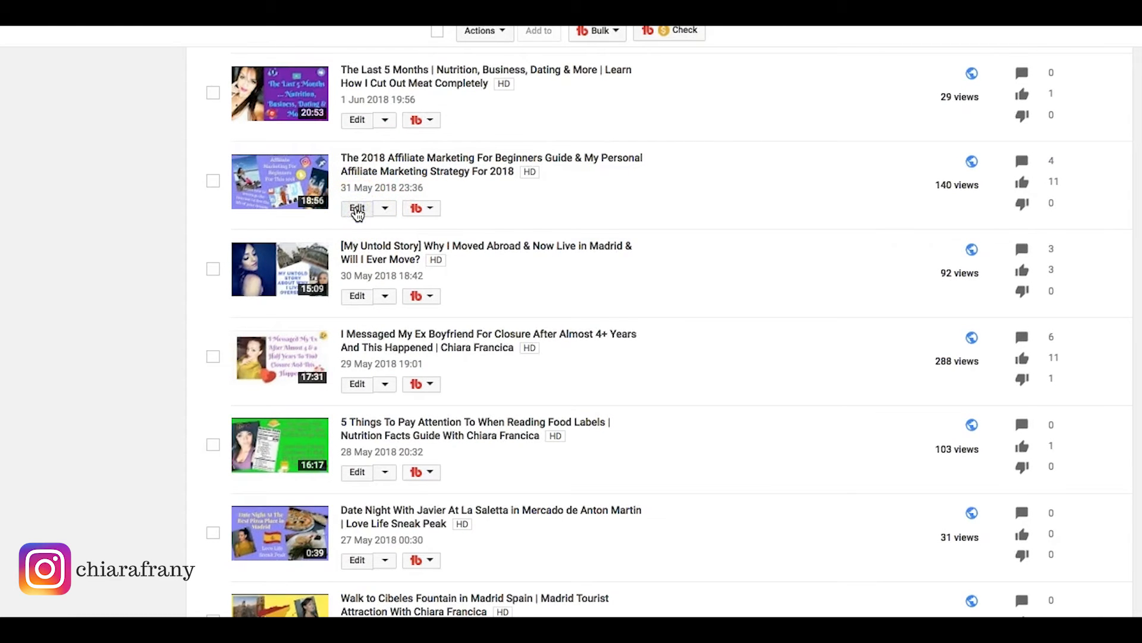
# Step: Add 'affiliate marketing 2018' and 'best way to do affiliate marketing' tags to the 2018 guide video
pyautogui.click(357, 208)
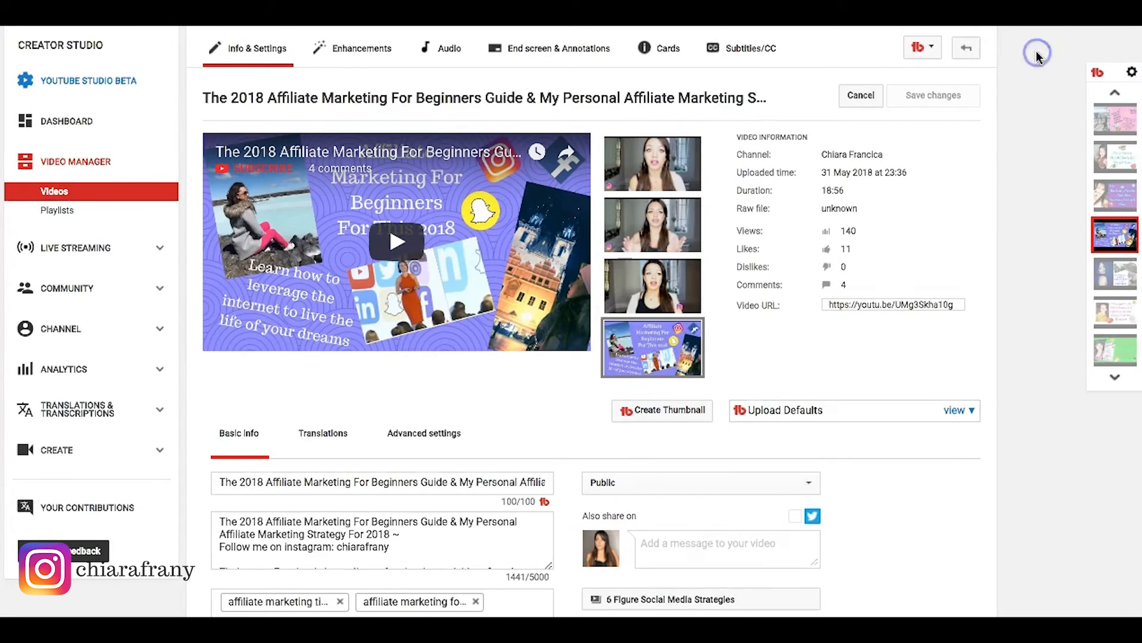
pyautogui.scroll(-3)
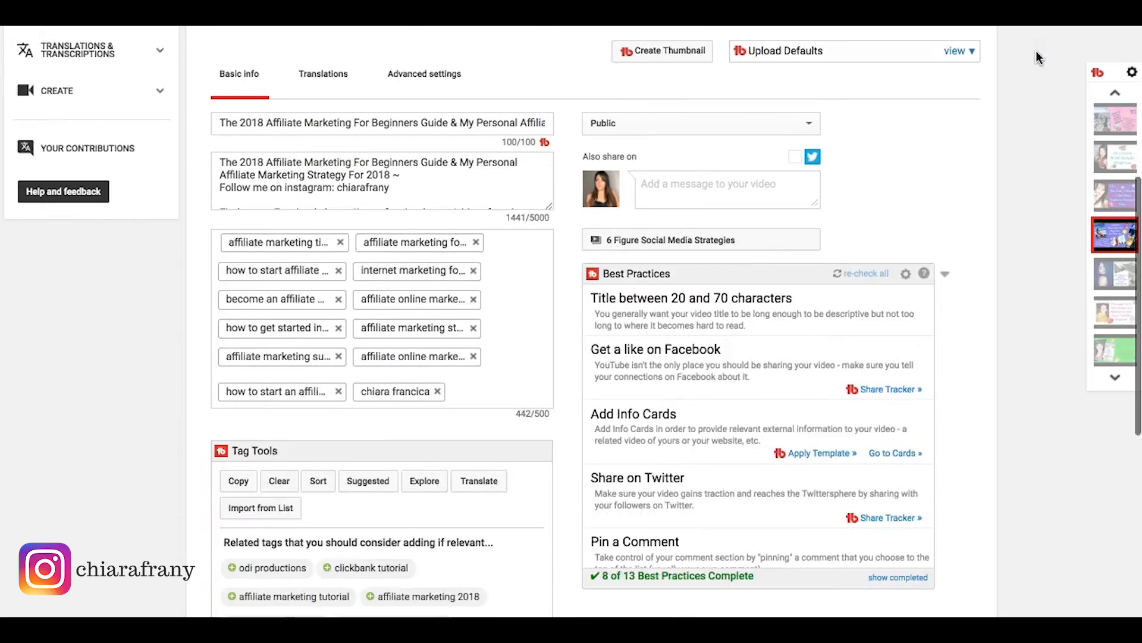
pyautogui.scroll(-3)
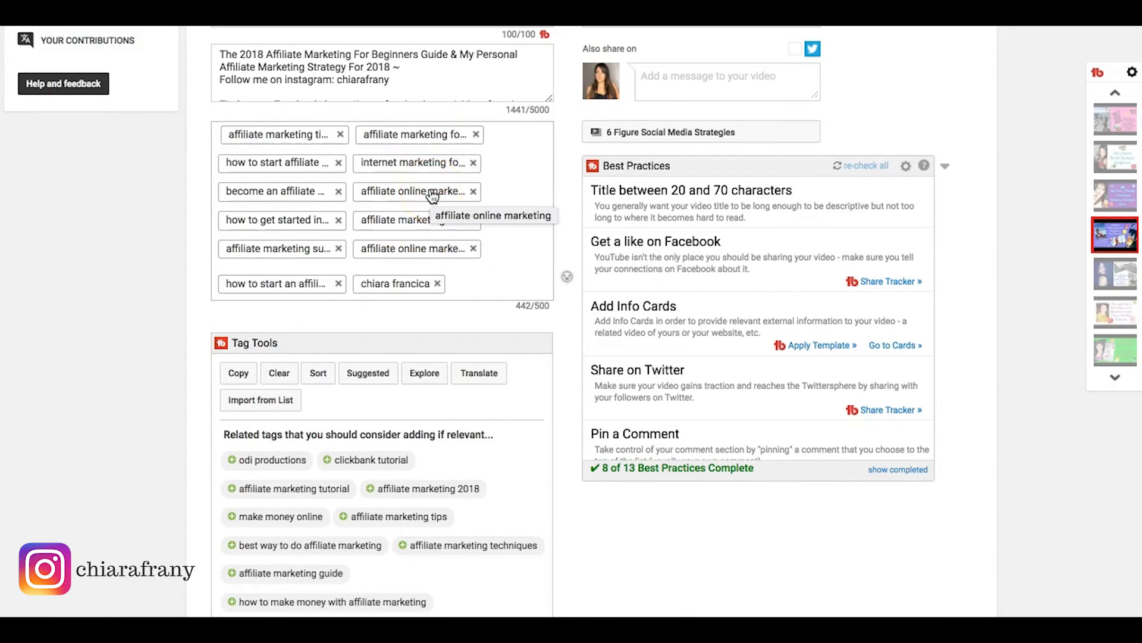
pyautogui.write('affilia...')
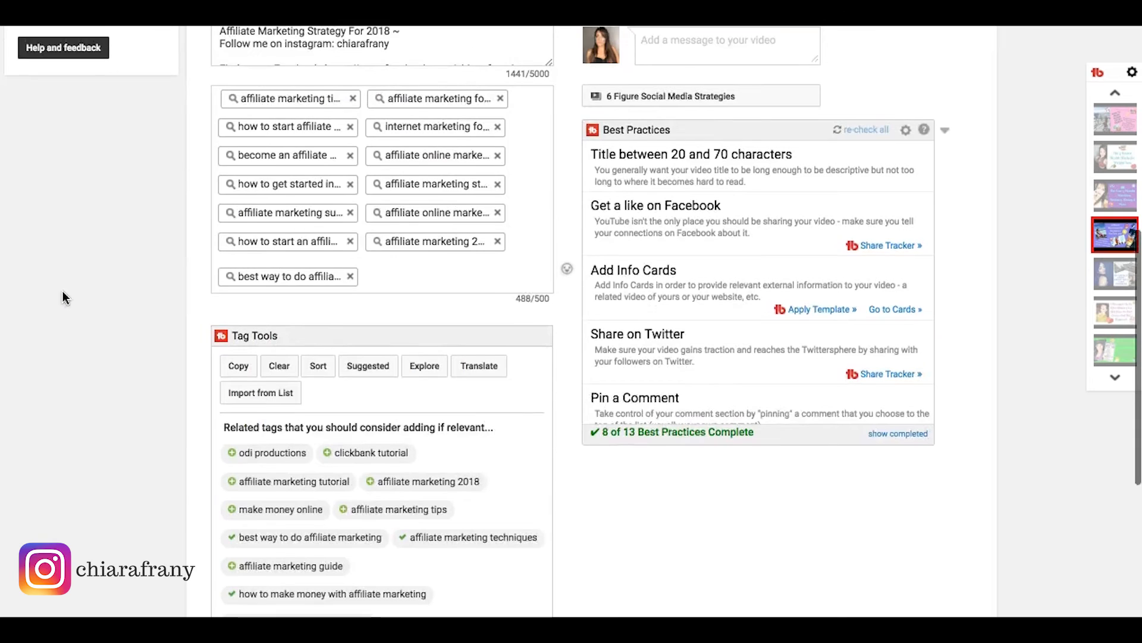
pyautogui.scroll(3)
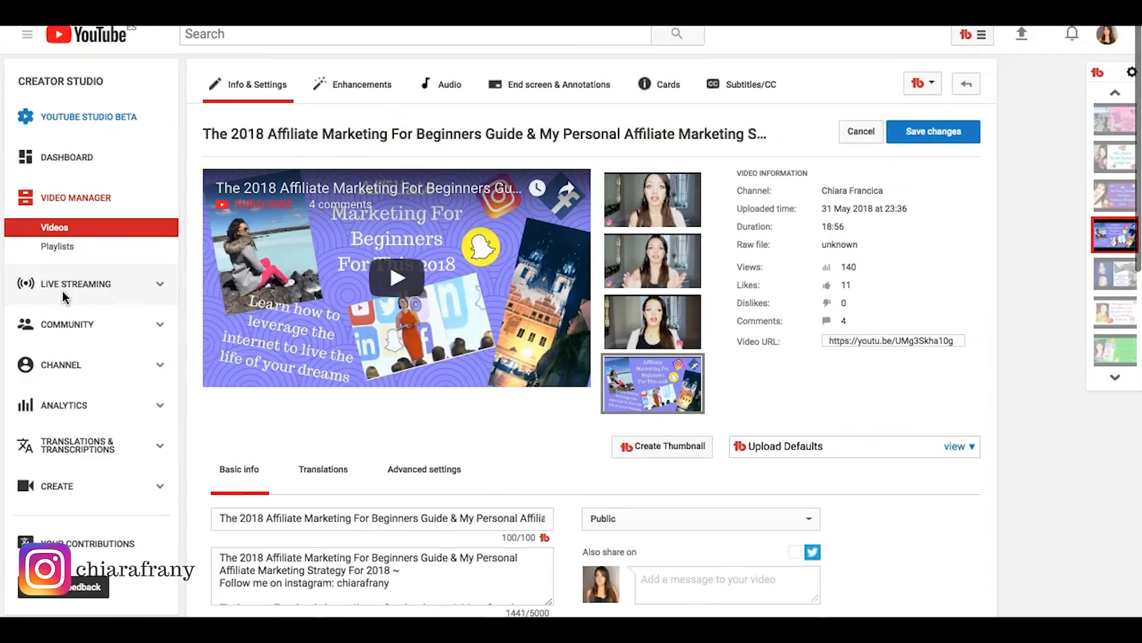
pyautogui.click(933, 131)
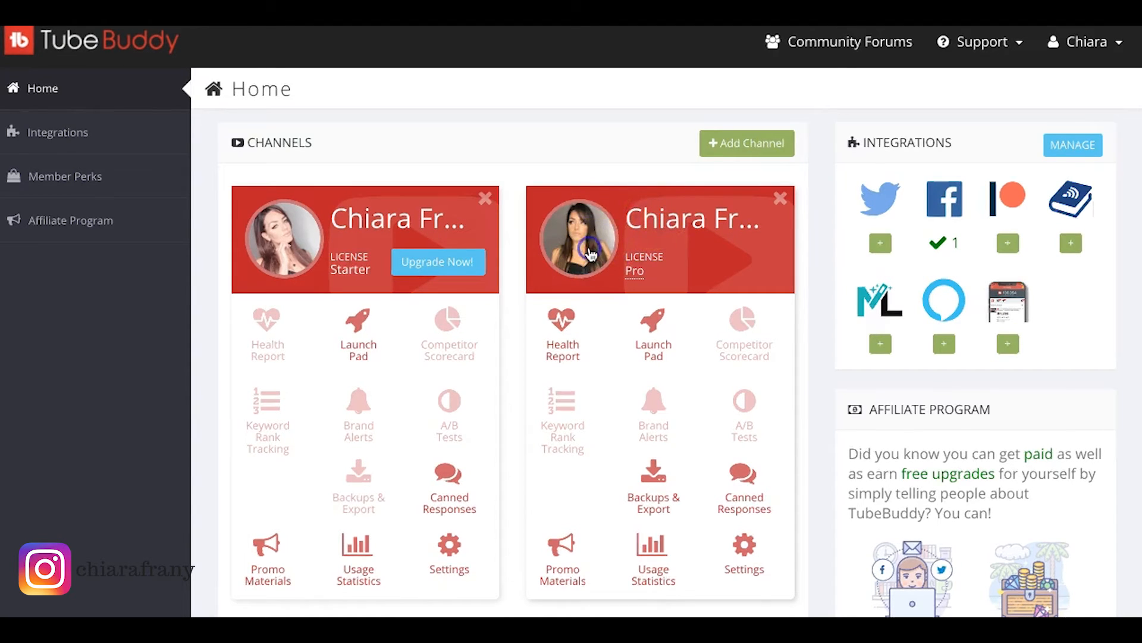
pyautogui.click(562, 327)
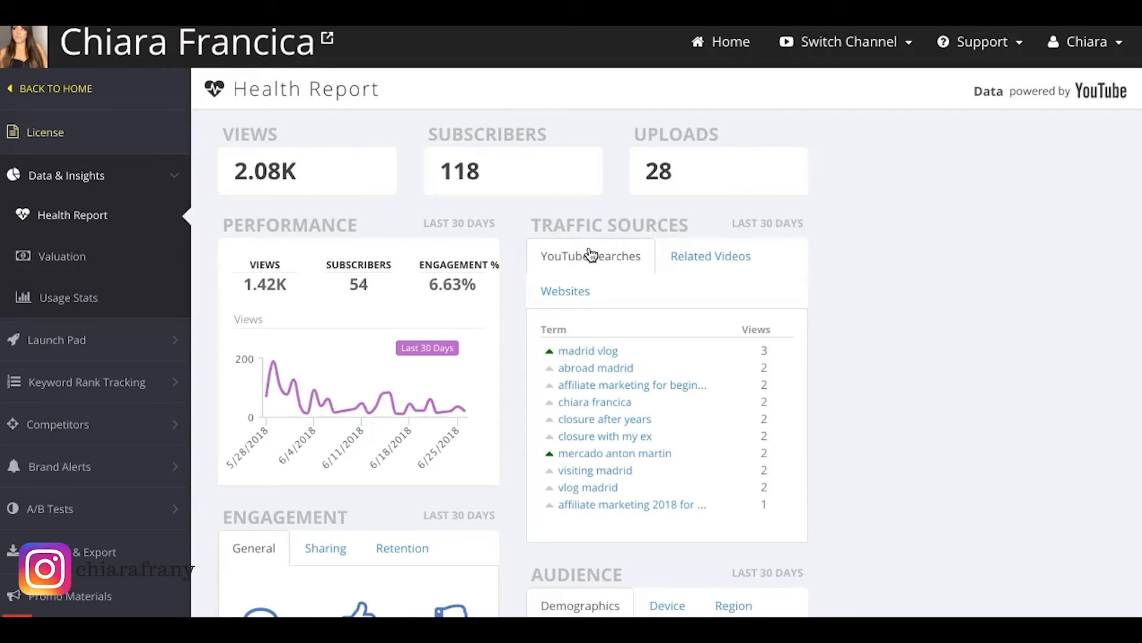
pyautogui.scroll(-3)
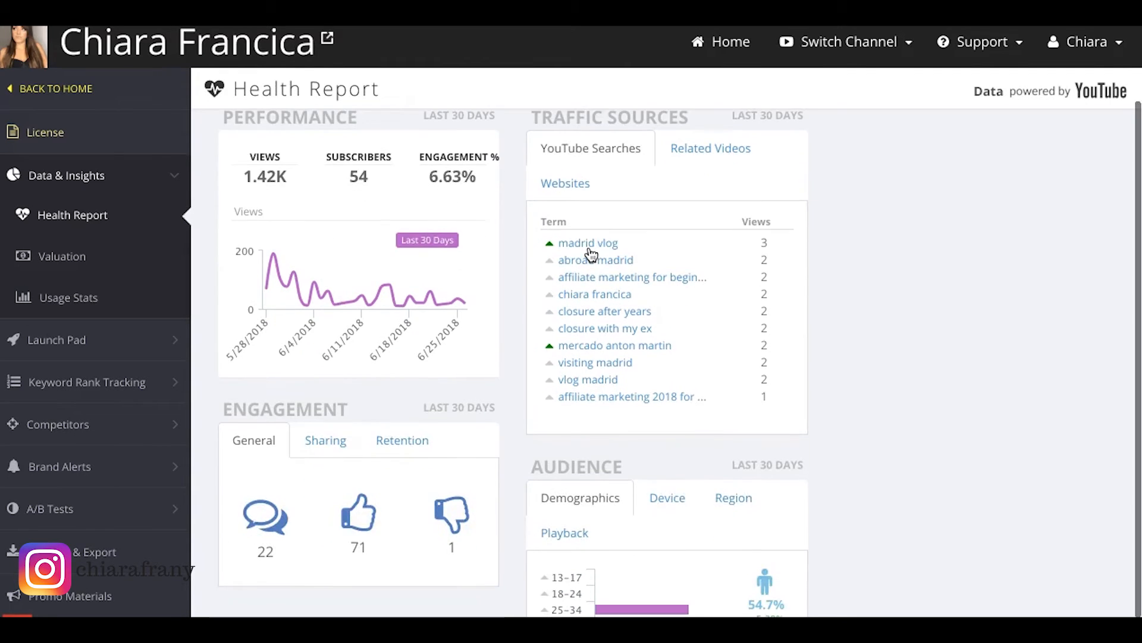
pyautogui.scroll(-3)
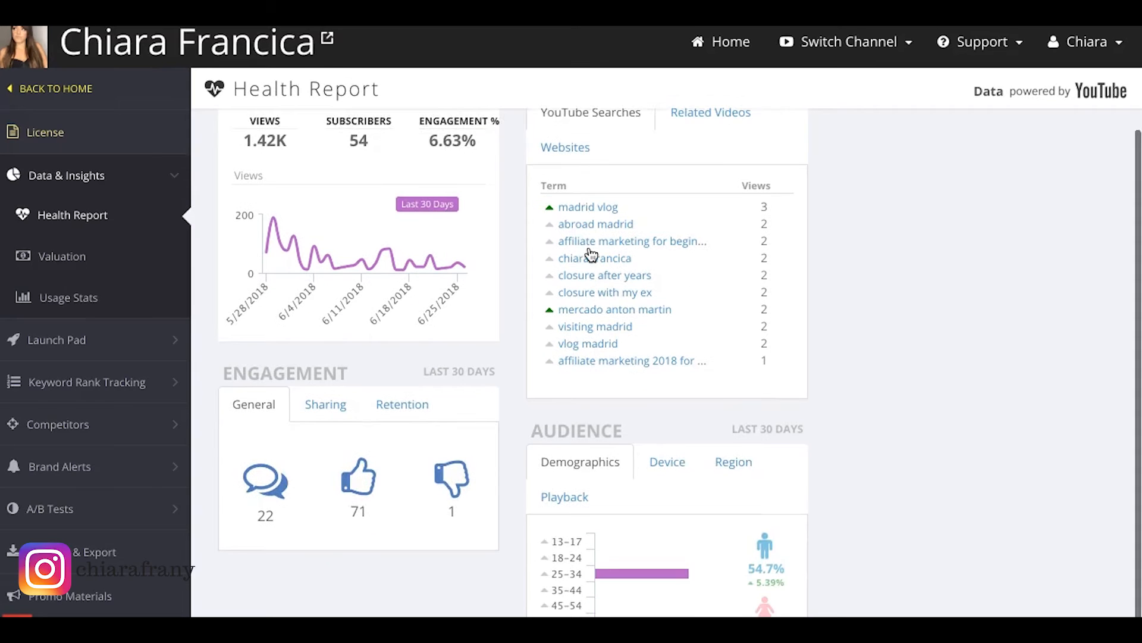
pyautogui.scroll(-3)
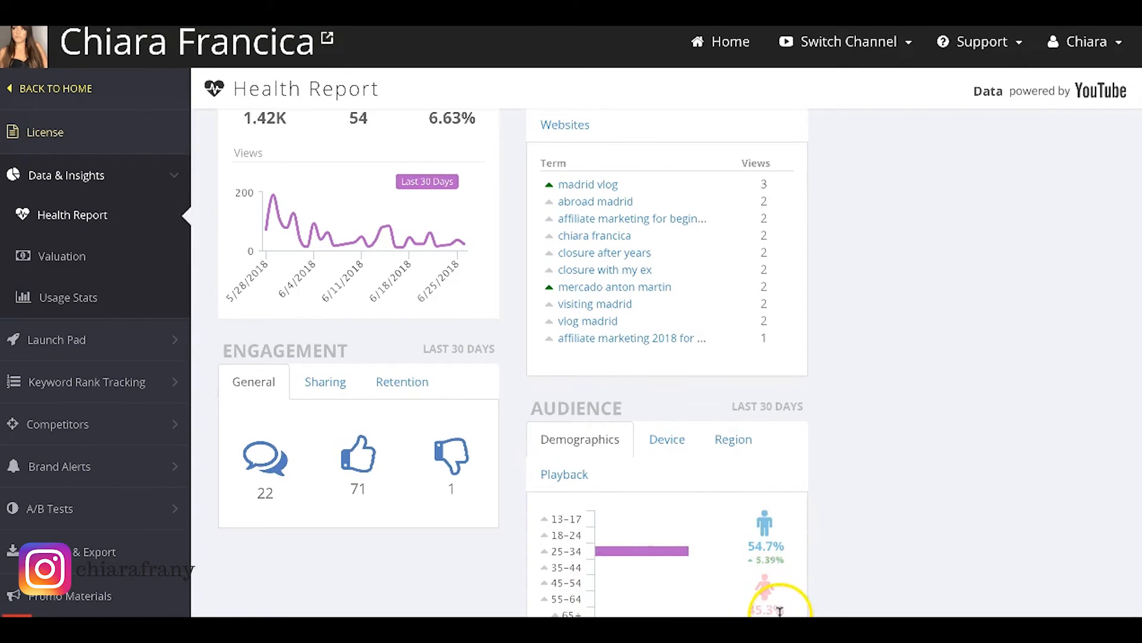
pyautogui.moveTo(769, 543)
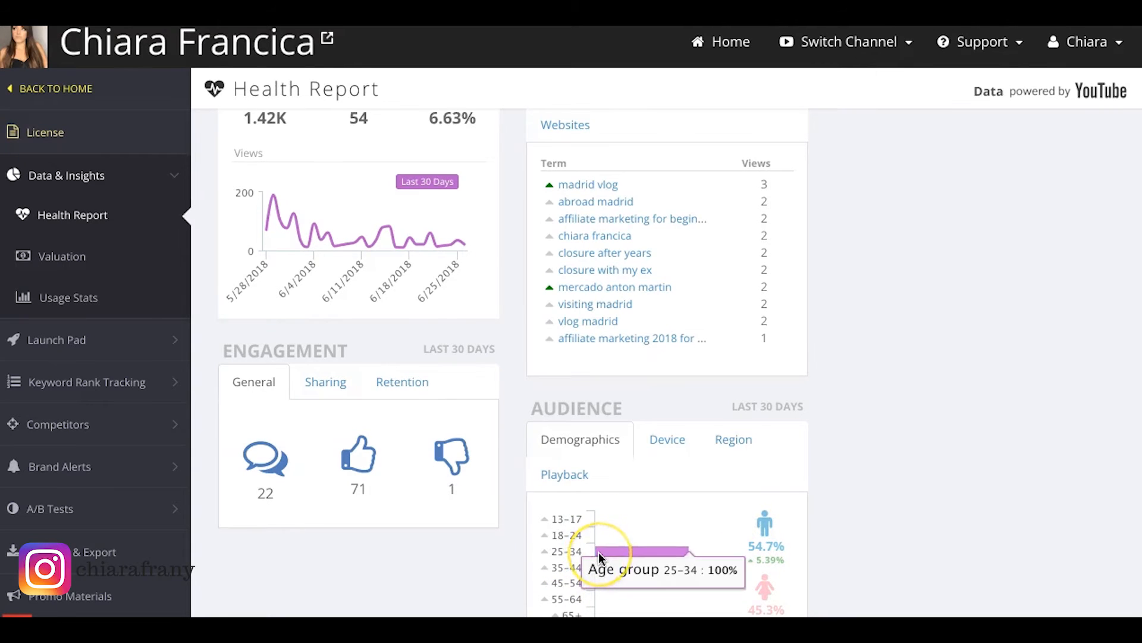
pyautogui.click(666, 476)
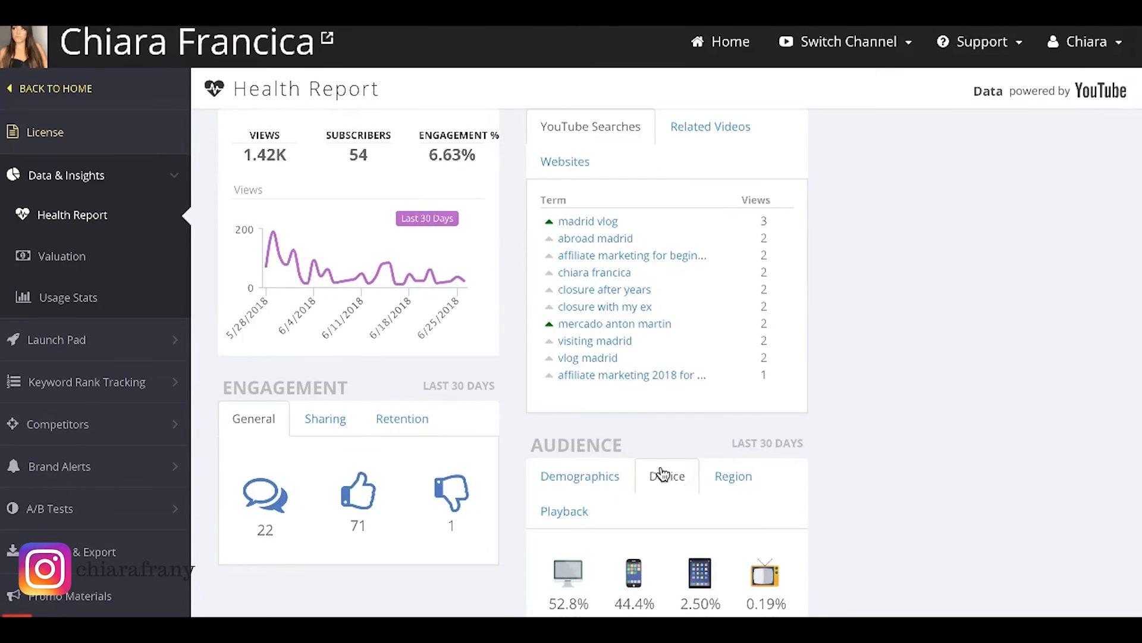
pyautogui.click(733, 476)
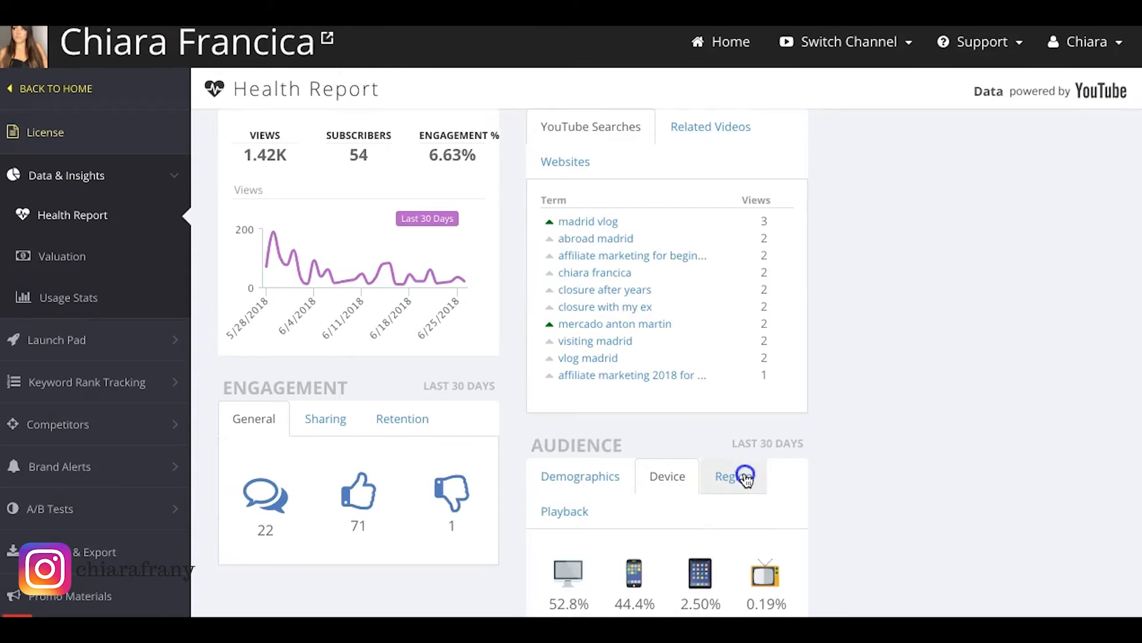
pyautogui.click(733, 476)
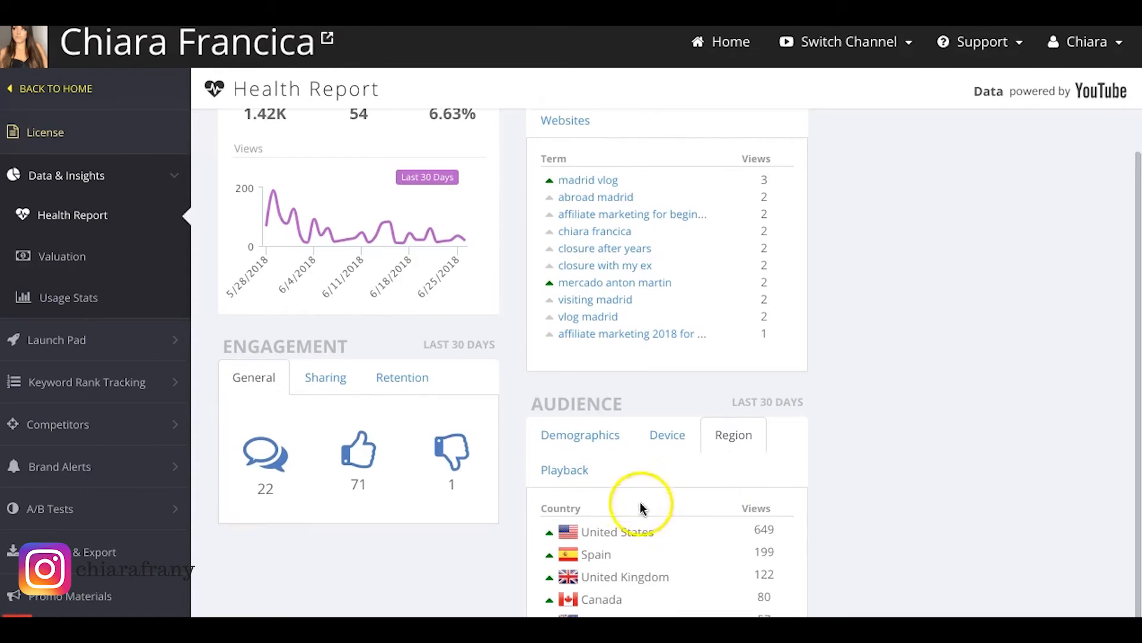
pyautogui.moveTo(597, 552)
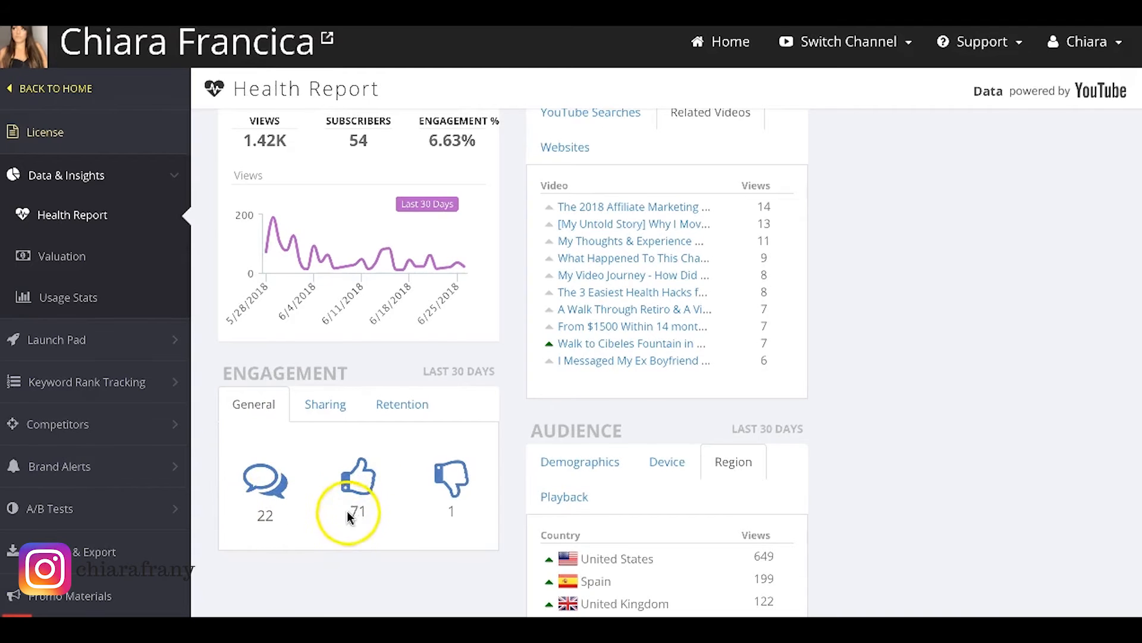
pyautogui.click(325, 403)
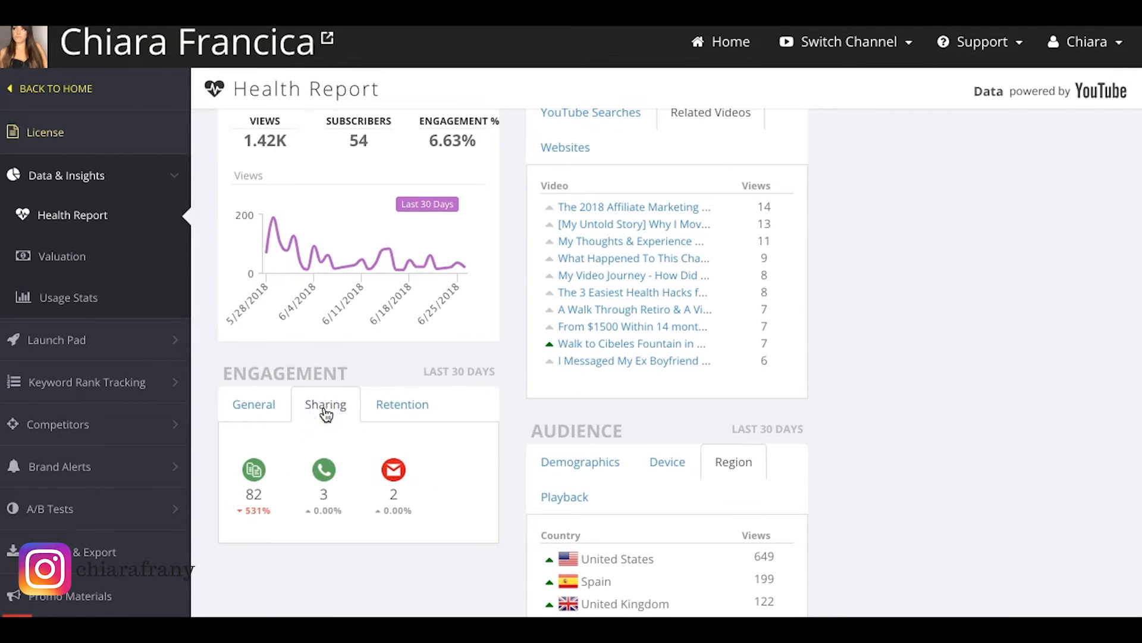
pyautogui.click(401, 404)
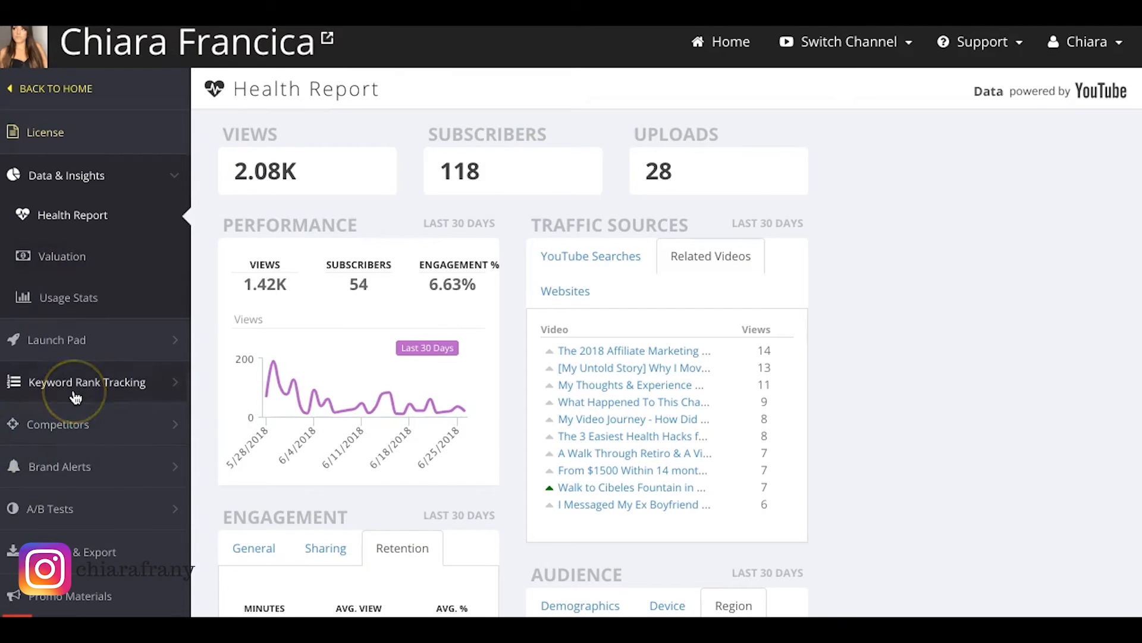
pyautogui.moveTo(546, 100)
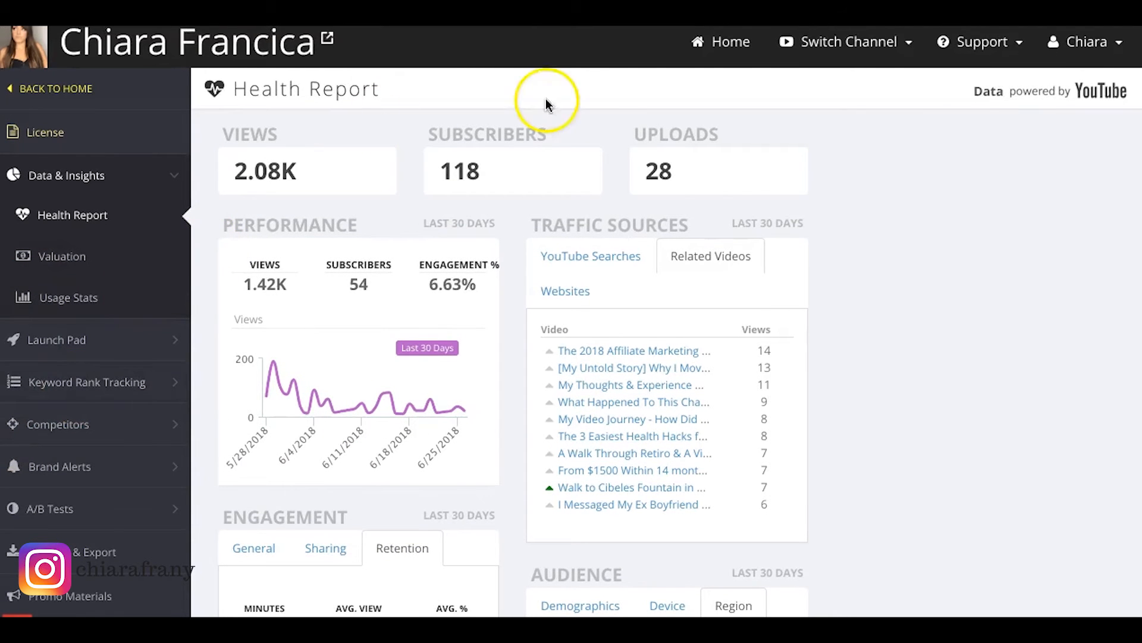
pyautogui.click(1085, 41)
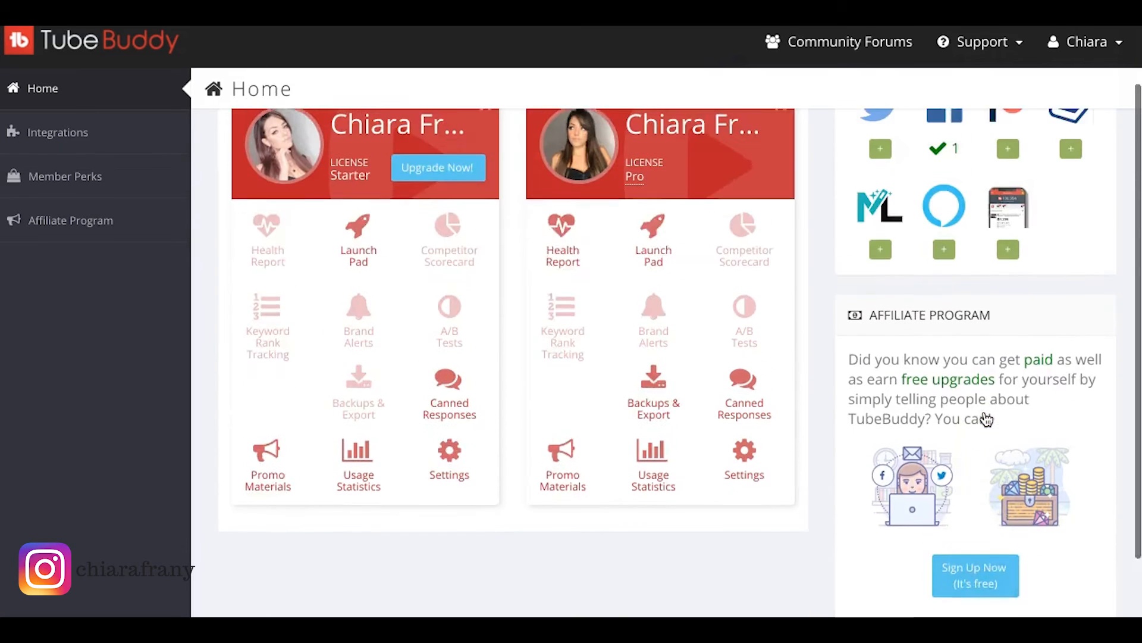
# Step: Scroll through TubeBuddy's Pro, Star and Legend monthly plan cards on the pricing page
pyautogui.scroll(3)
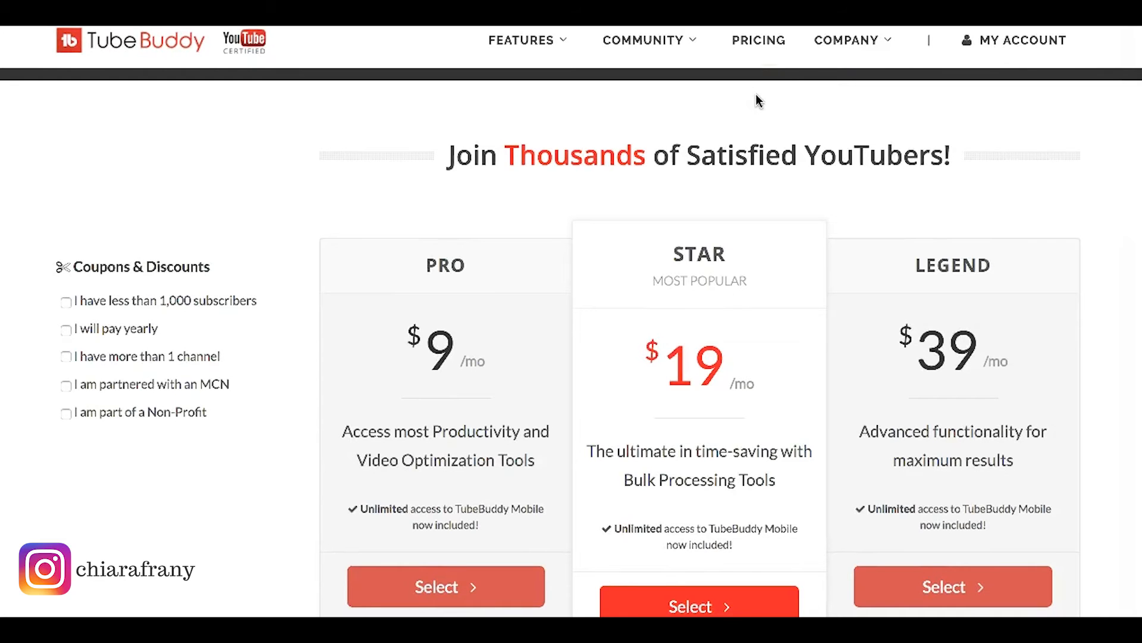
pyautogui.scroll(-3)
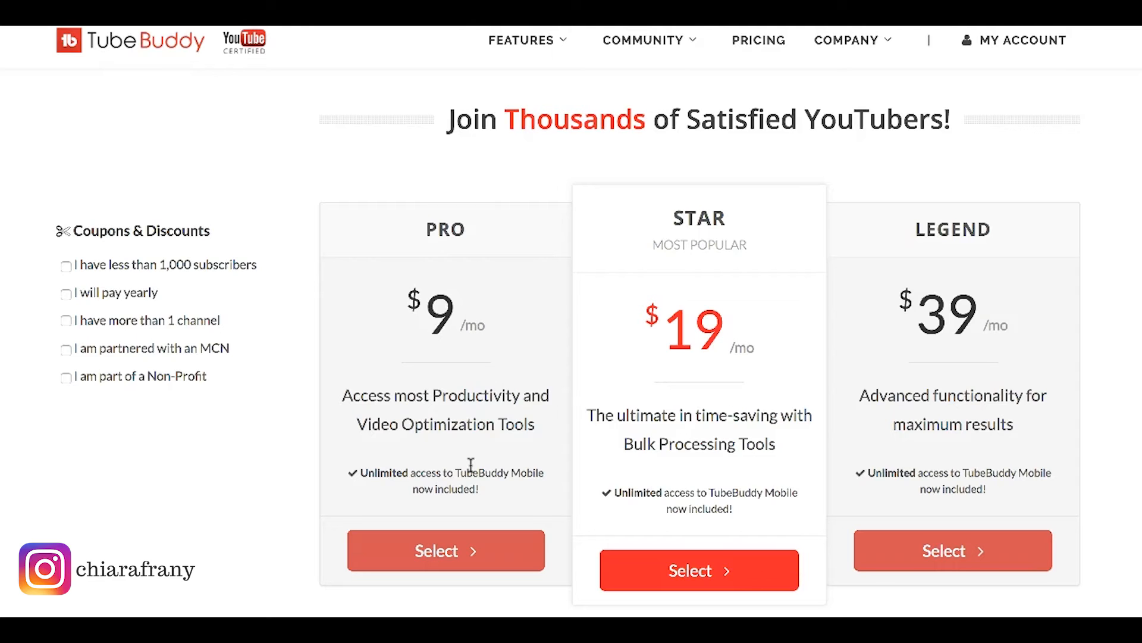
pyautogui.scroll(-3)
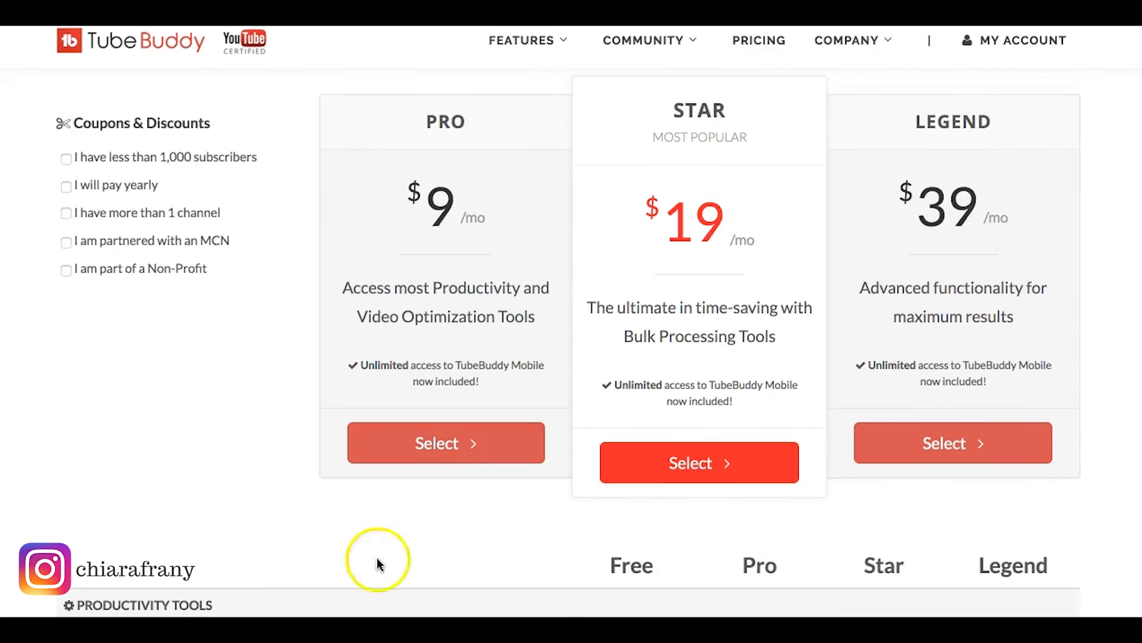
pyautogui.moveTo(479, 270)
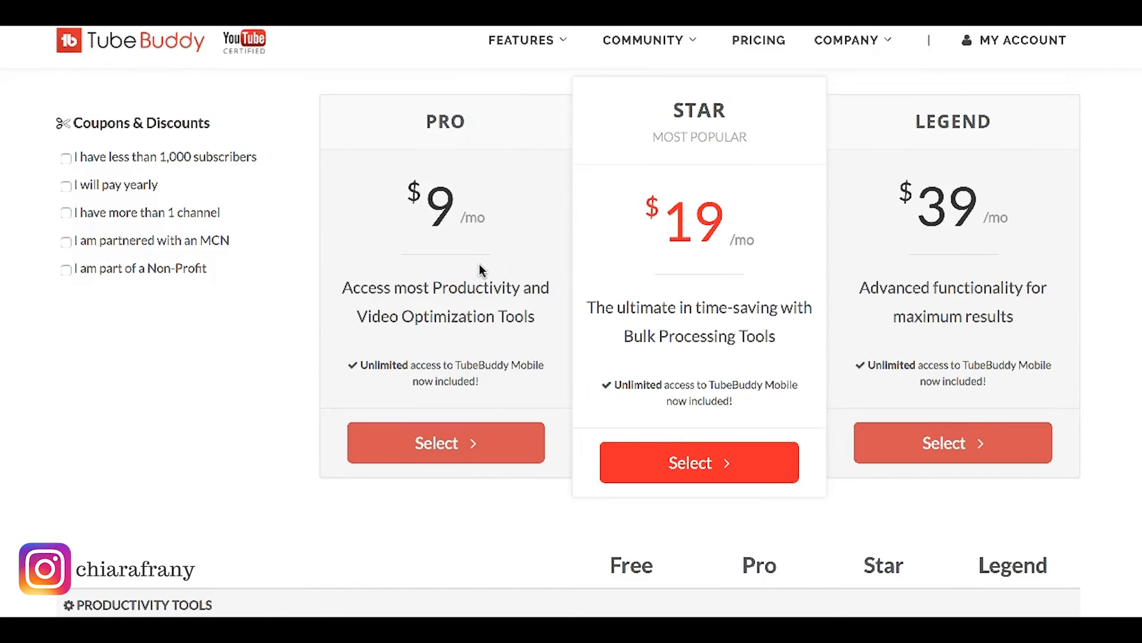
pyautogui.scroll(-3)
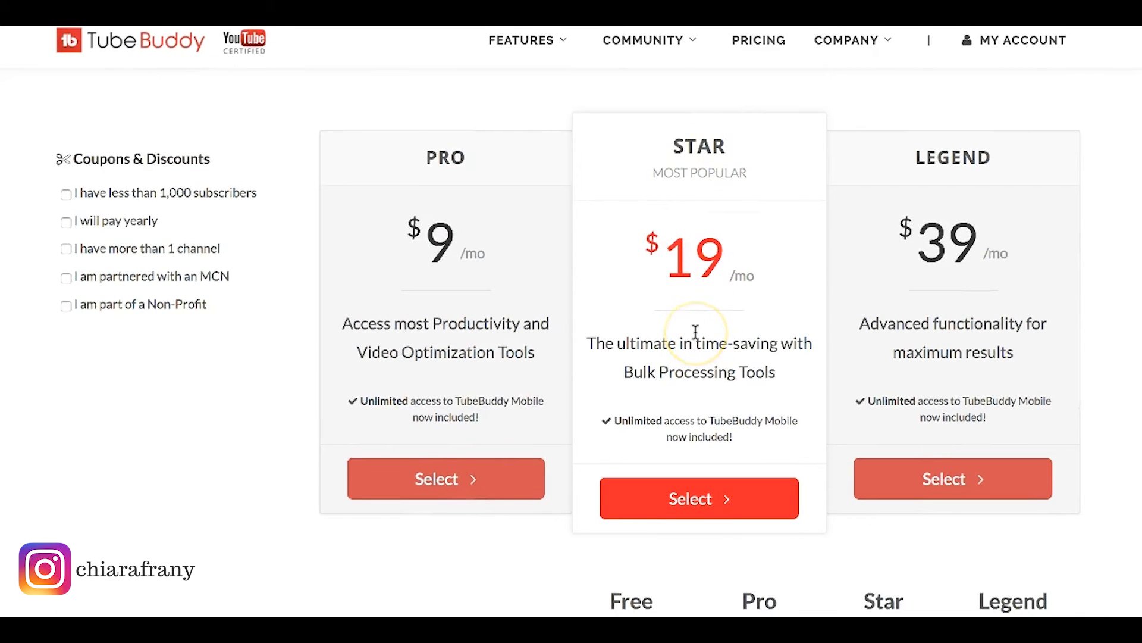
pyautogui.scroll(-3)
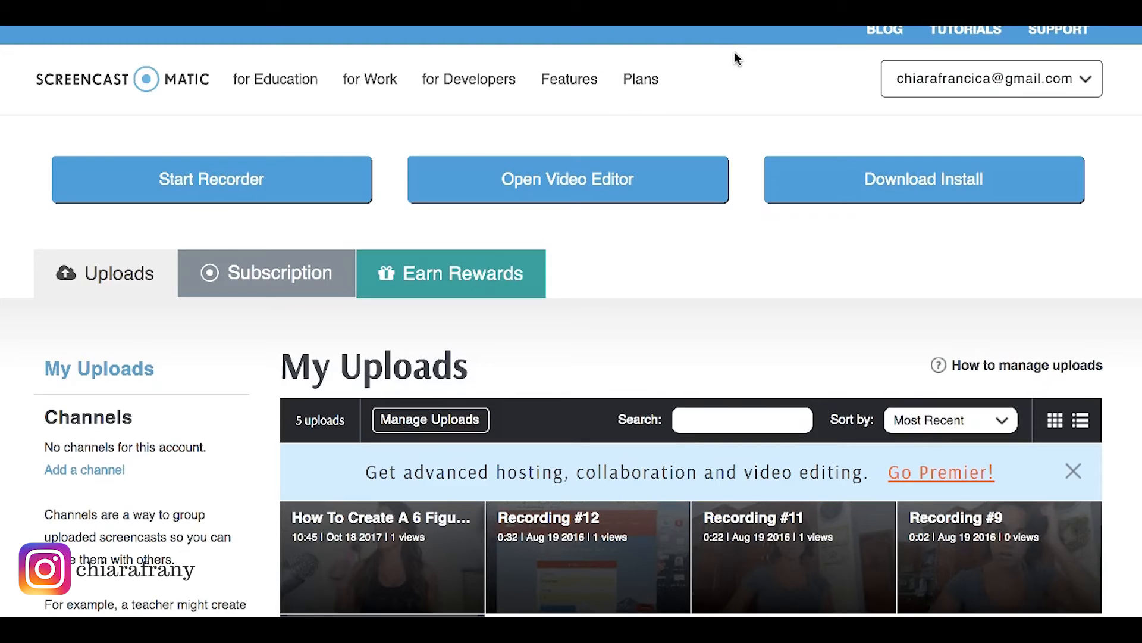
# Step: Scroll the Screencast-O-Matic My Uploads list showing the five uploaded recordings
pyautogui.scroll(-3)
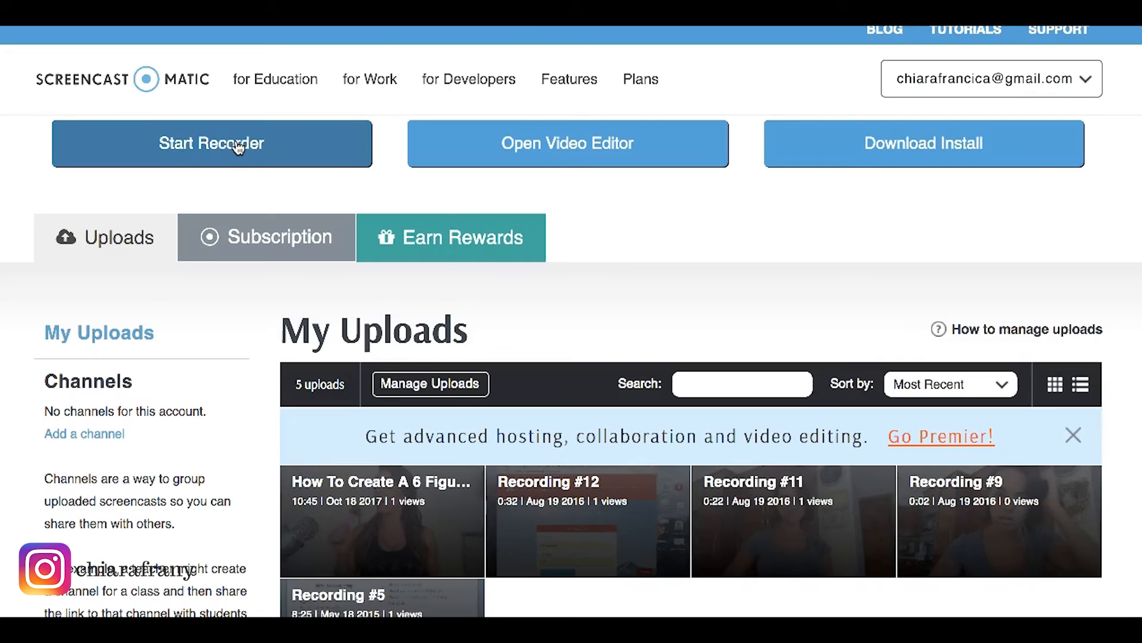
pyautogui.moveTo(561, 189)
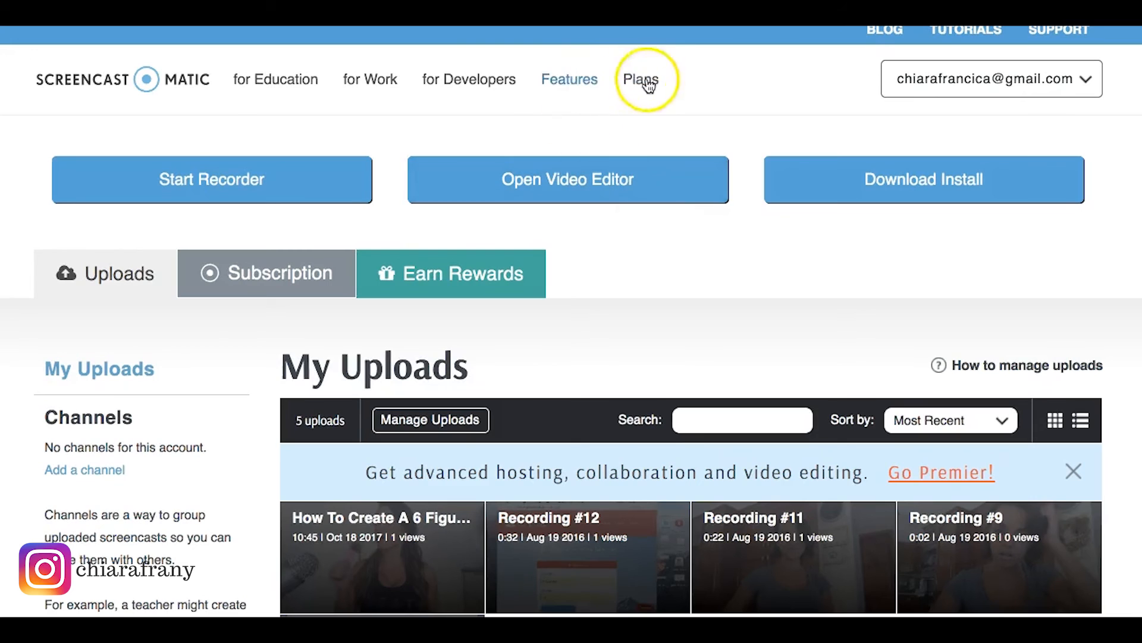
pyautogui.click(640, 79)
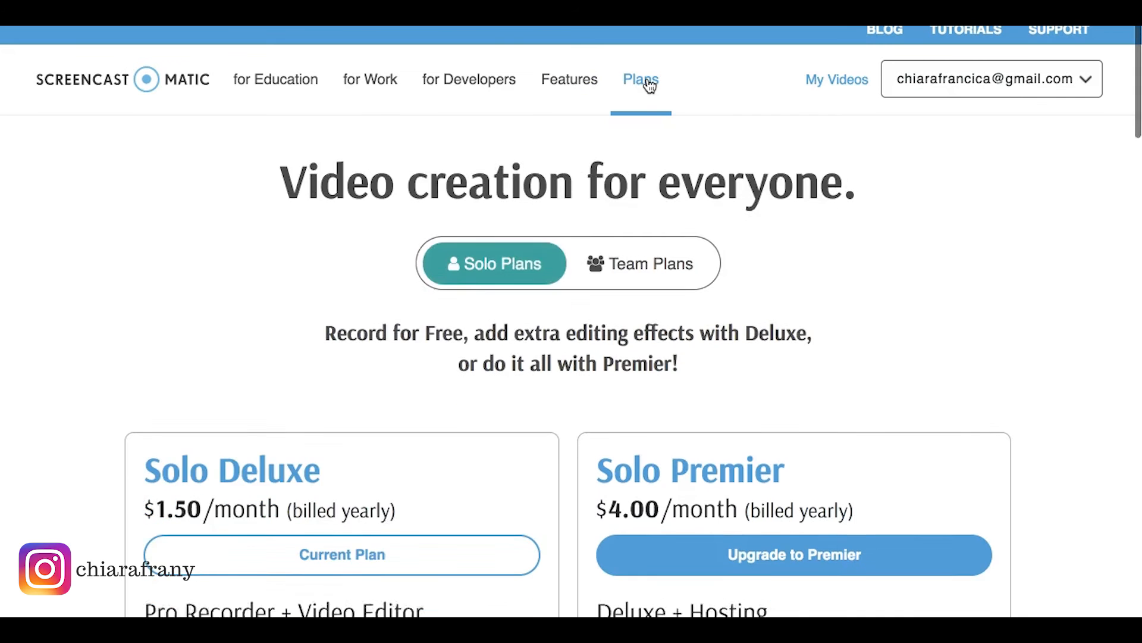
pyautogui.scroll(-3)
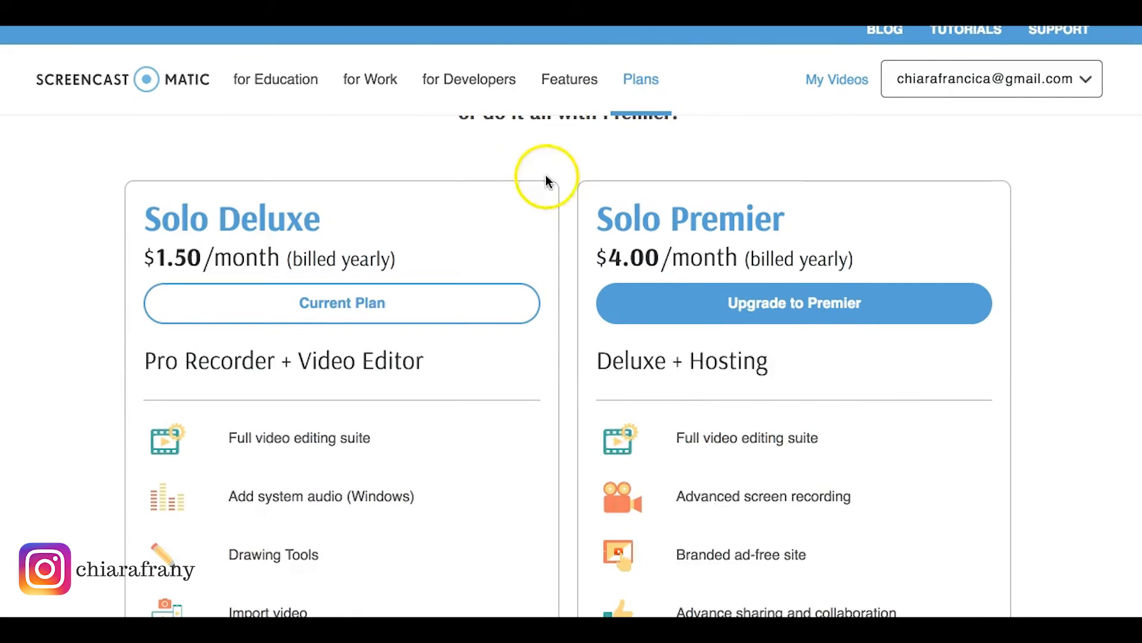
pyautogui.scroll(-3)
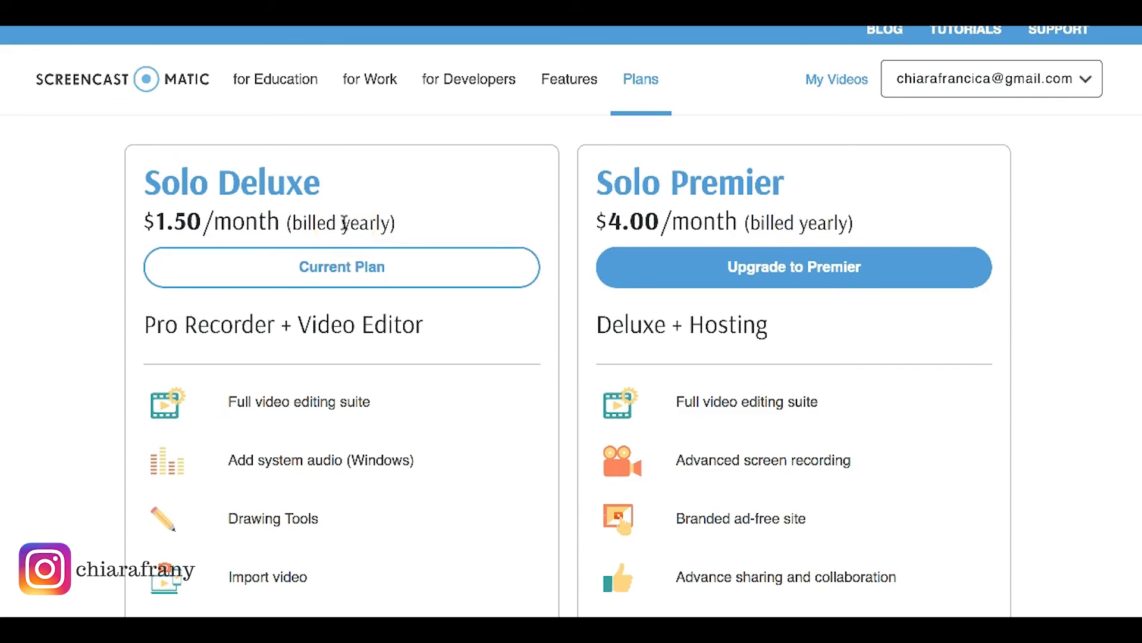
pyautogui.scroll(-3)
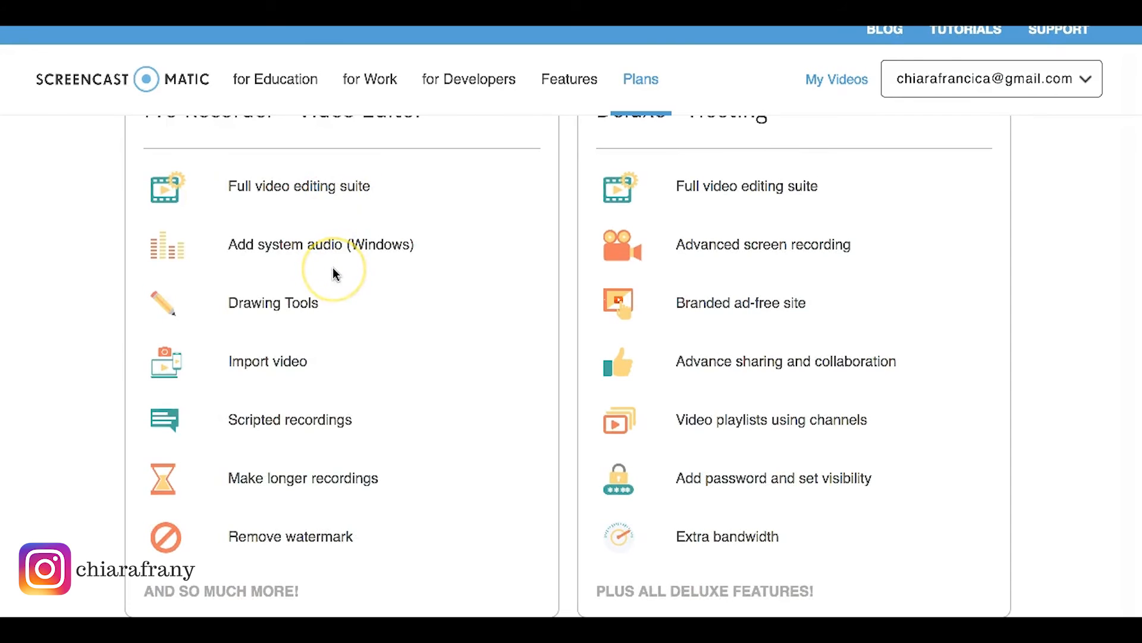
pyautogui.moveTo(279, 361)
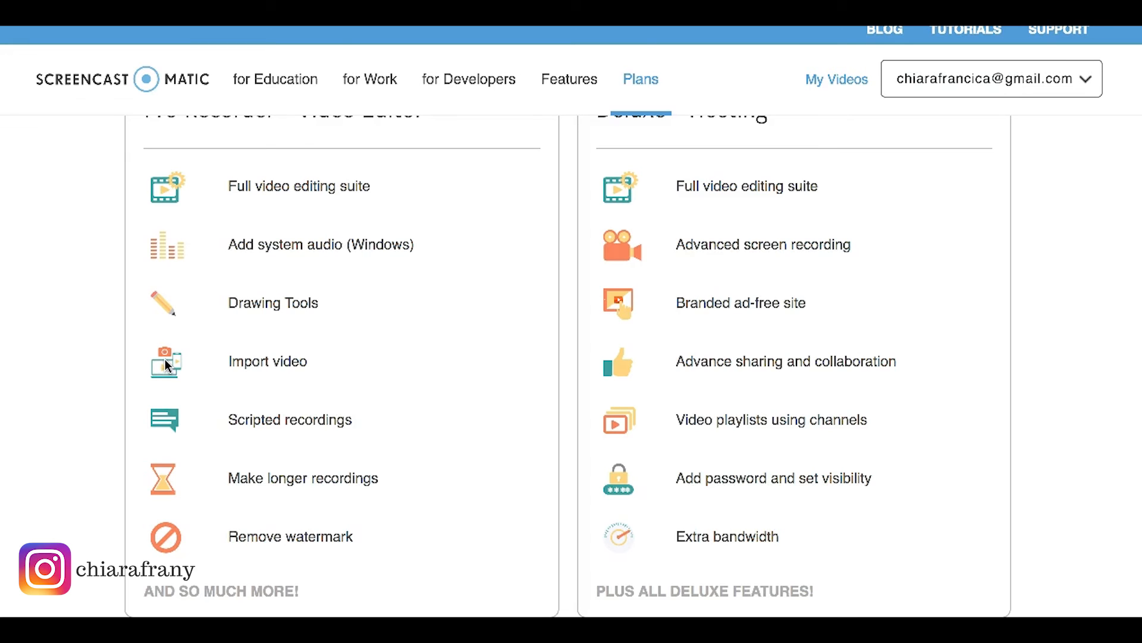
pyautogui.moveTo(273, 160)
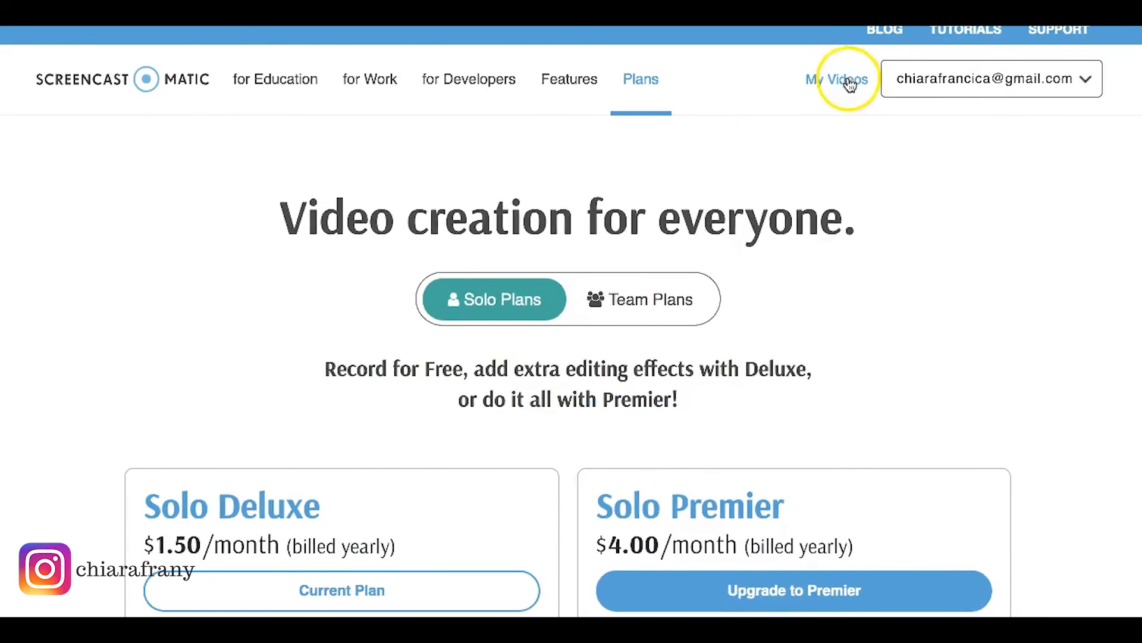
pyautogui.click(837, 78)
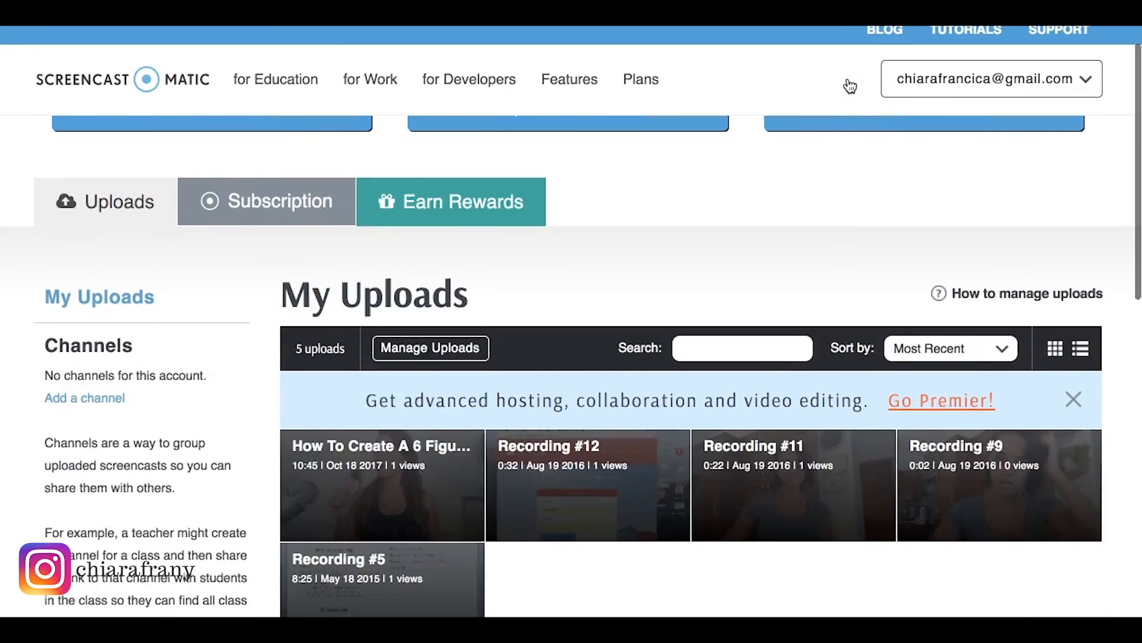